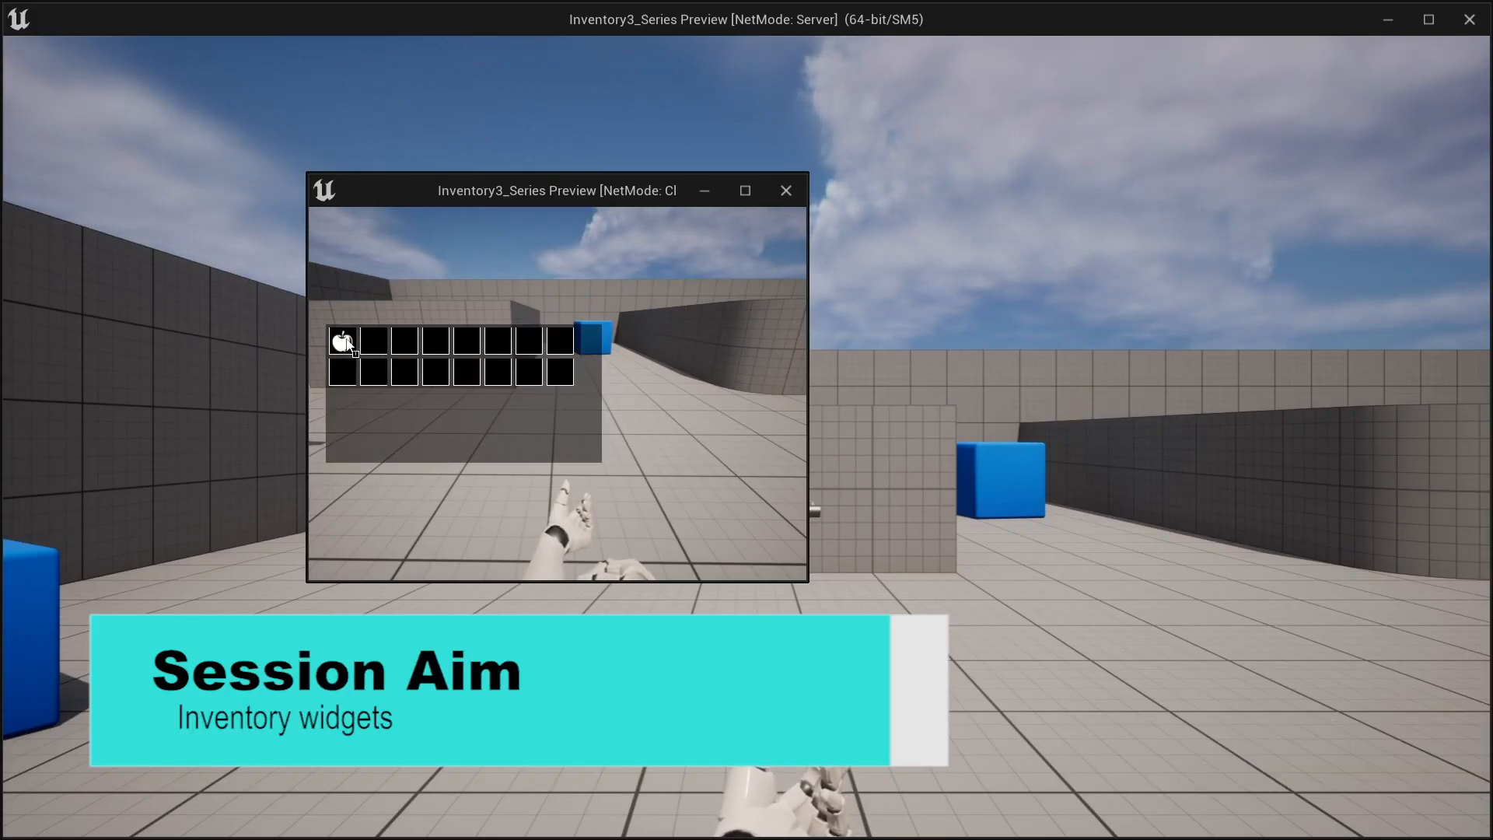
mouse_move(531, 372)
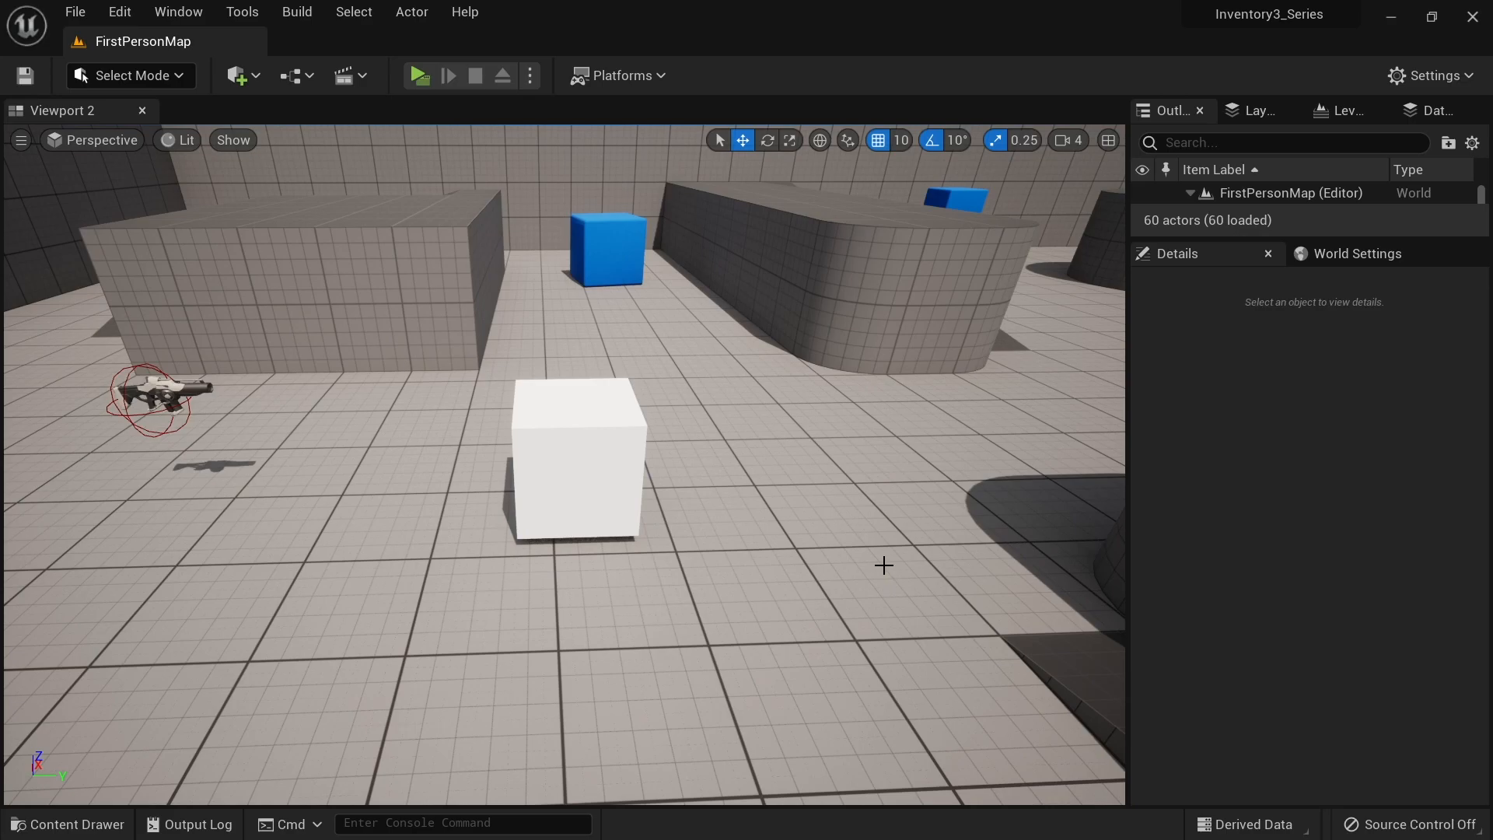
mouse_move(851, 543)
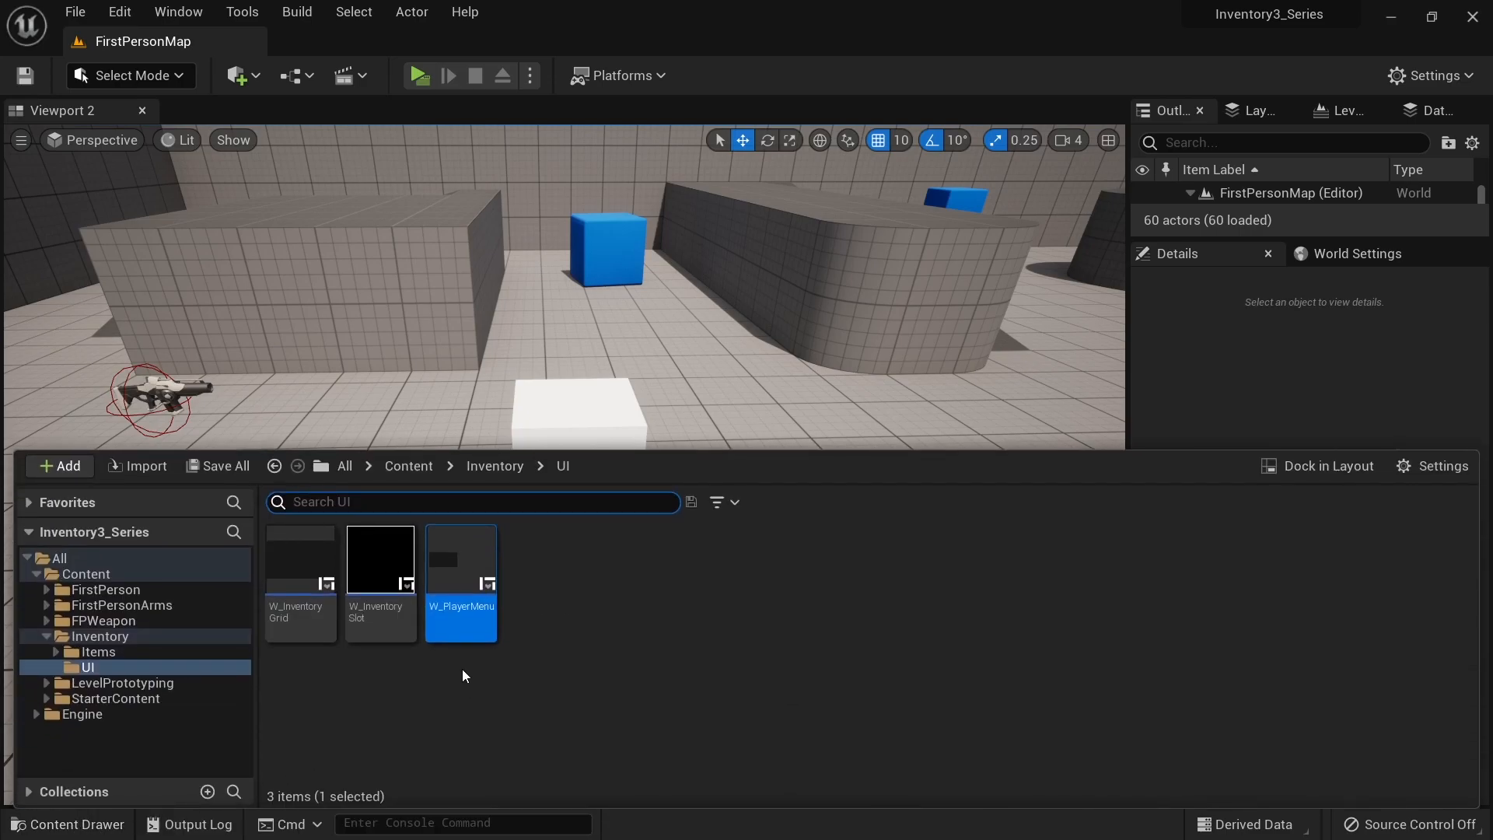
In Content > FirstPerson > Blueprints, add a Player Controller Blueprint named MyPlayerController.
left_click(408, 466)
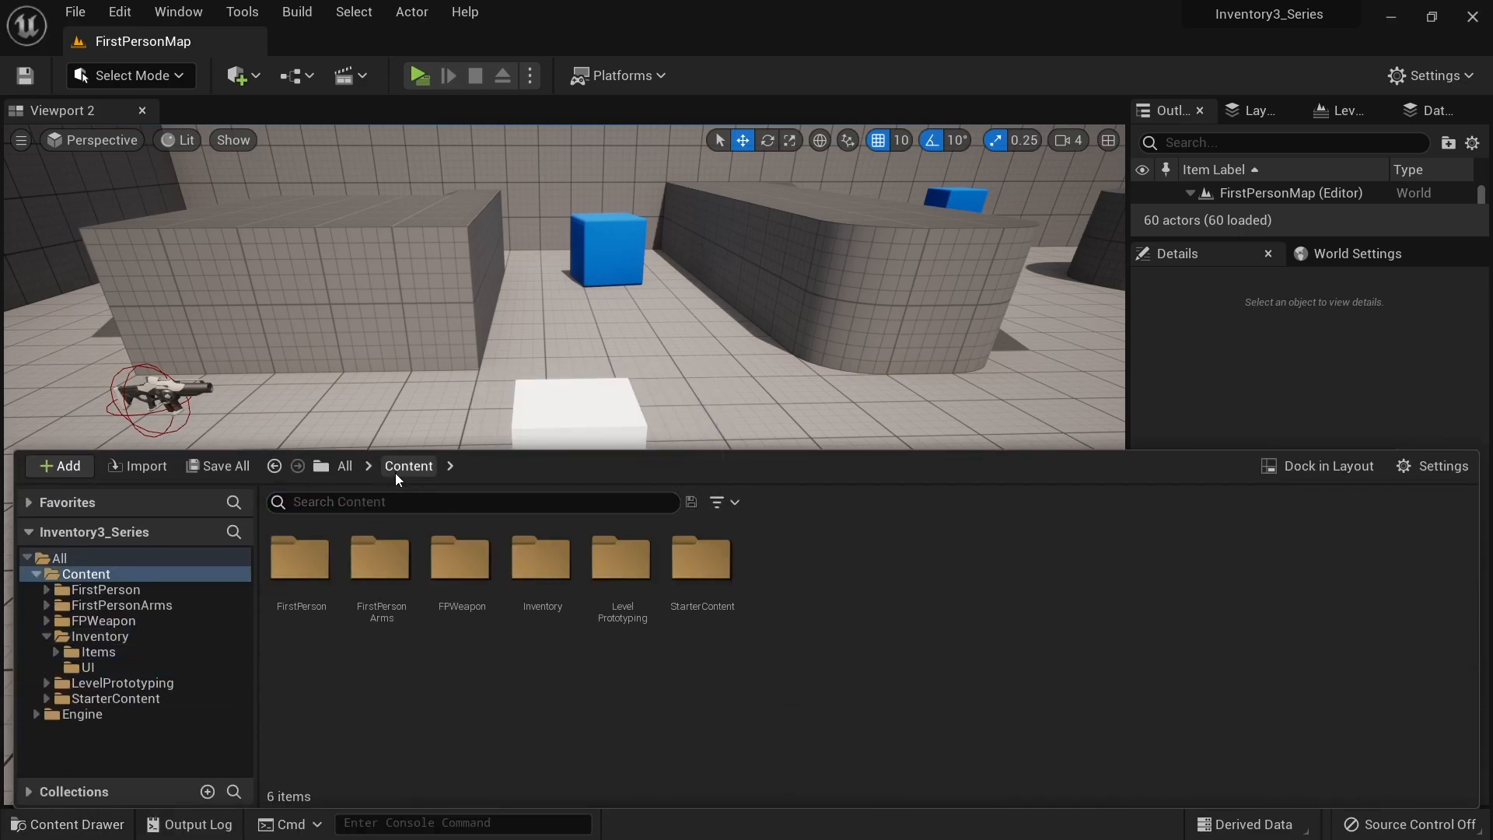
double_click(300, 559)
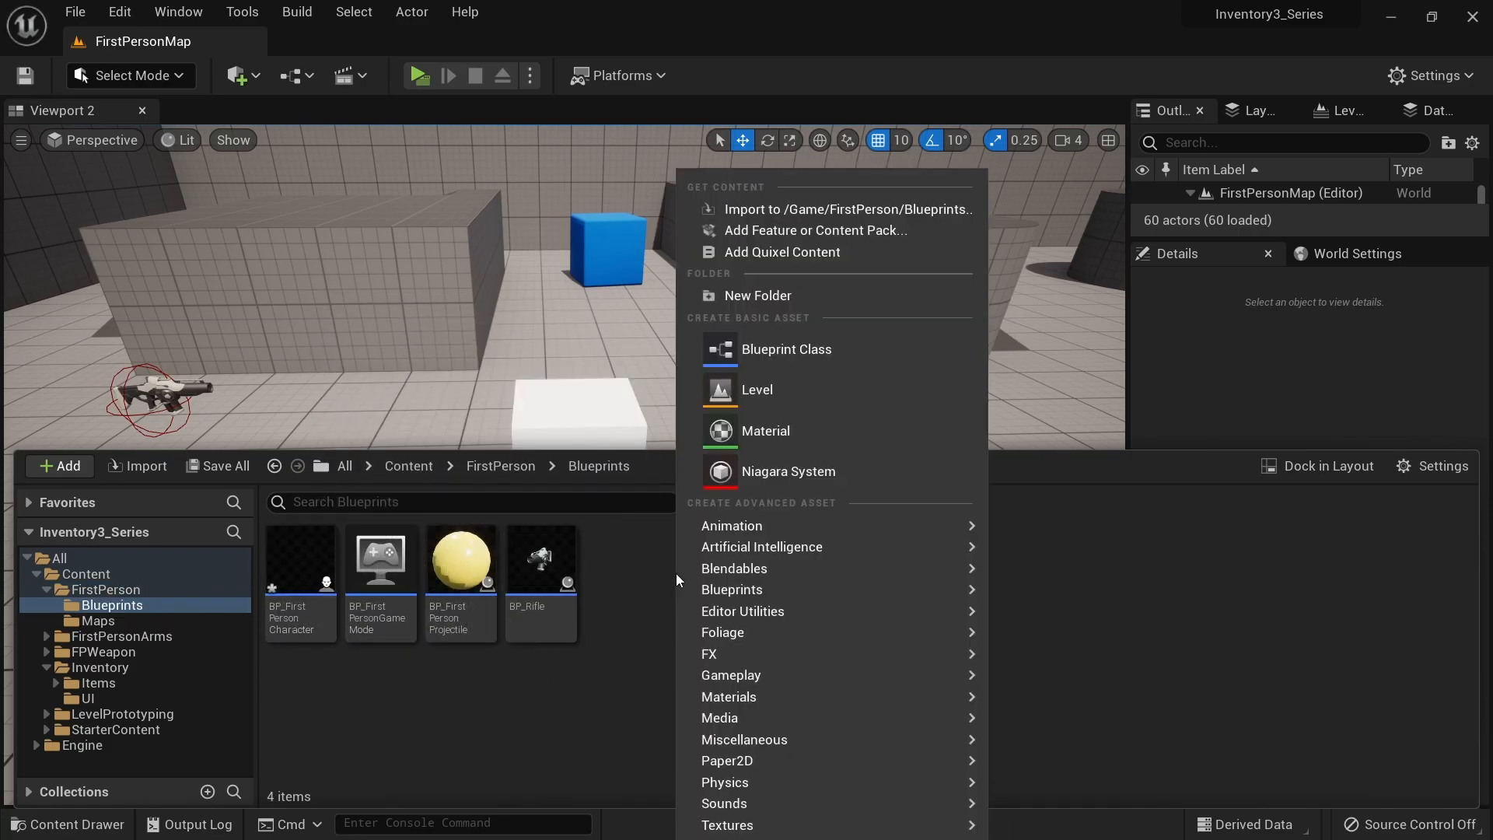
left_click(786, 349)
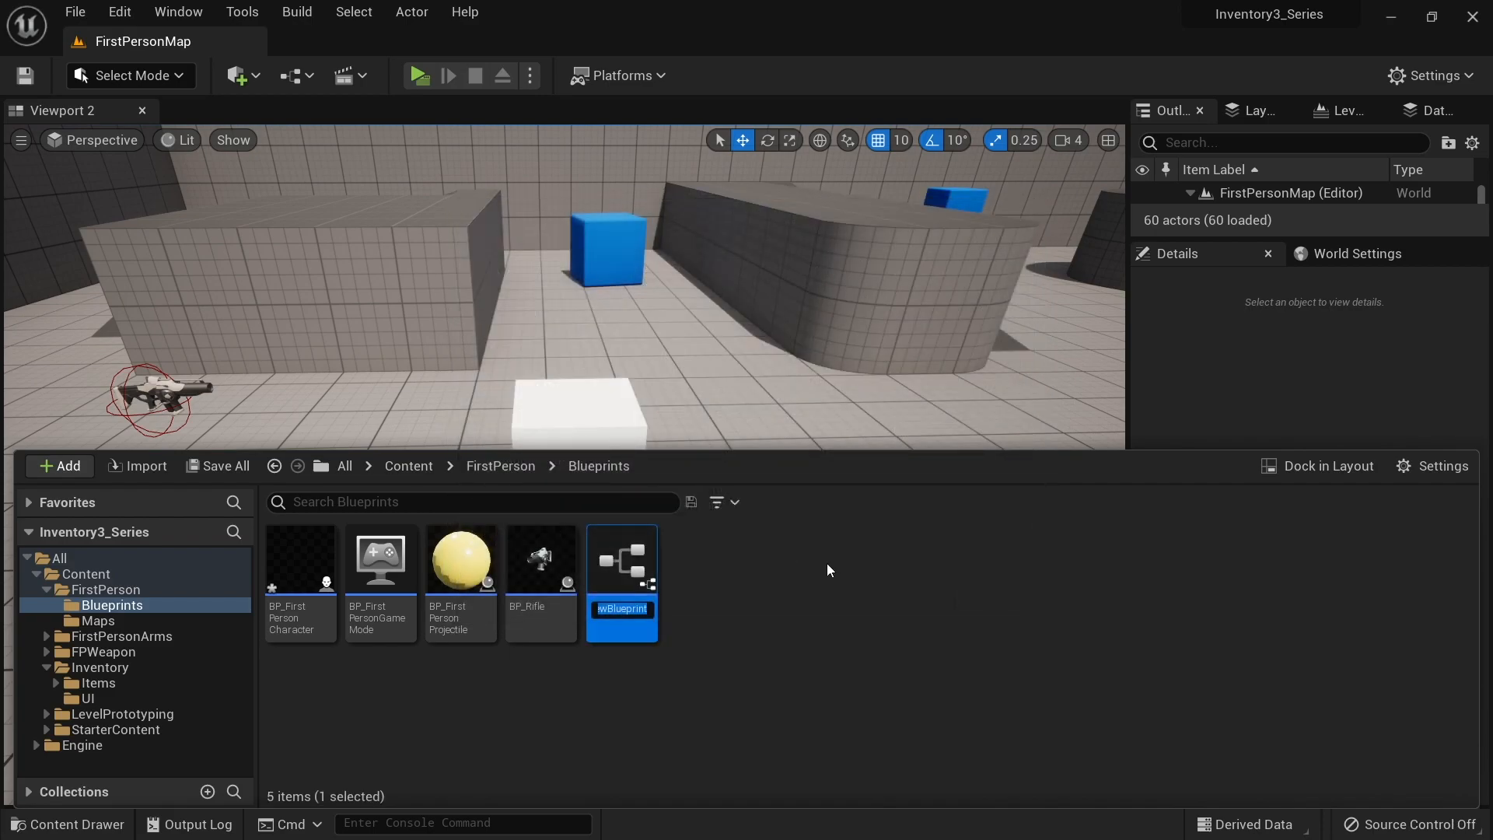
type("MyPlay")
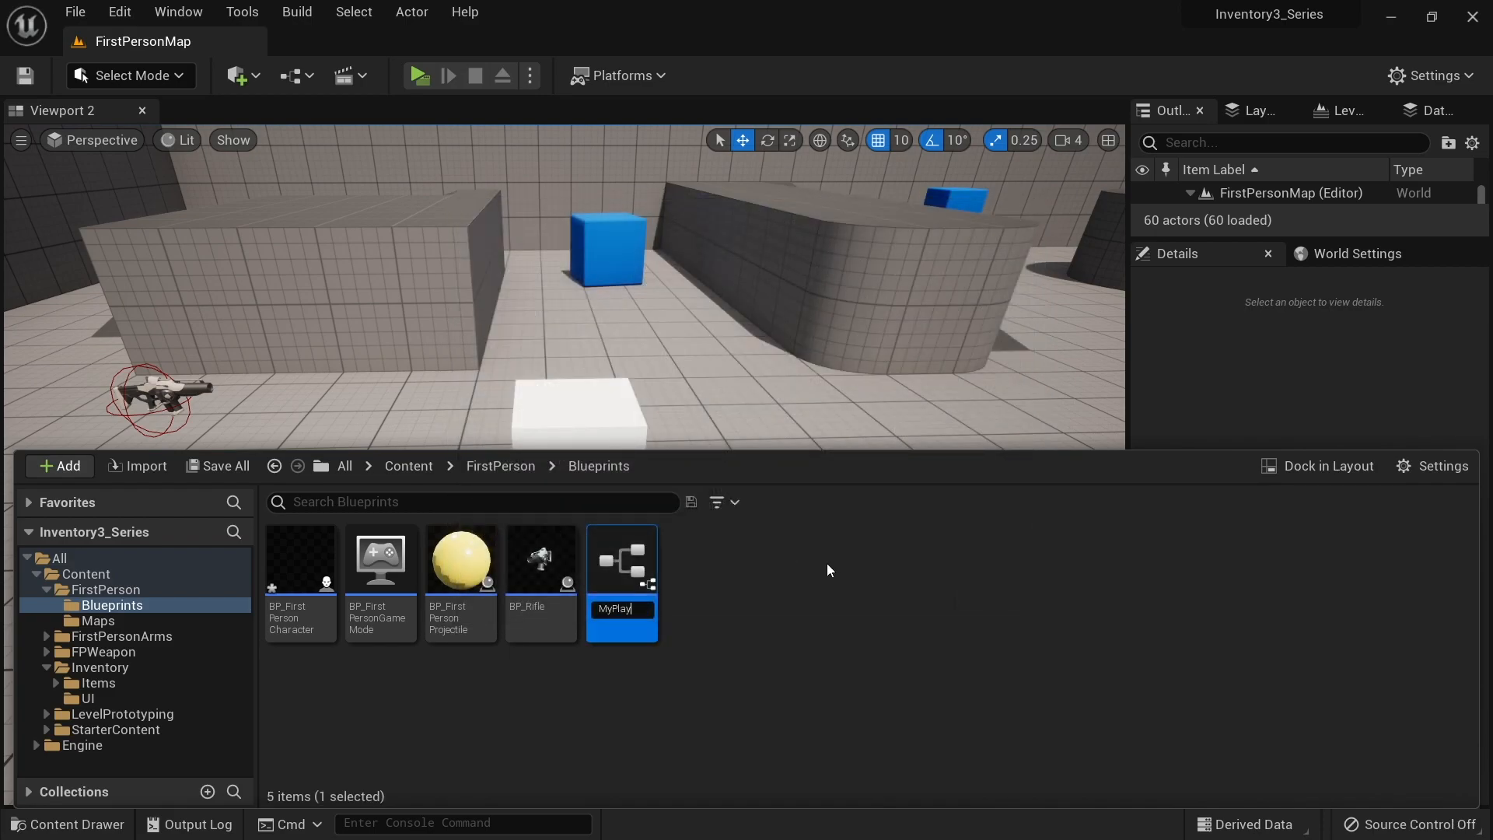
type("yerController")
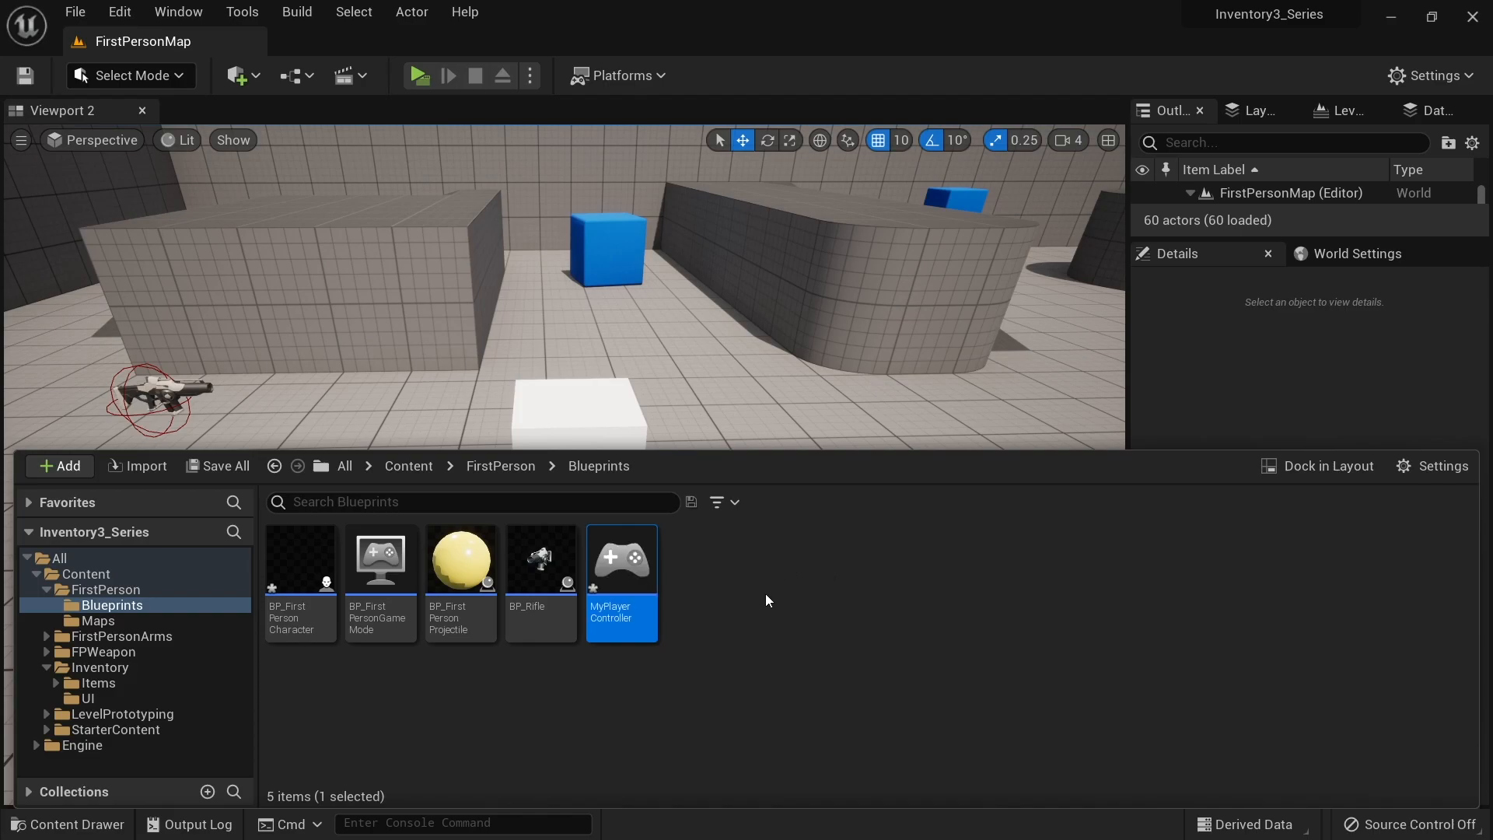
mouse_move(573, 666)
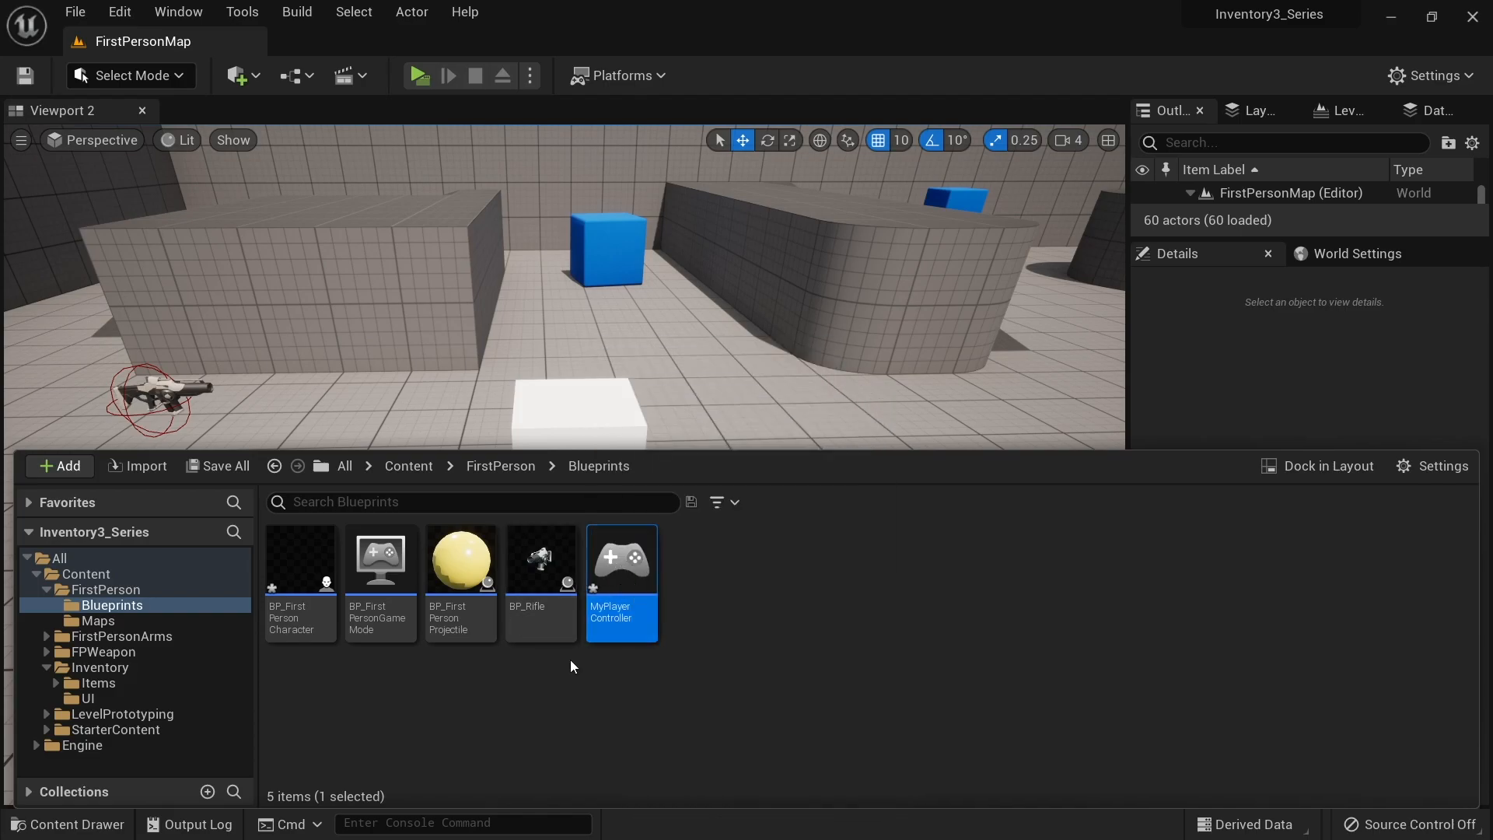
Open MyPlayerController in the Blueprint editor, view its Event Graph, and open the Edit menu.
double_click(622, 557)
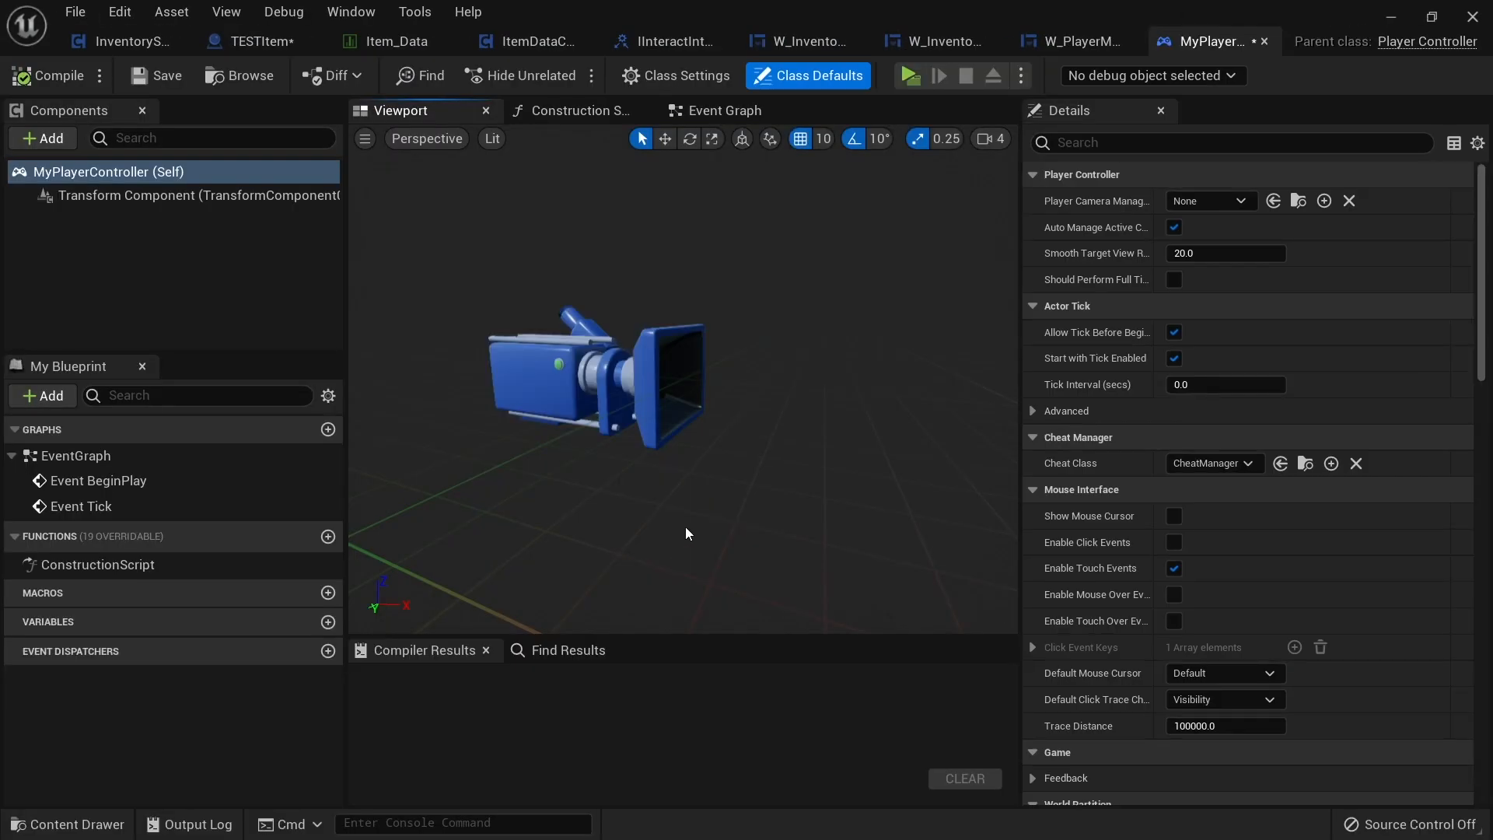
left_click(724, 110)
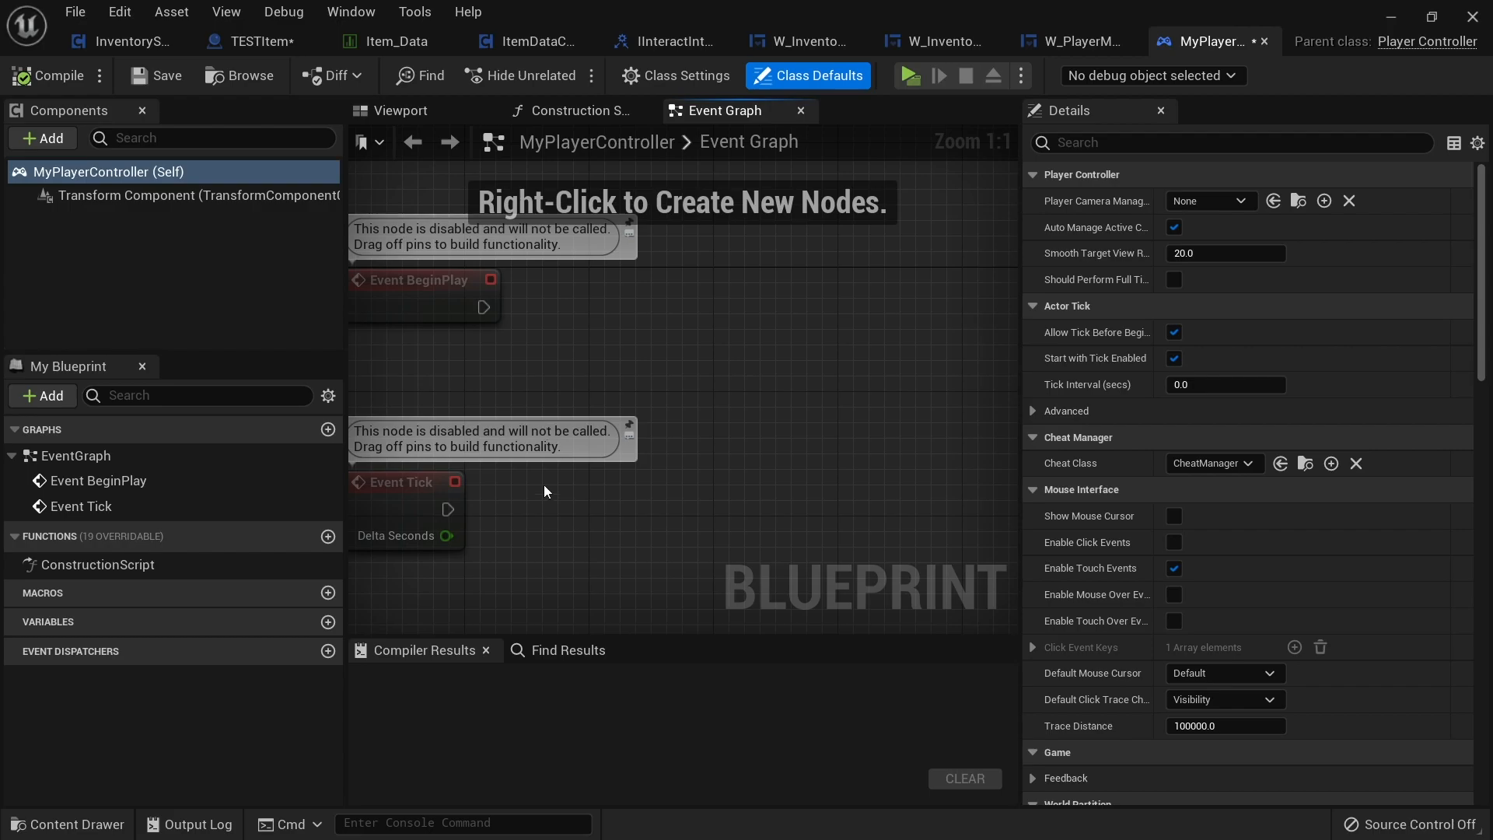
left_click(119, 11)
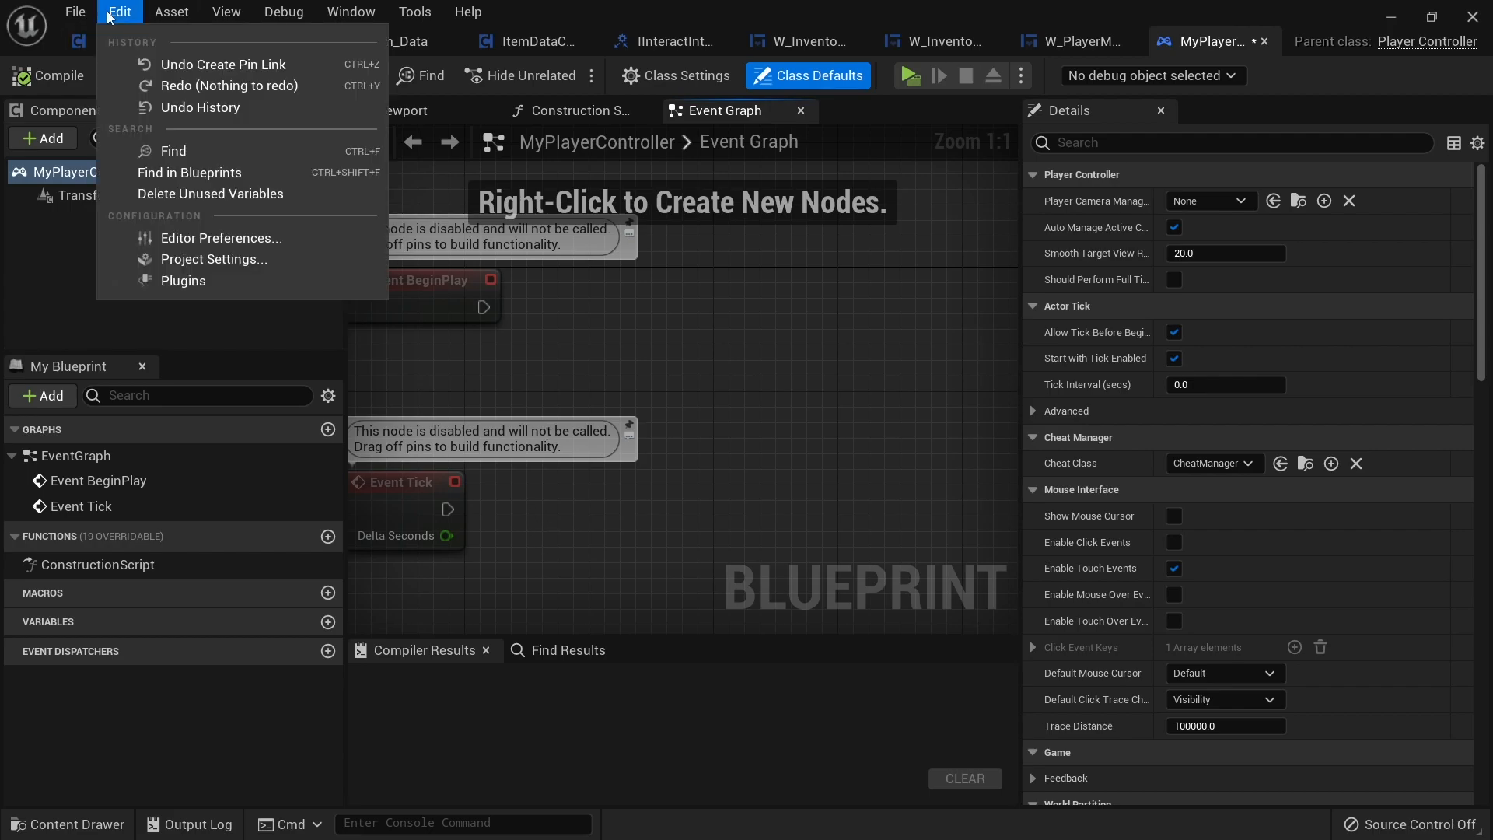
In Project Settings > Input, add action mapping 'Inventory' with a second key binding slot.
left_click(213, 258)
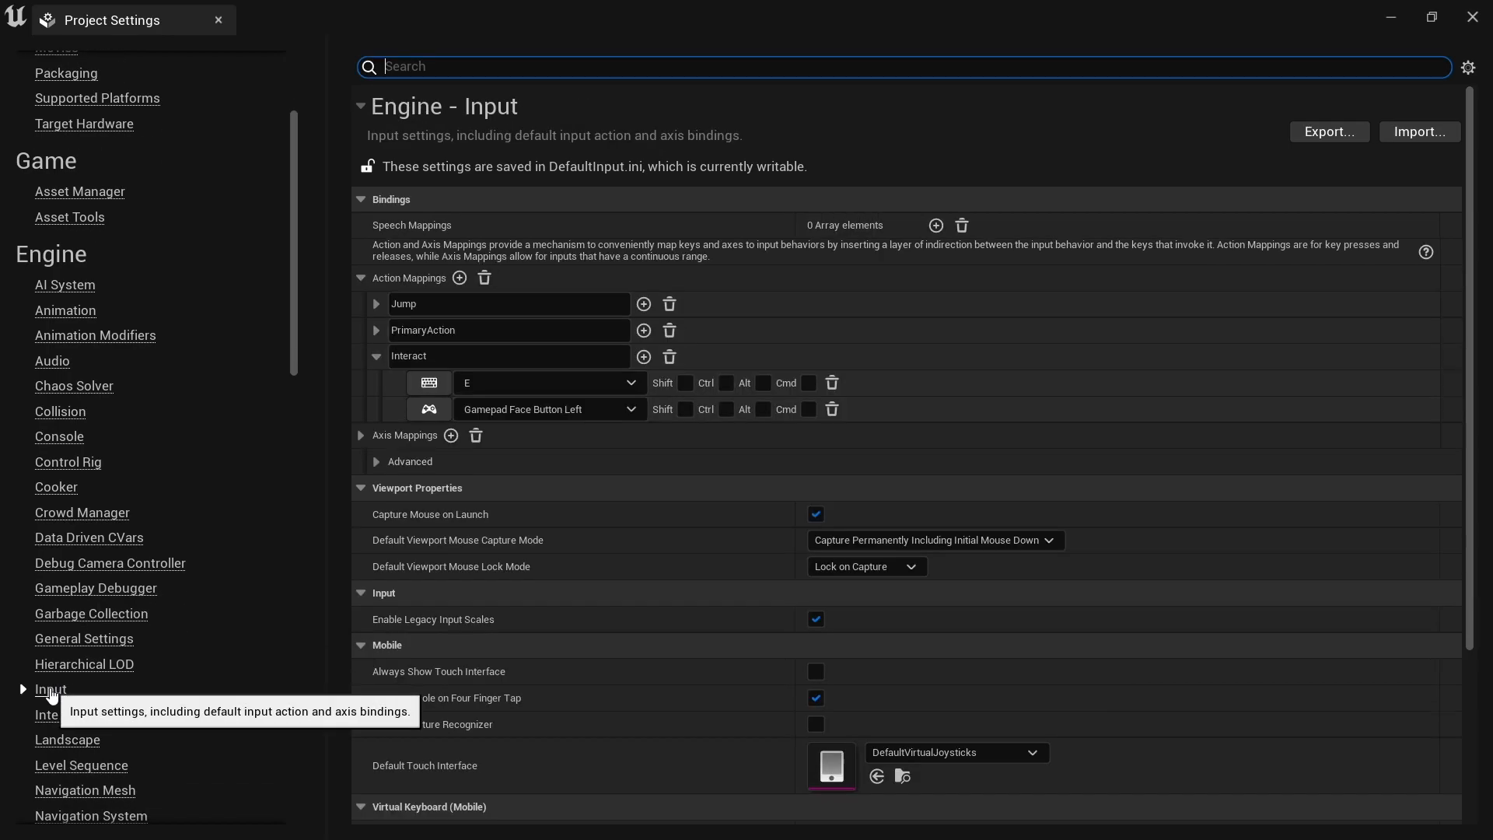
left_click(459, 277)
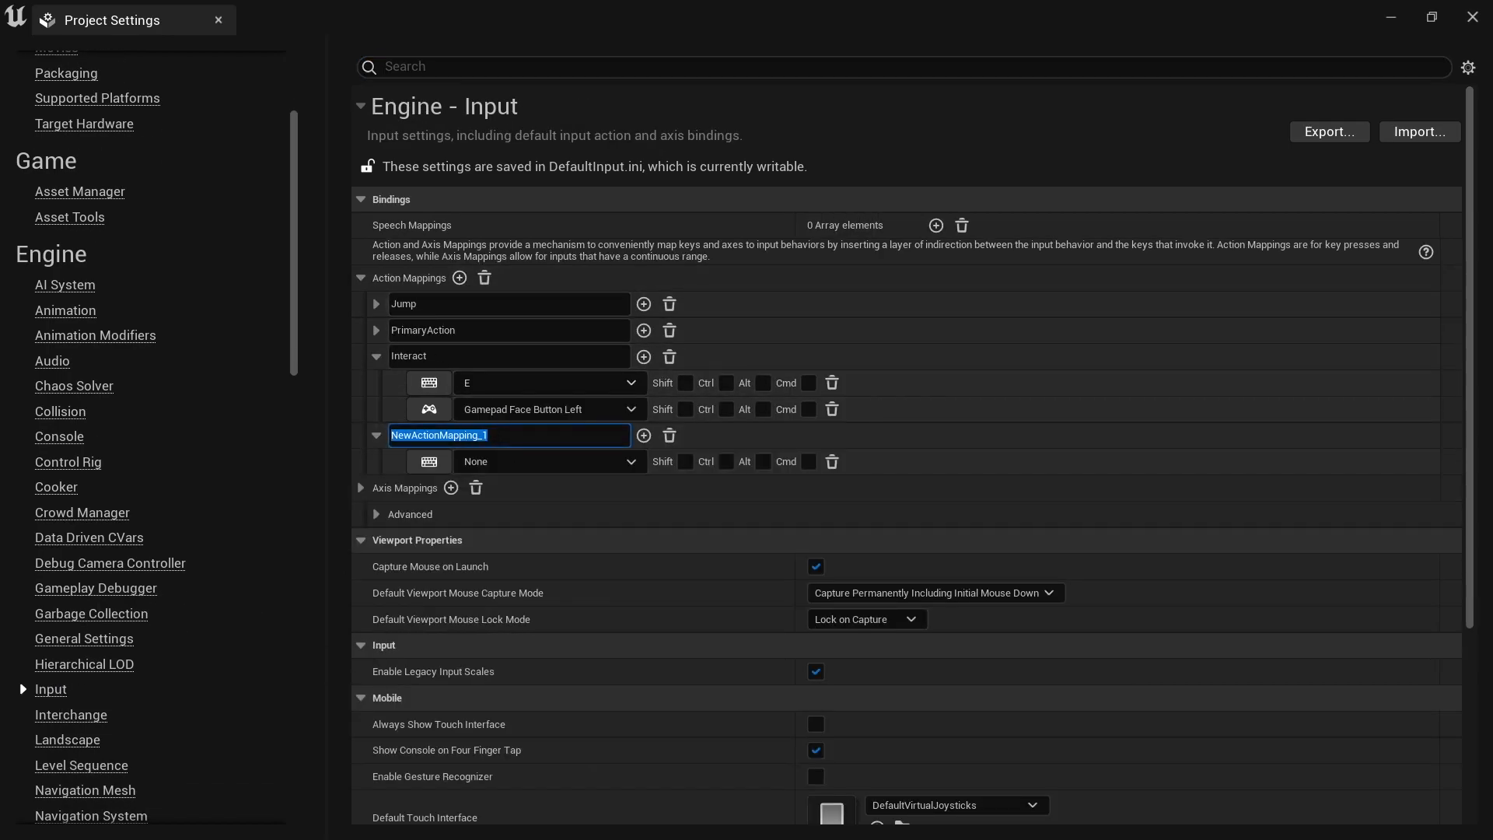
type("Inventory")
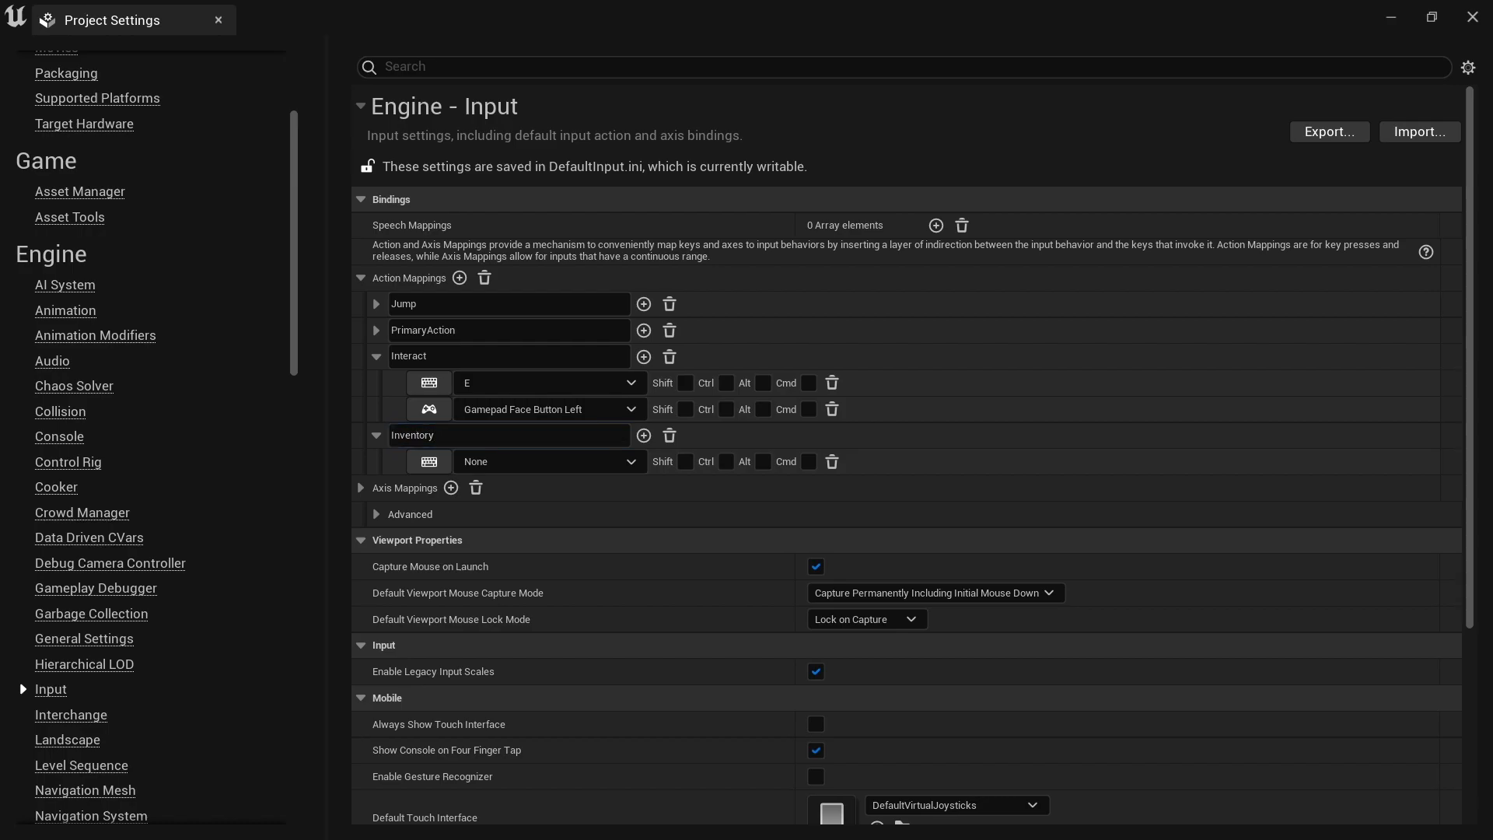
mouse_move(429, 461)
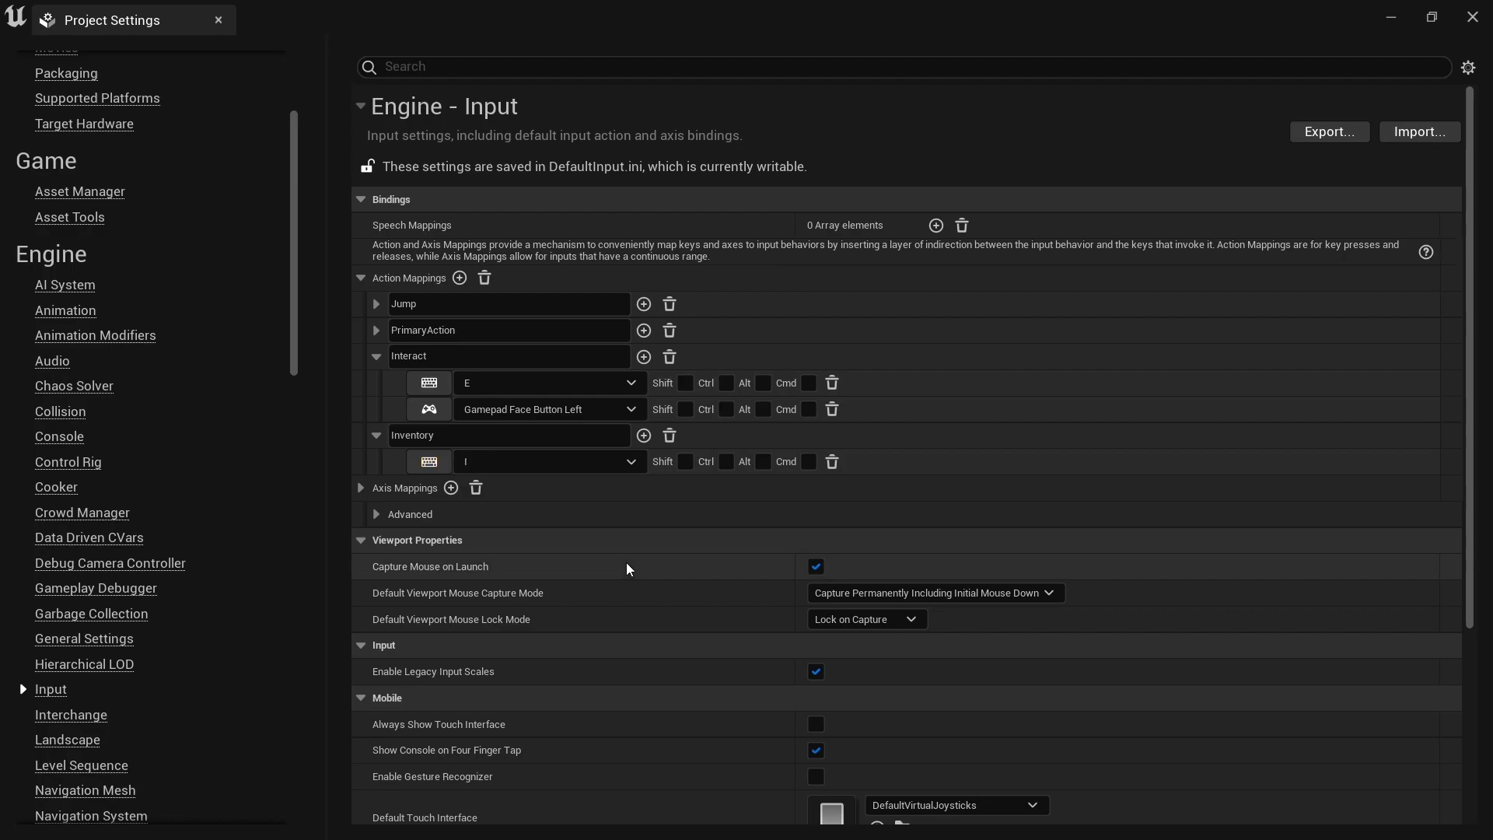
left_click(643, 435)
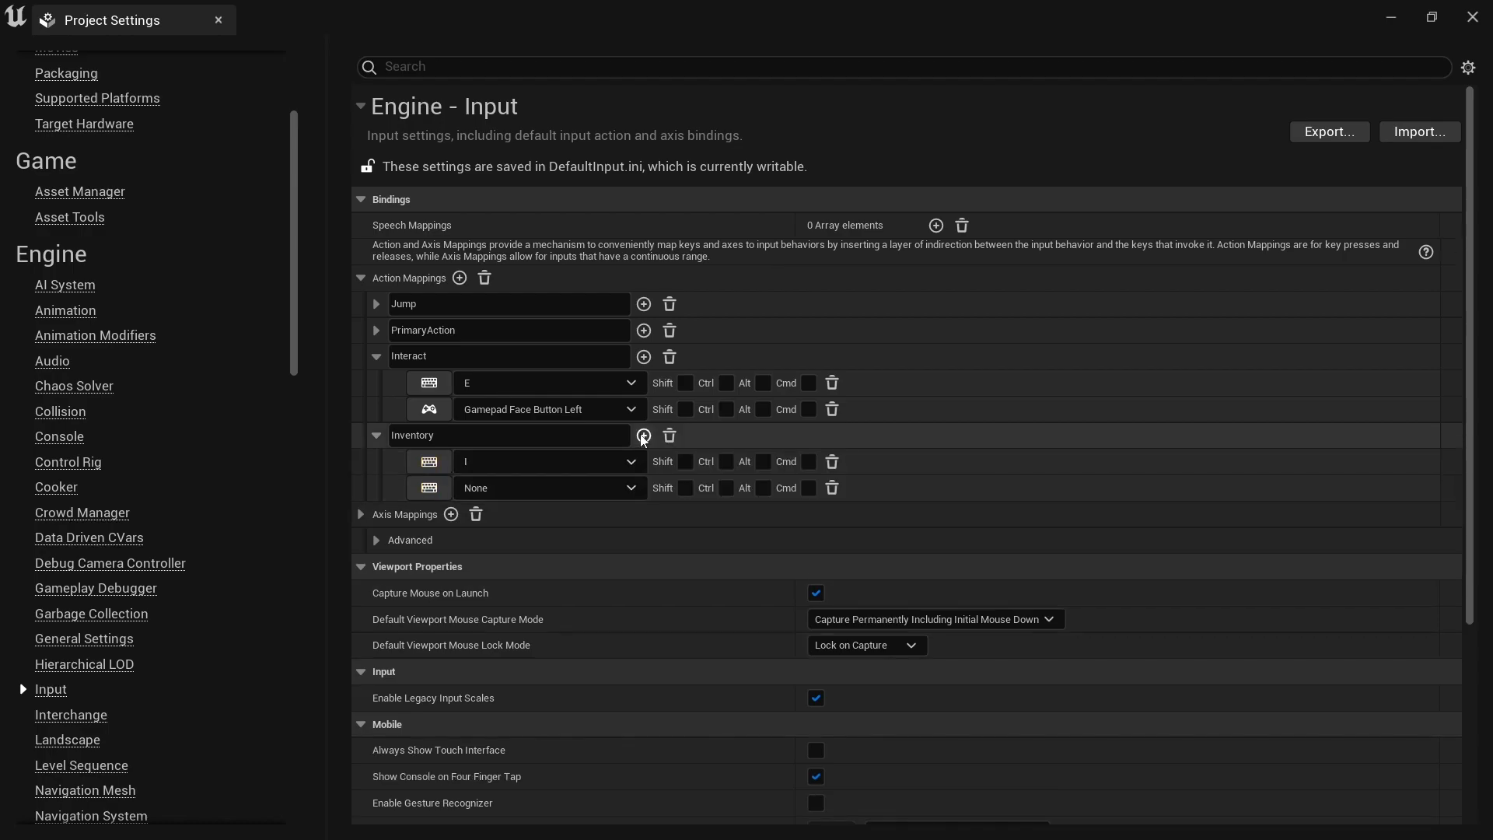
mouse_move(415, 494)
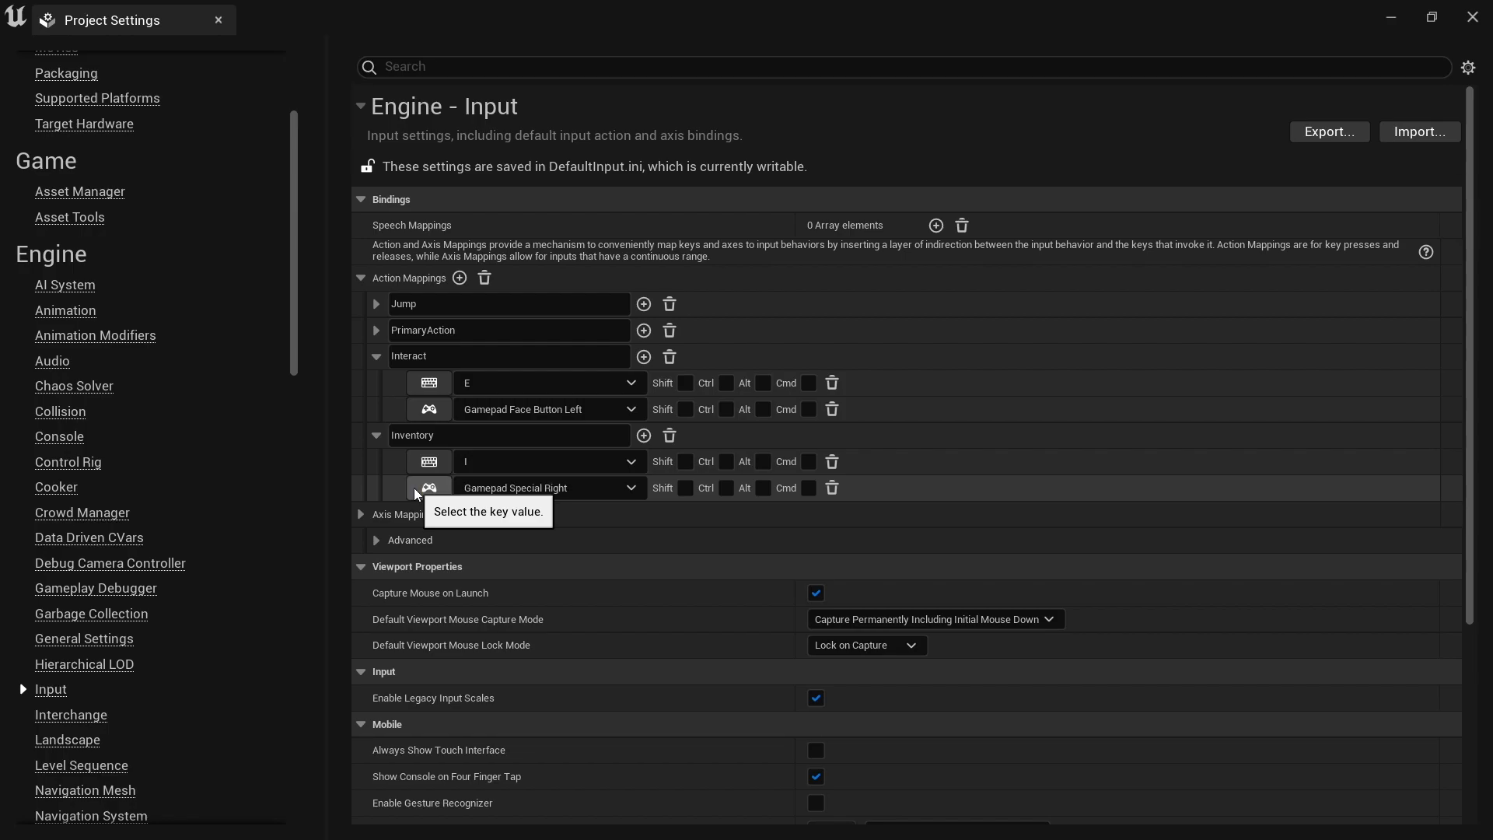
mouse_move(1407, 45)
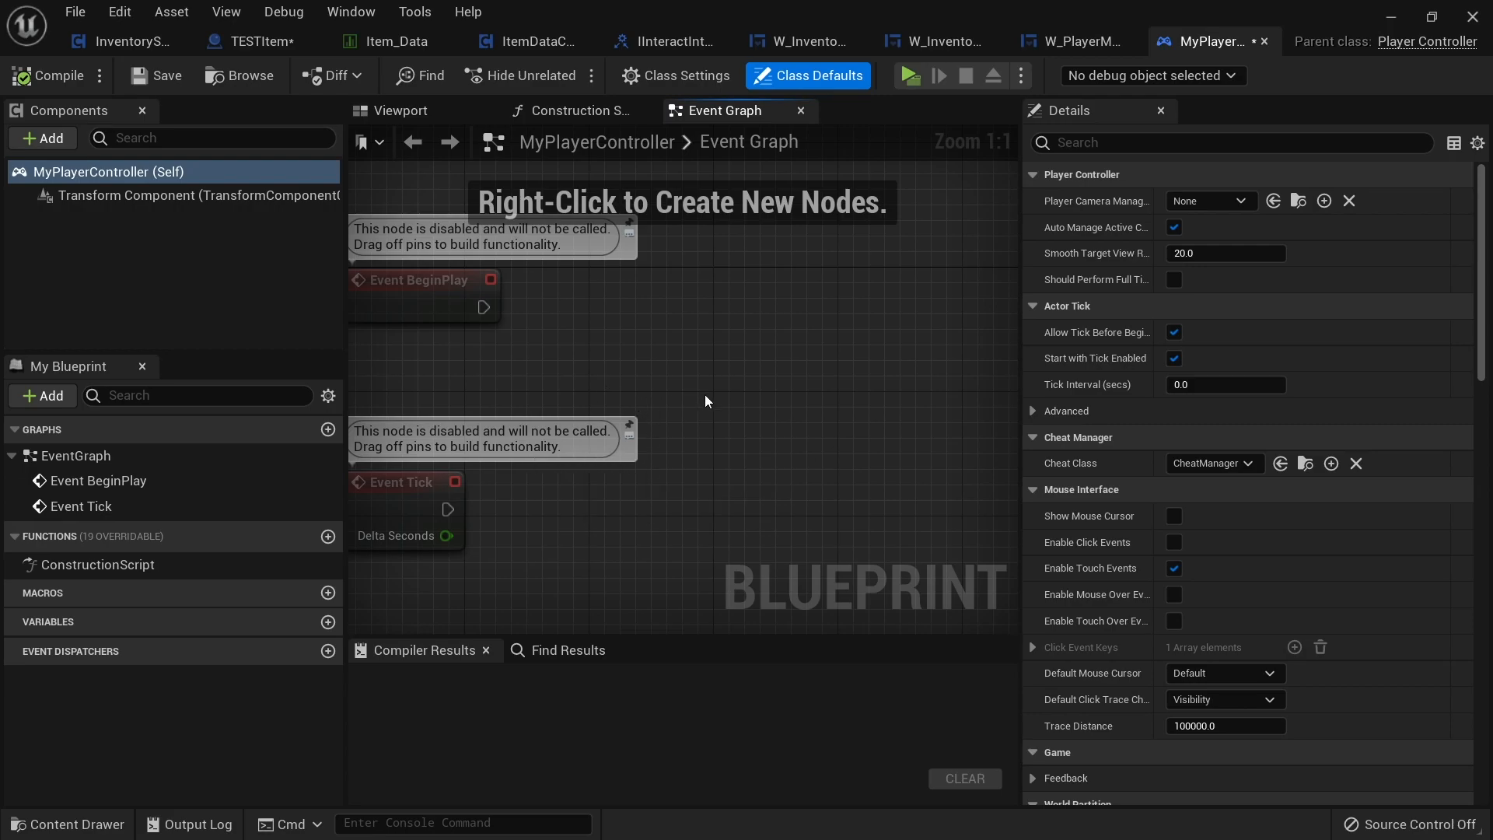
Place an InputAction Inventory event node in the graph's upper left.
right_click(707, 401)
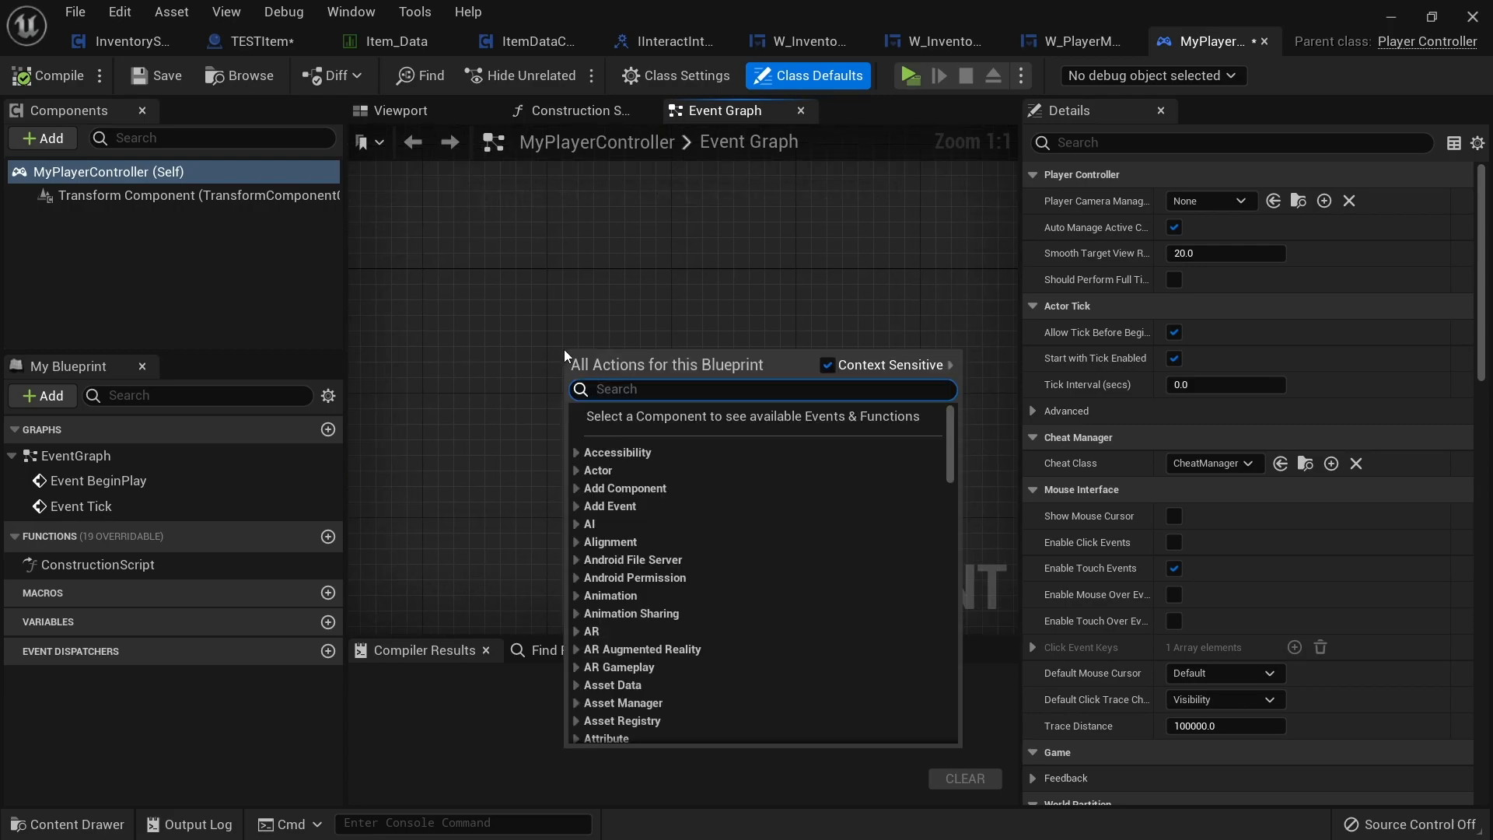
type("inventory")
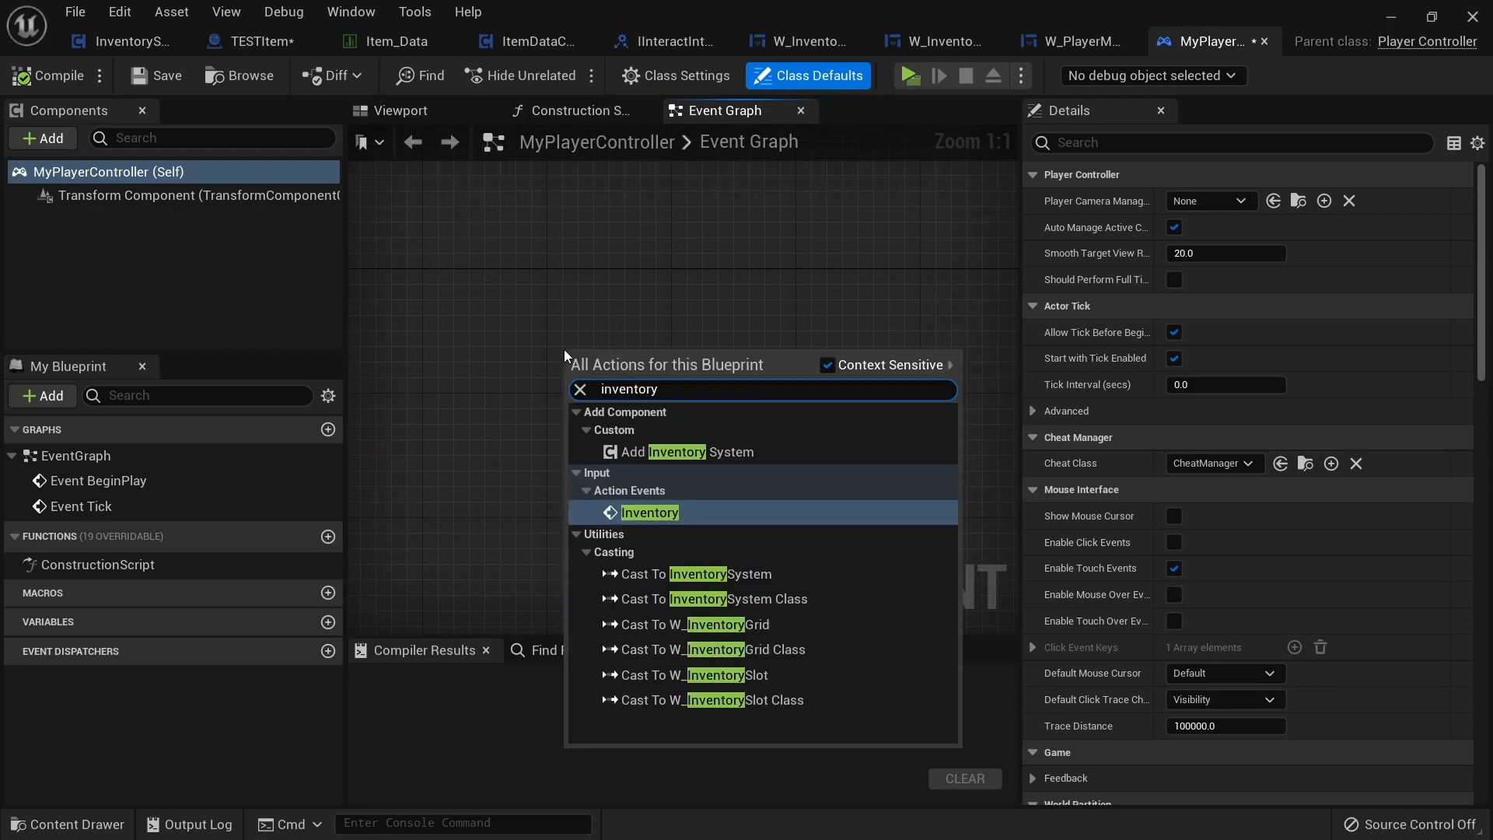
left_click(649, 512)
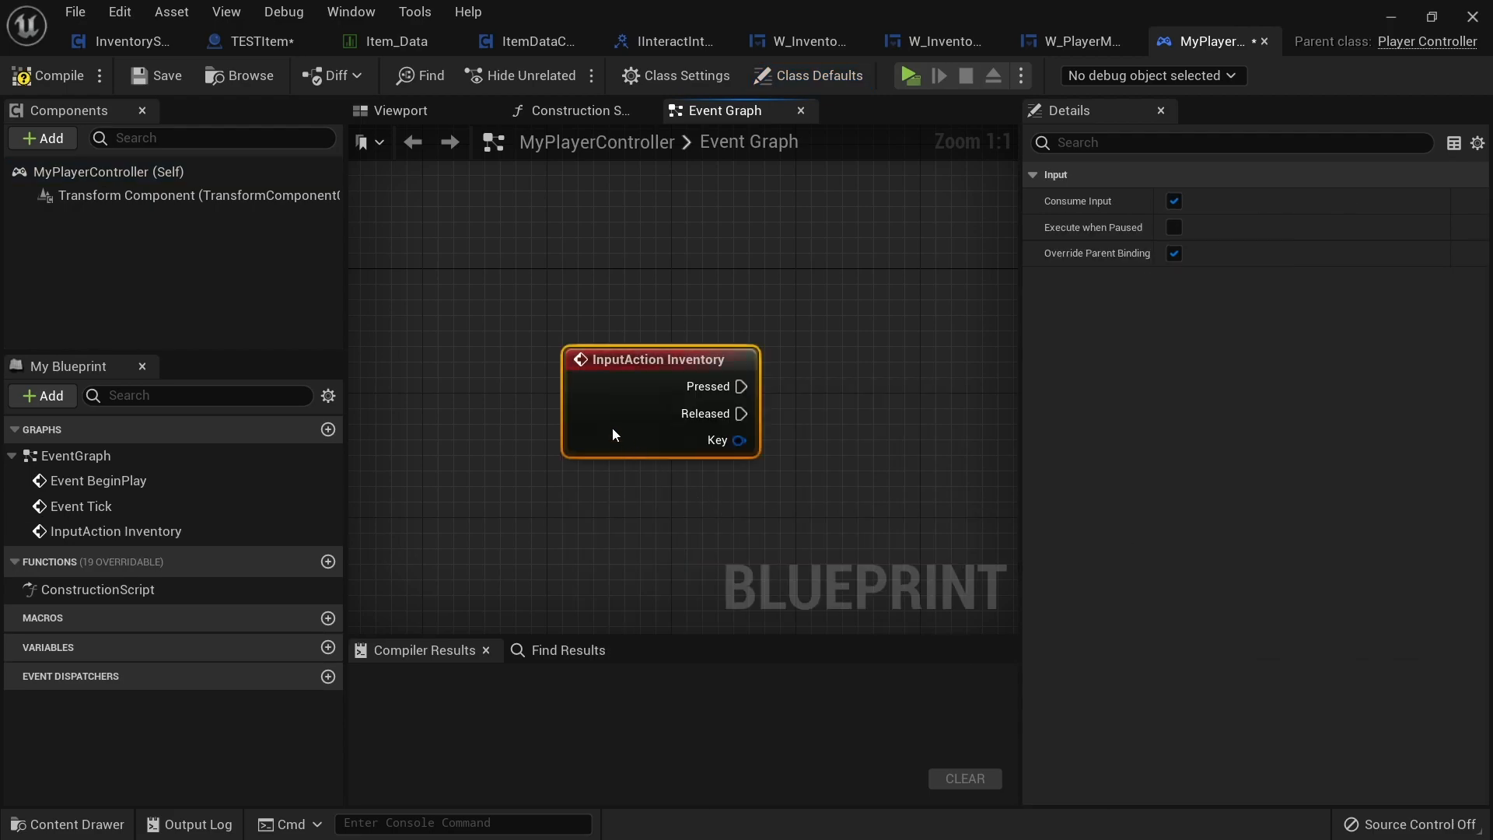
left_click_drag(660, 401, 495, 319)
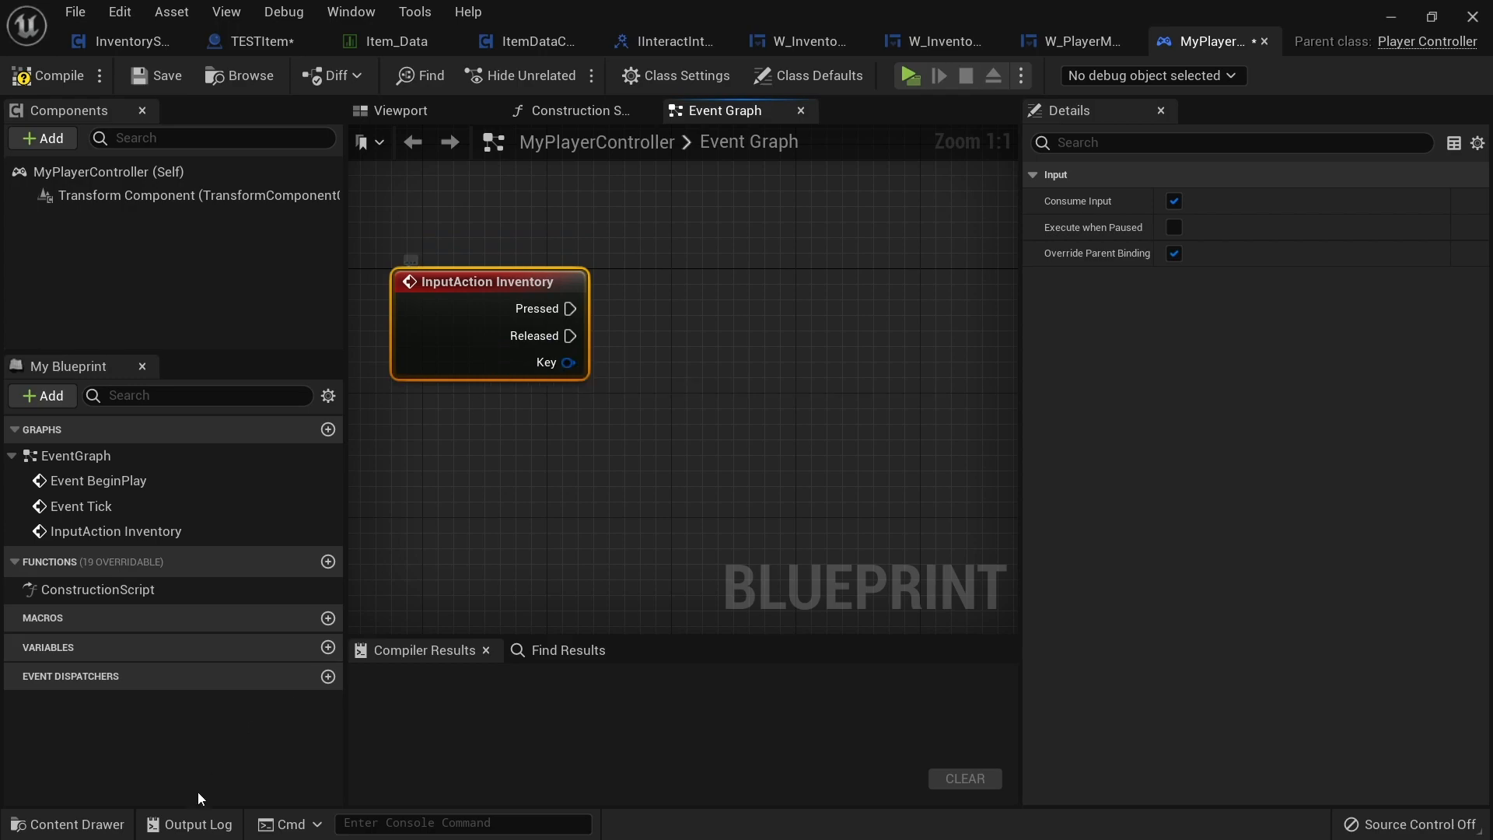
left_click(65, 824)
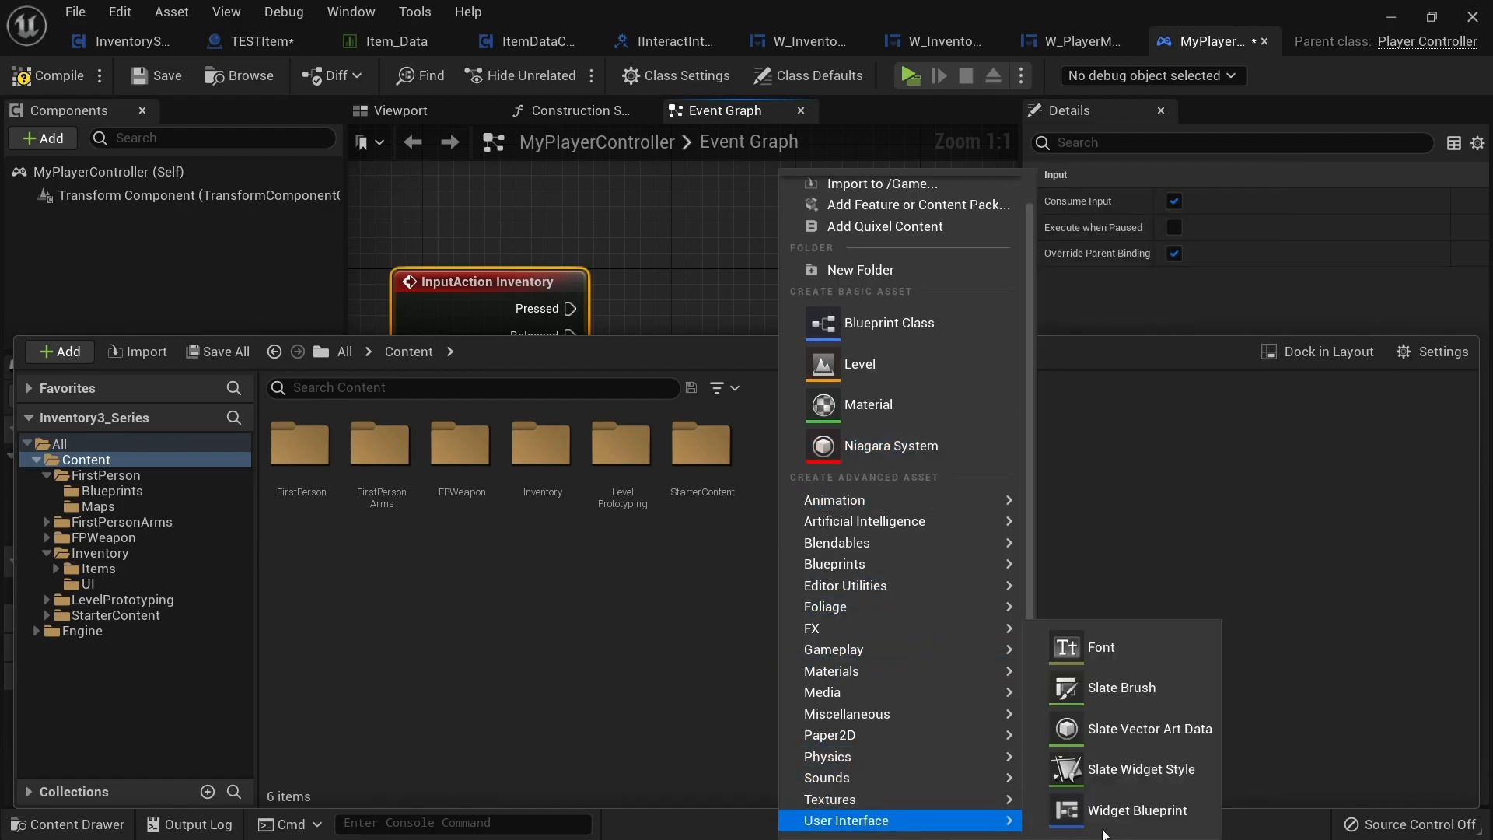
Add a User Interface Widget Blueprint called W_PlayerHUD to the Content folder.
left_click(1137, 810)
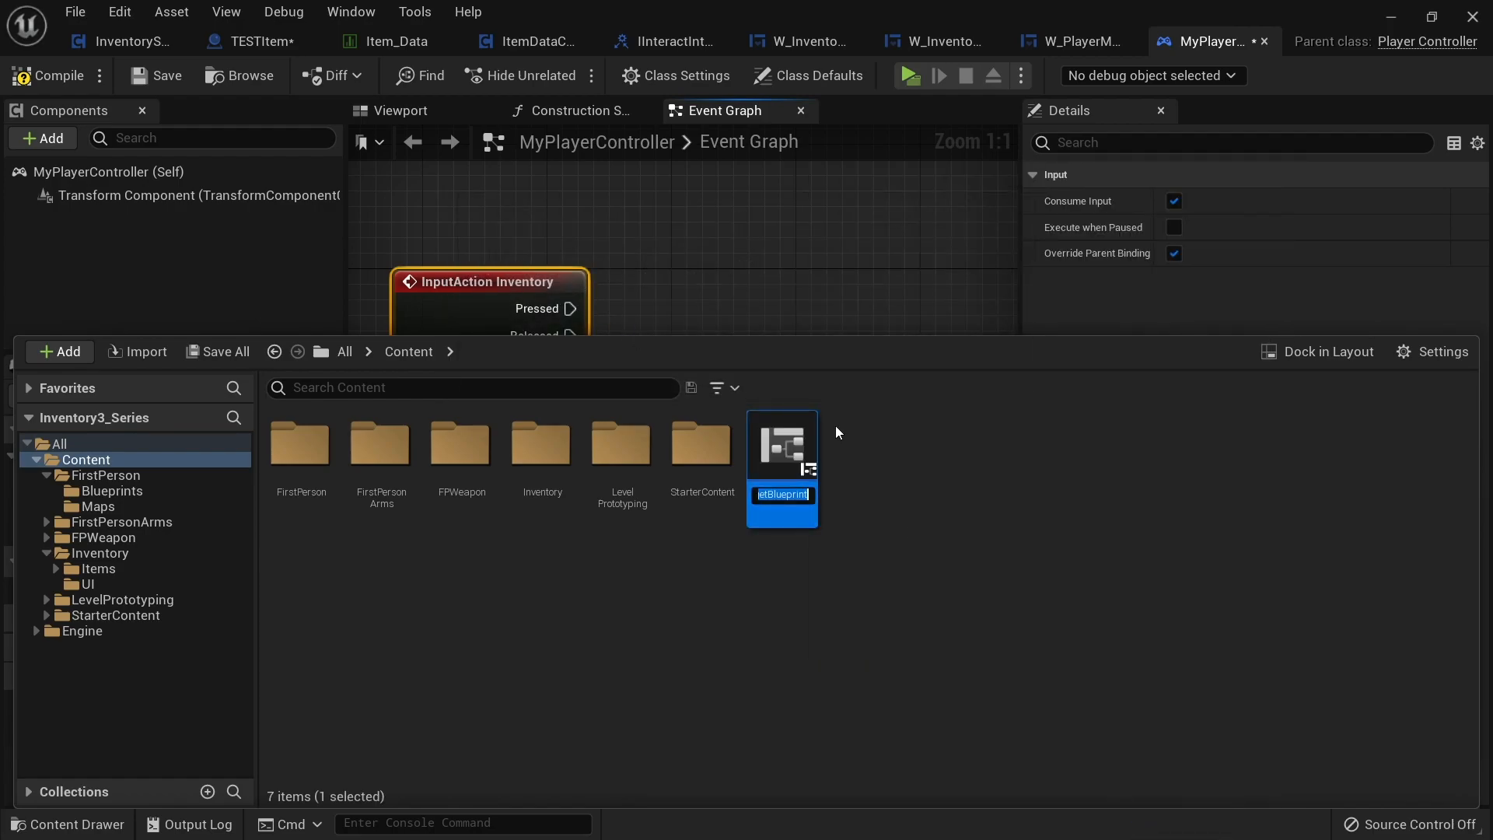
type("W_PlayerHUD")
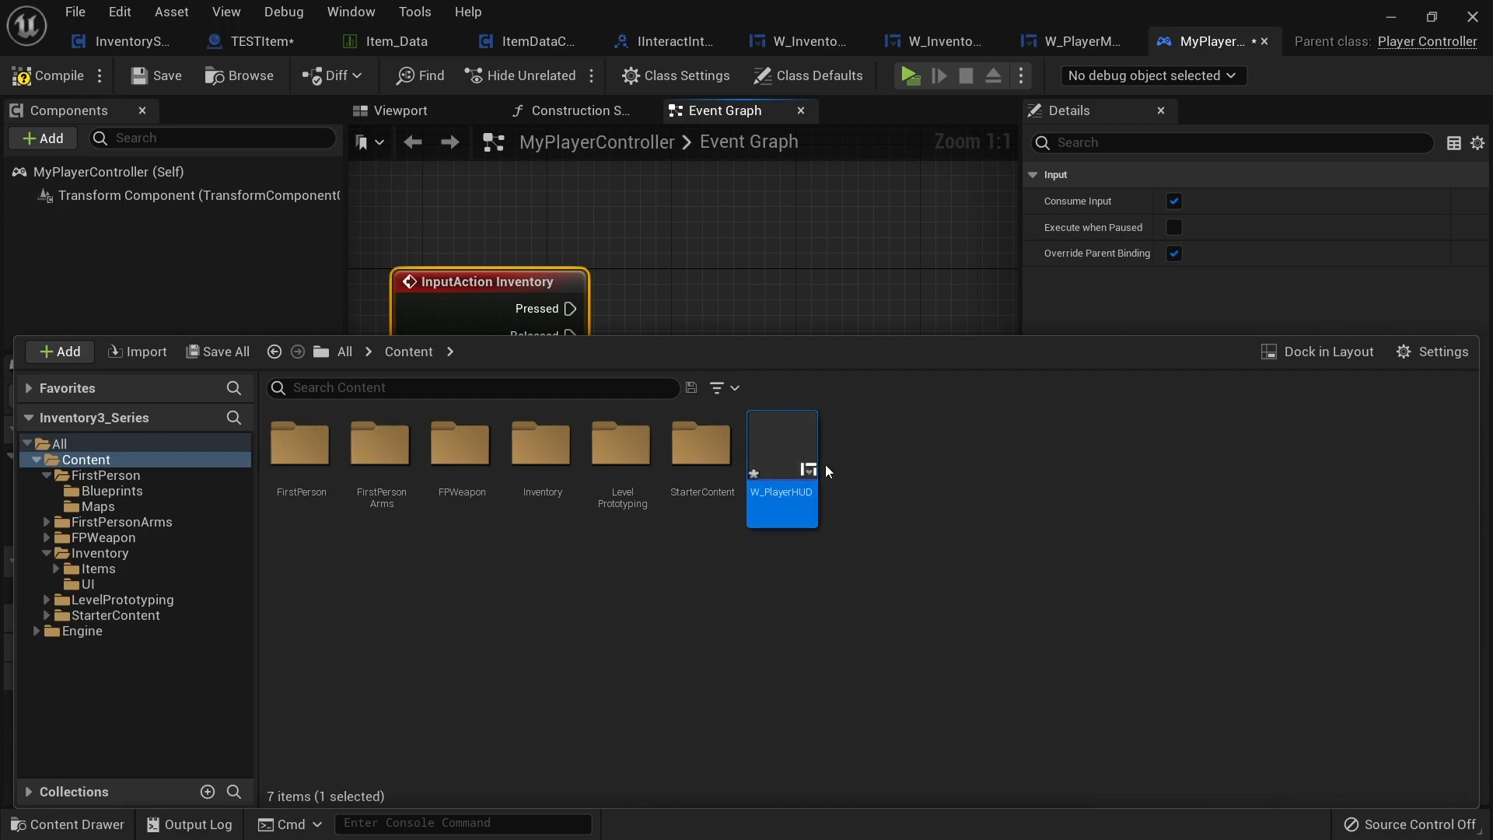
mouse_move(707, 464)
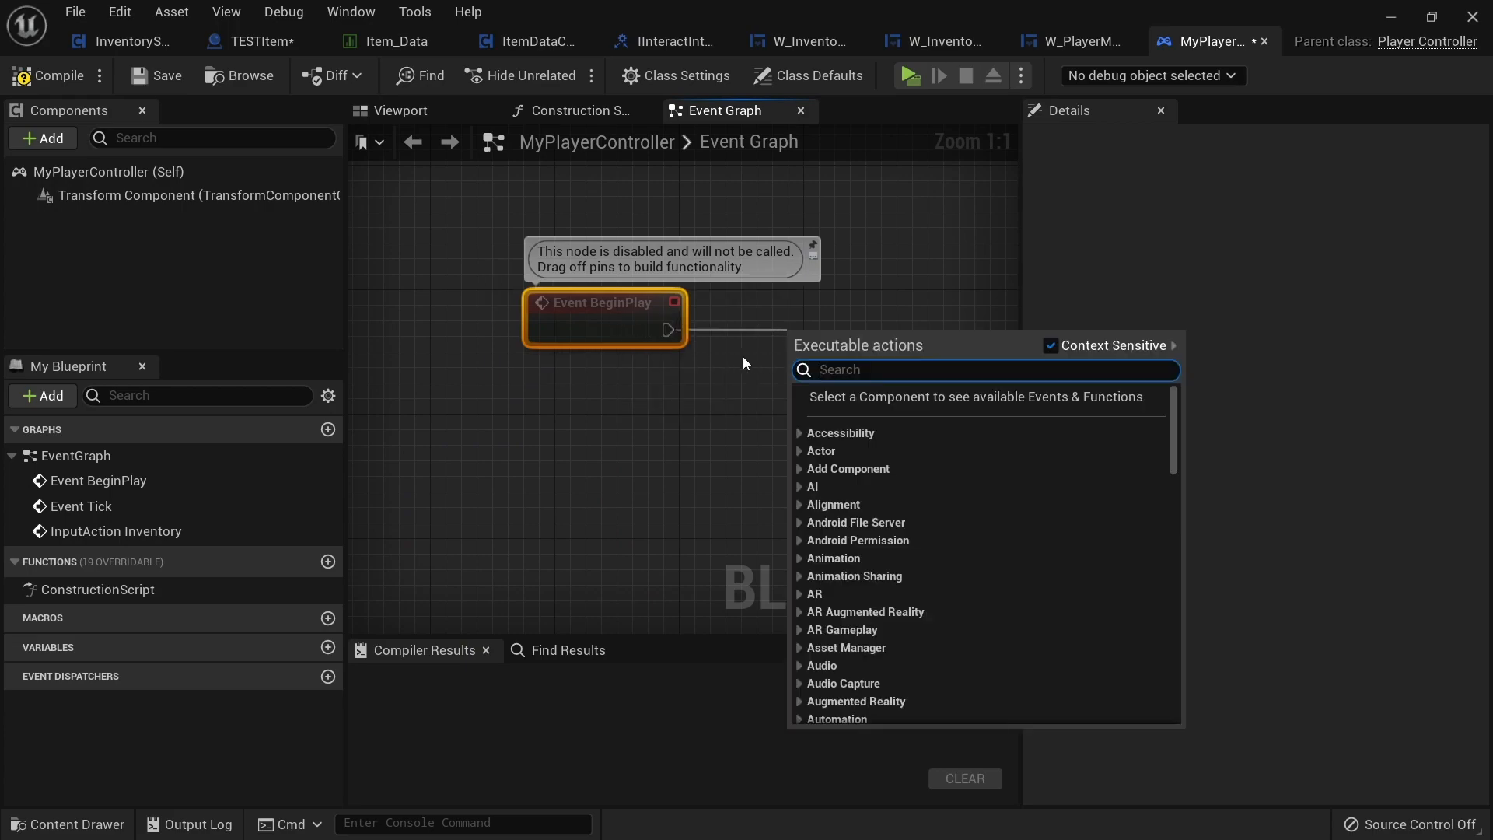
On BeginPlay, create a W_PlayerHUD widget, promote it to variable HUD, and add it to the viewport.
type("create widgte")
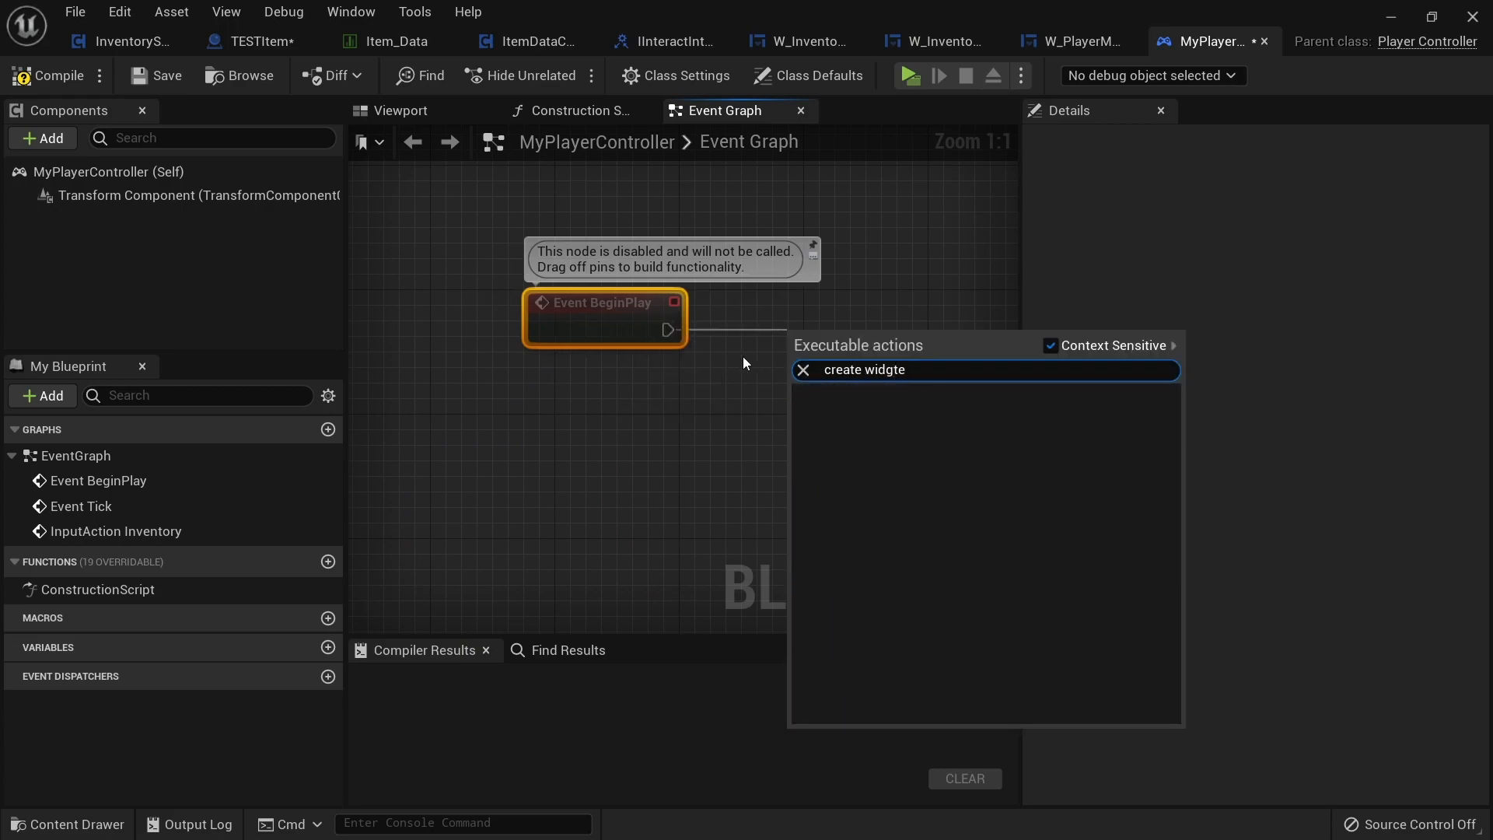
left_click(863, 370)
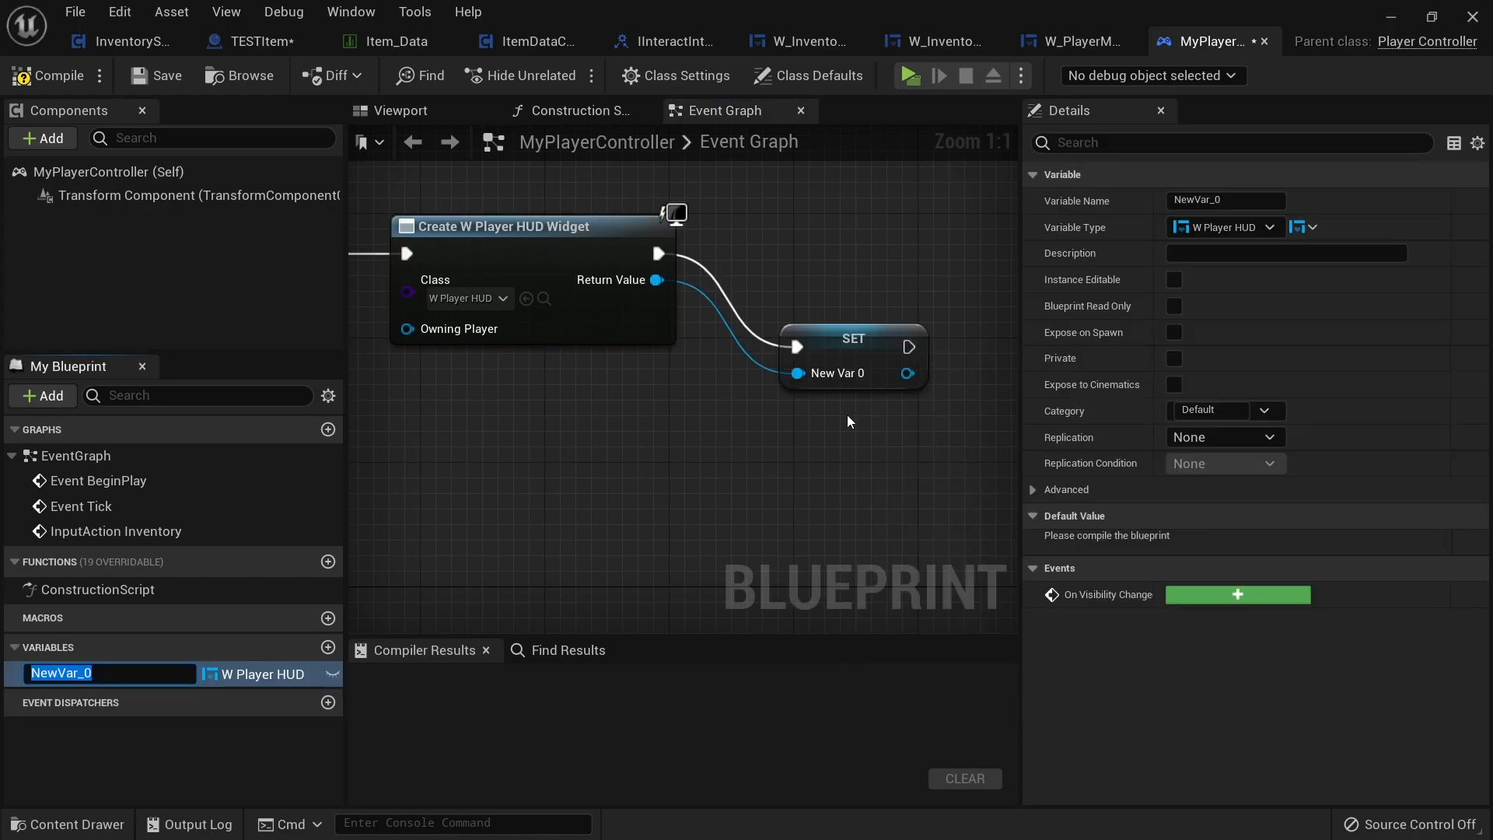
type("HUD")
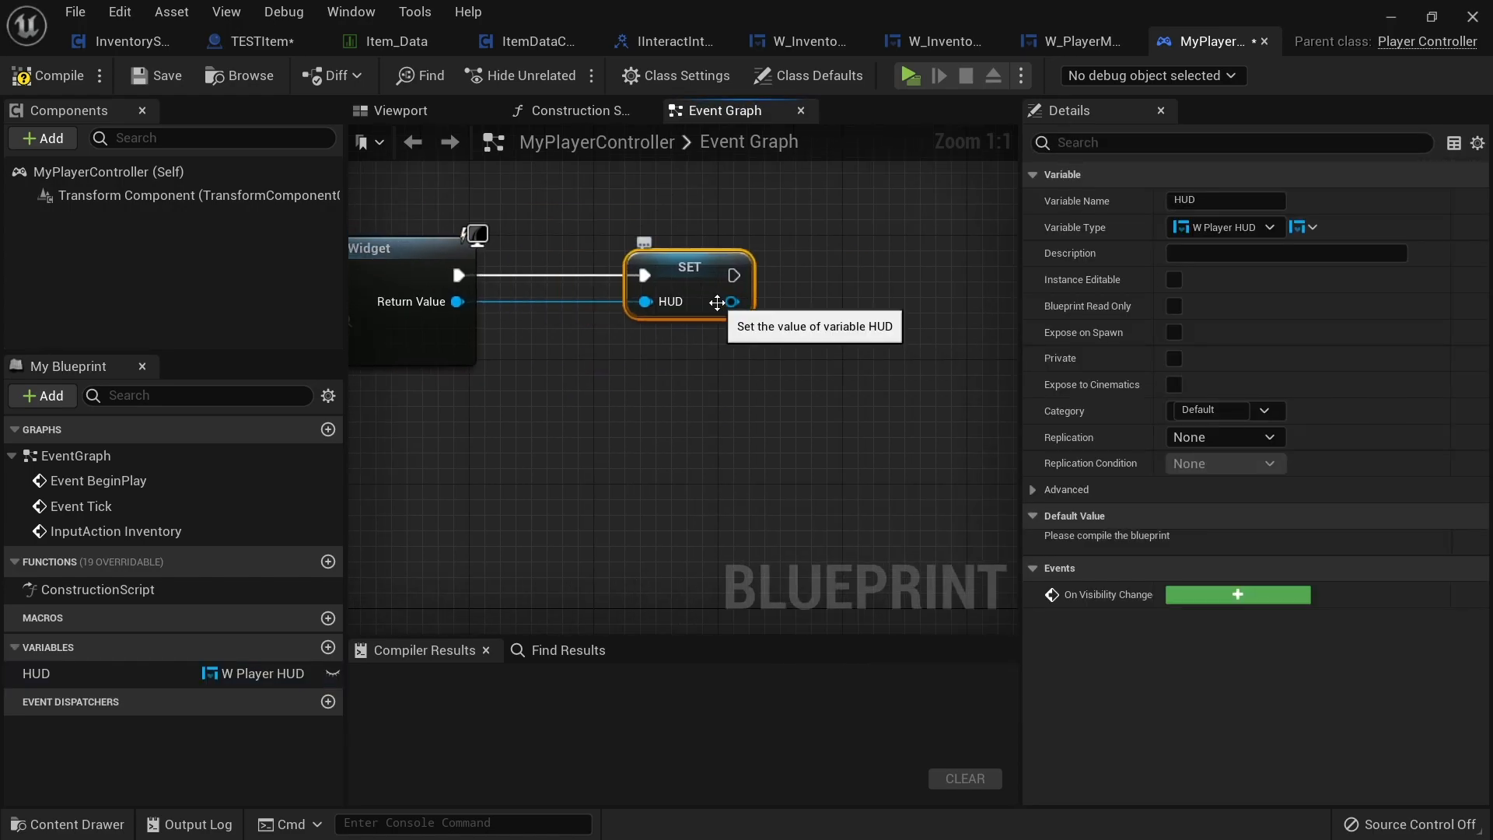
left_click_drag(731, 300, 780, 301)
type("add to view")
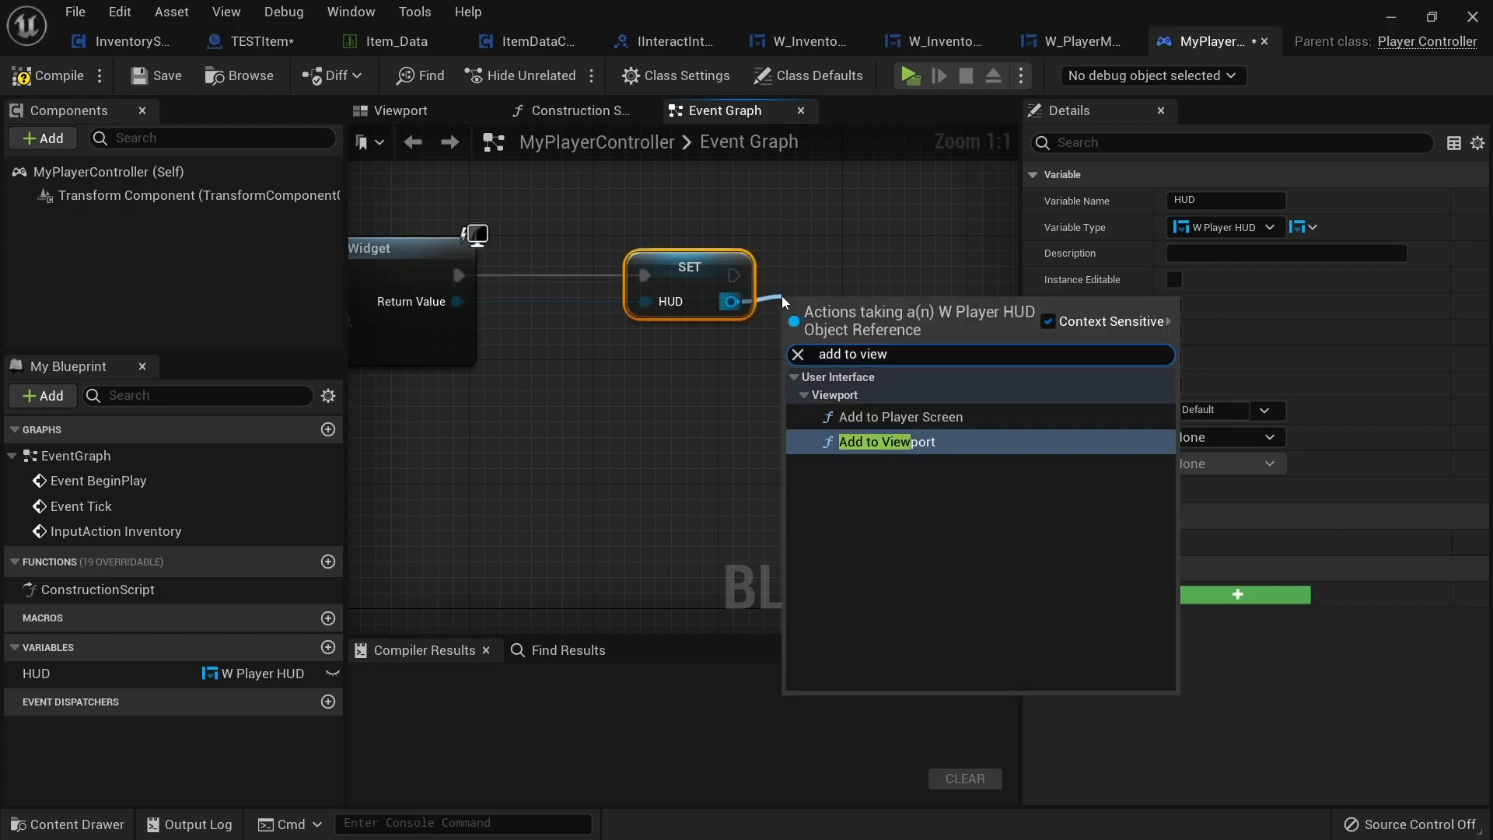
left_click(875, 441)
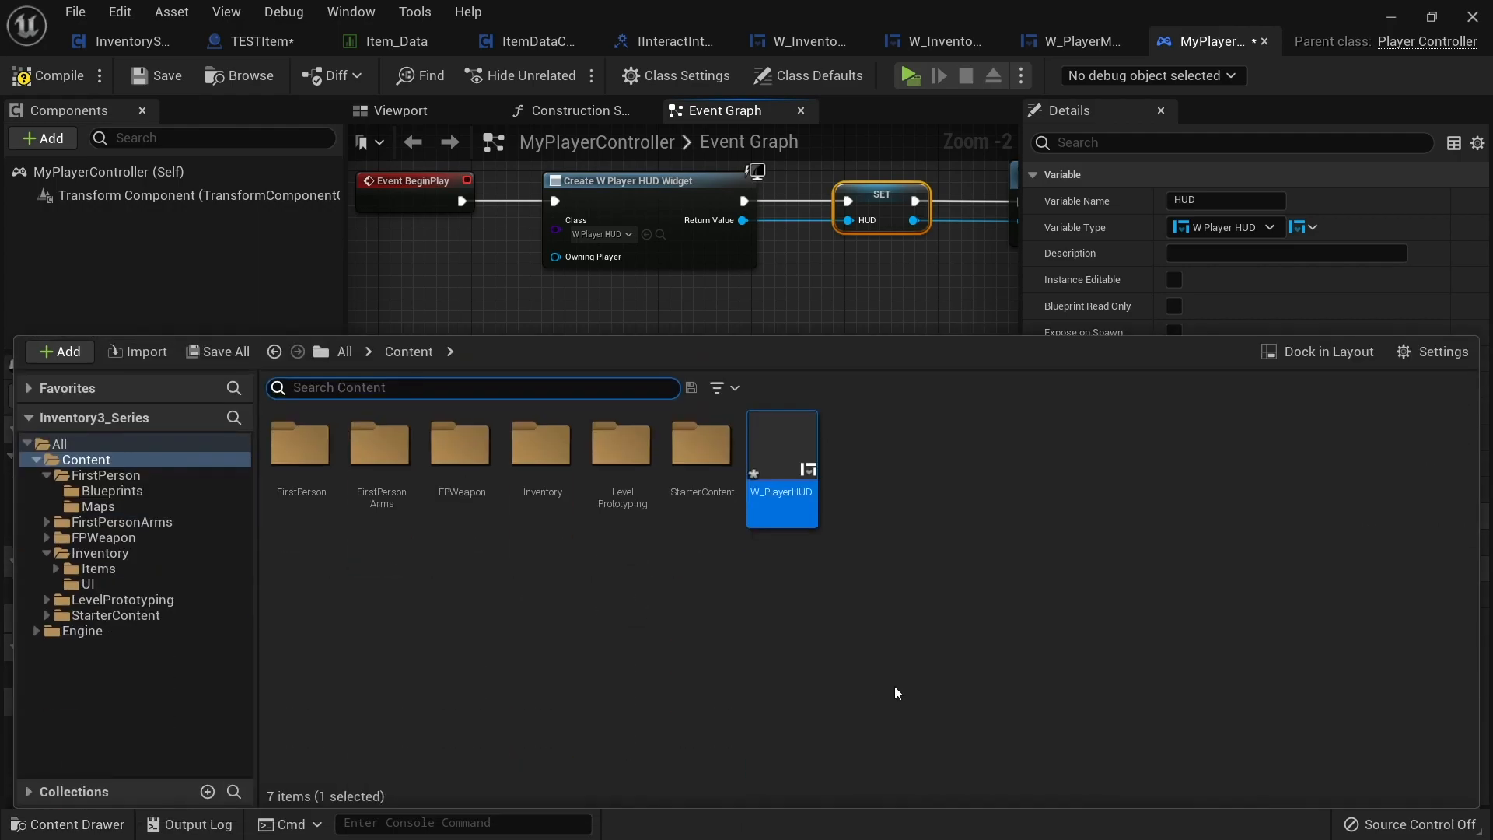
Open W_PlayerHUD and add a Canvas Panel to it.
double_click(781, 447)
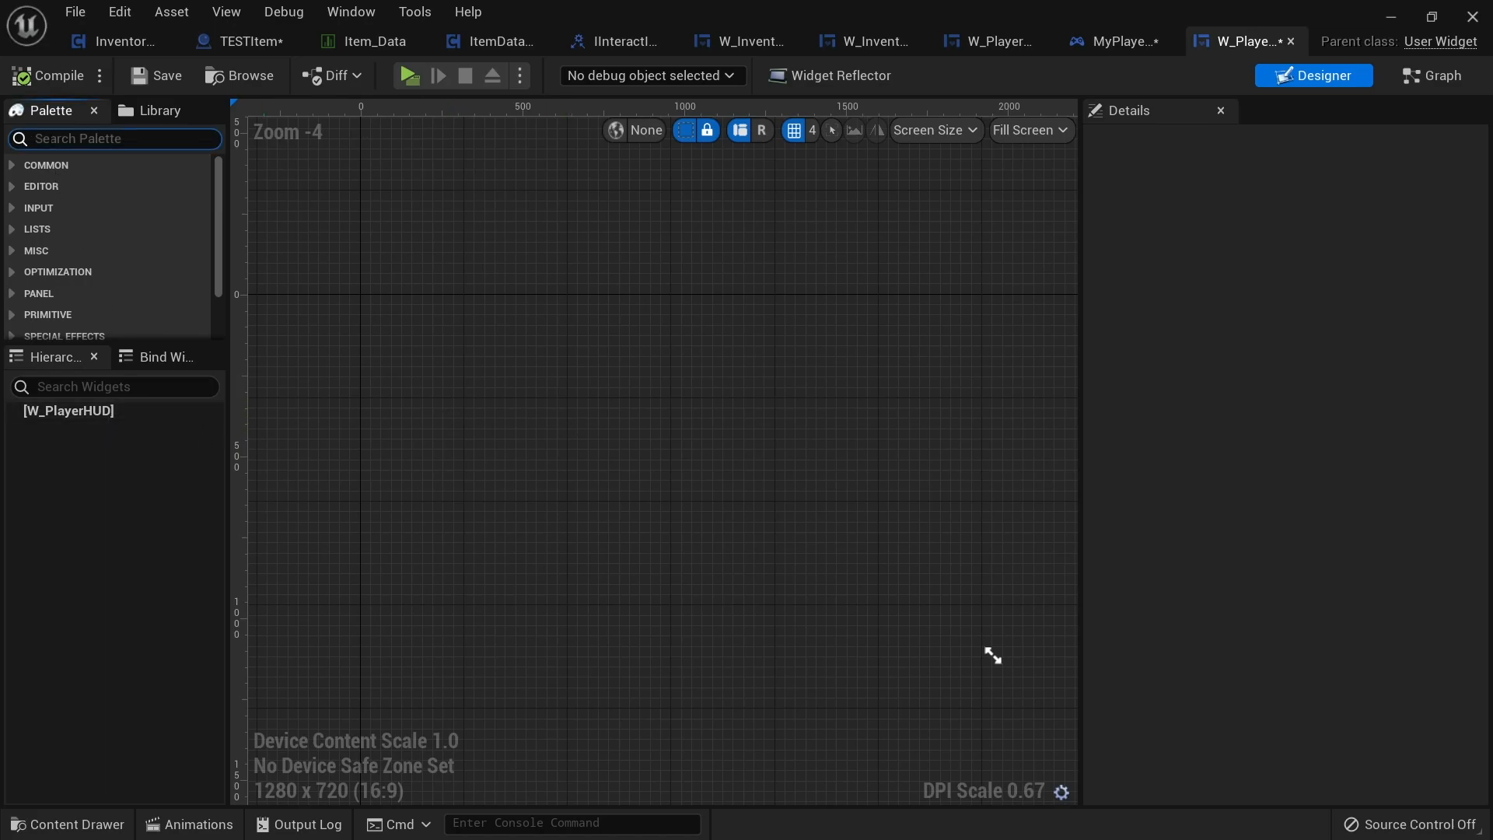
type("canvas")
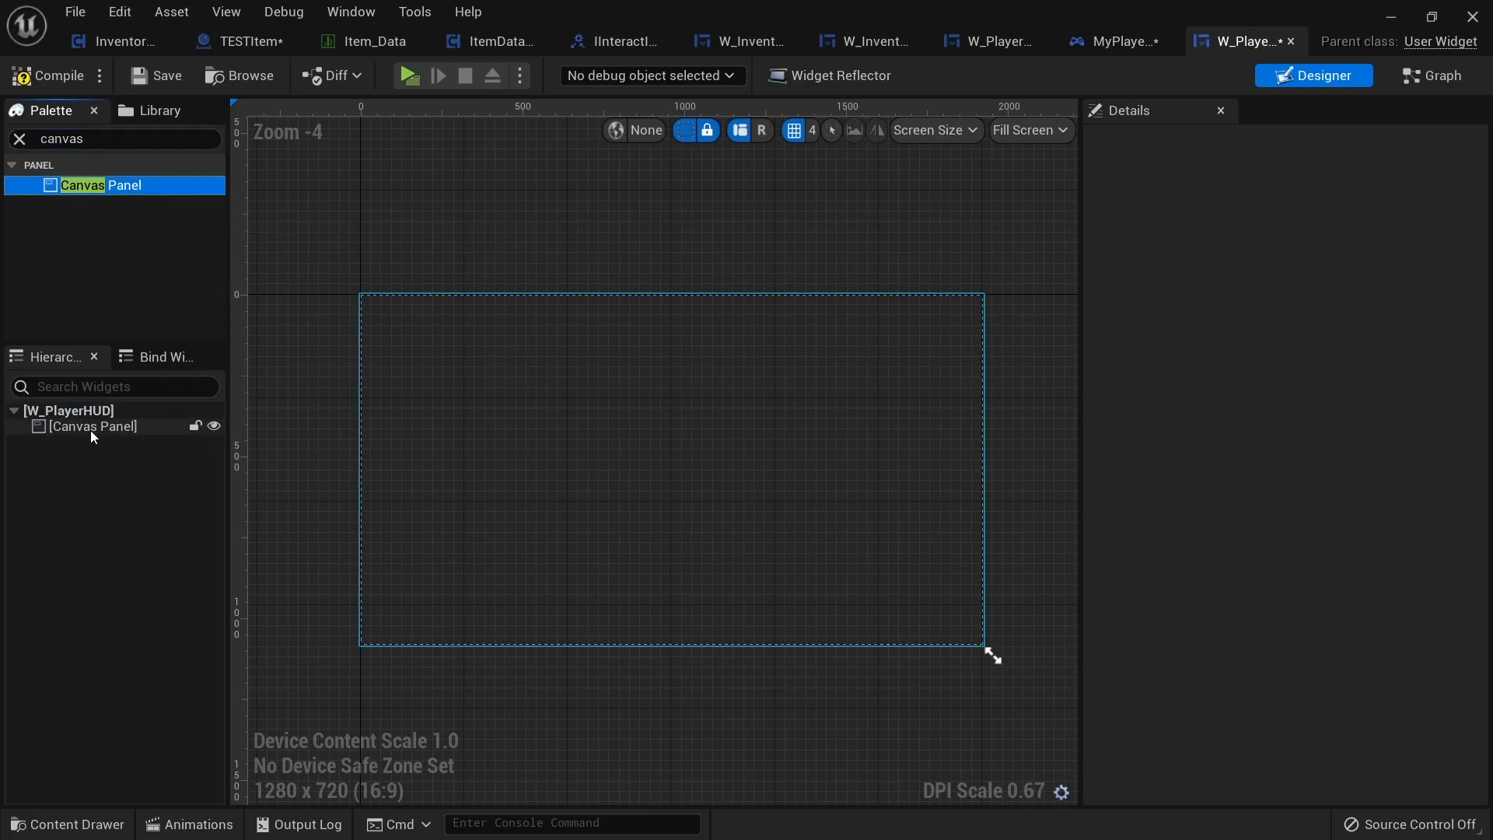
left_click(93, 426)
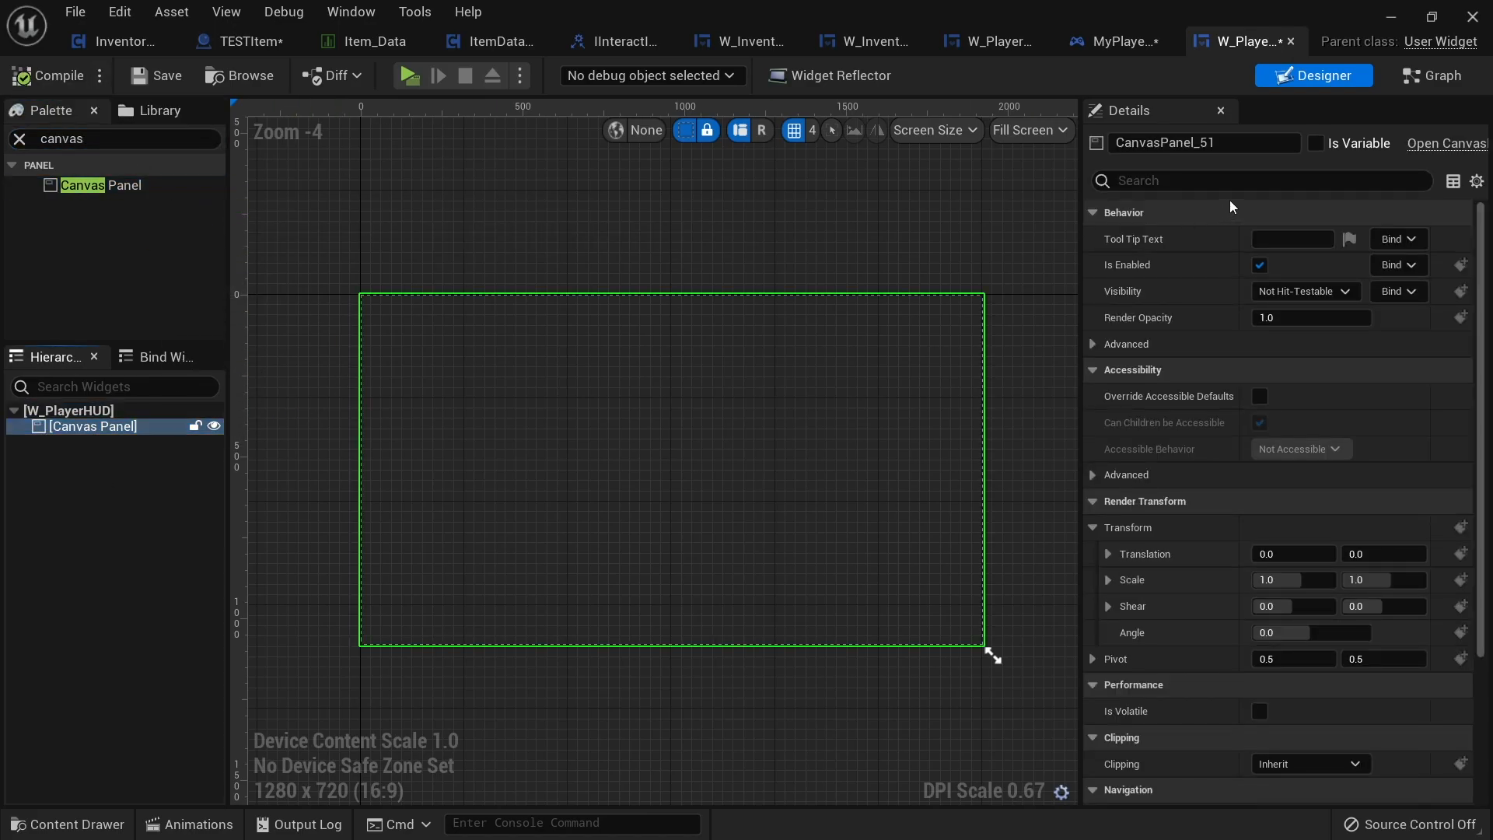
In the widget graph, add custom event DisplayPlayerMenu creating a W_PlayerMenu widget.
left_click(1432, 76)
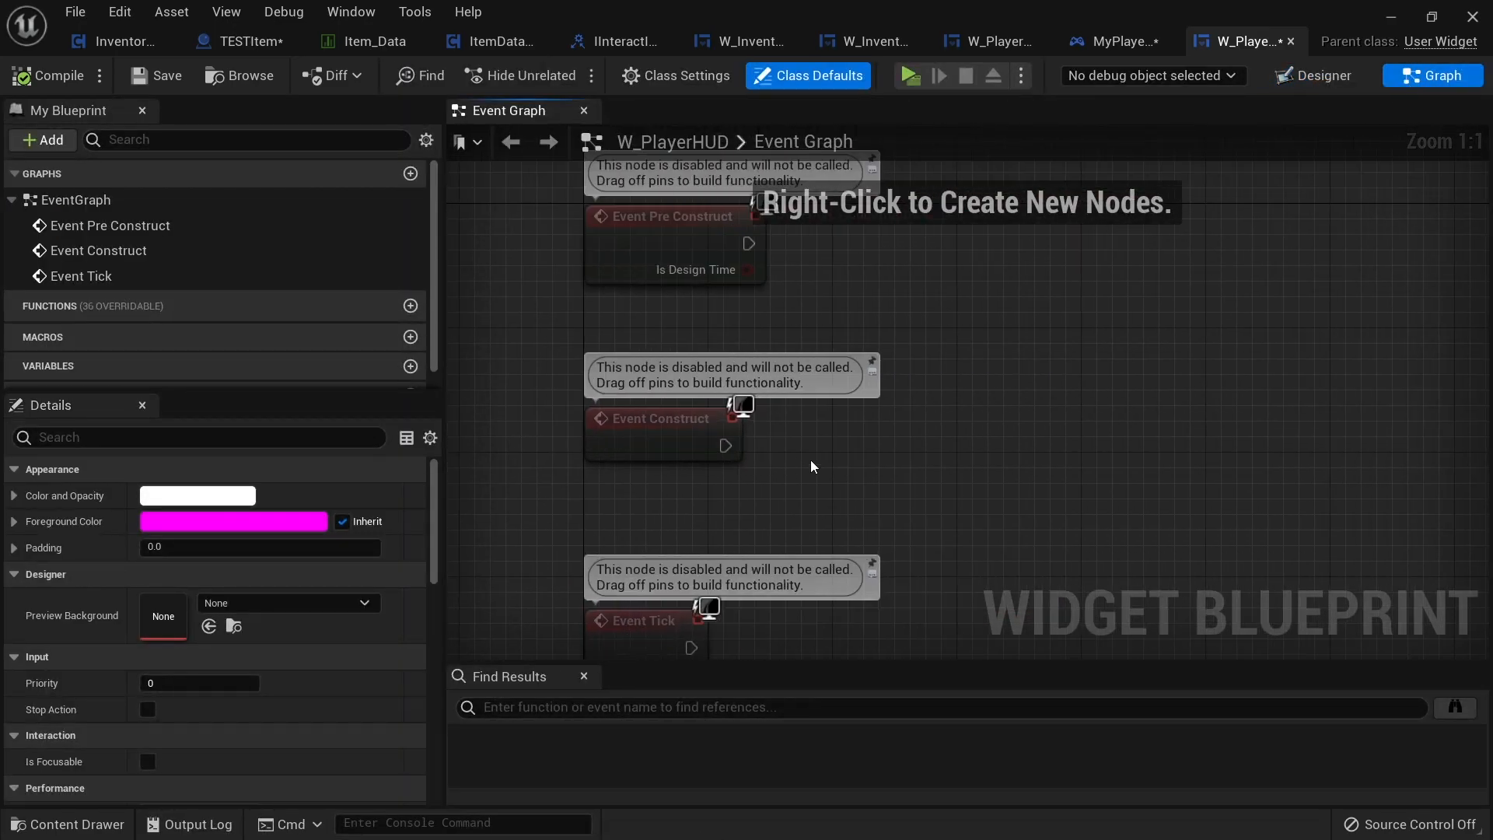
right_click(814, 466)
type("D")
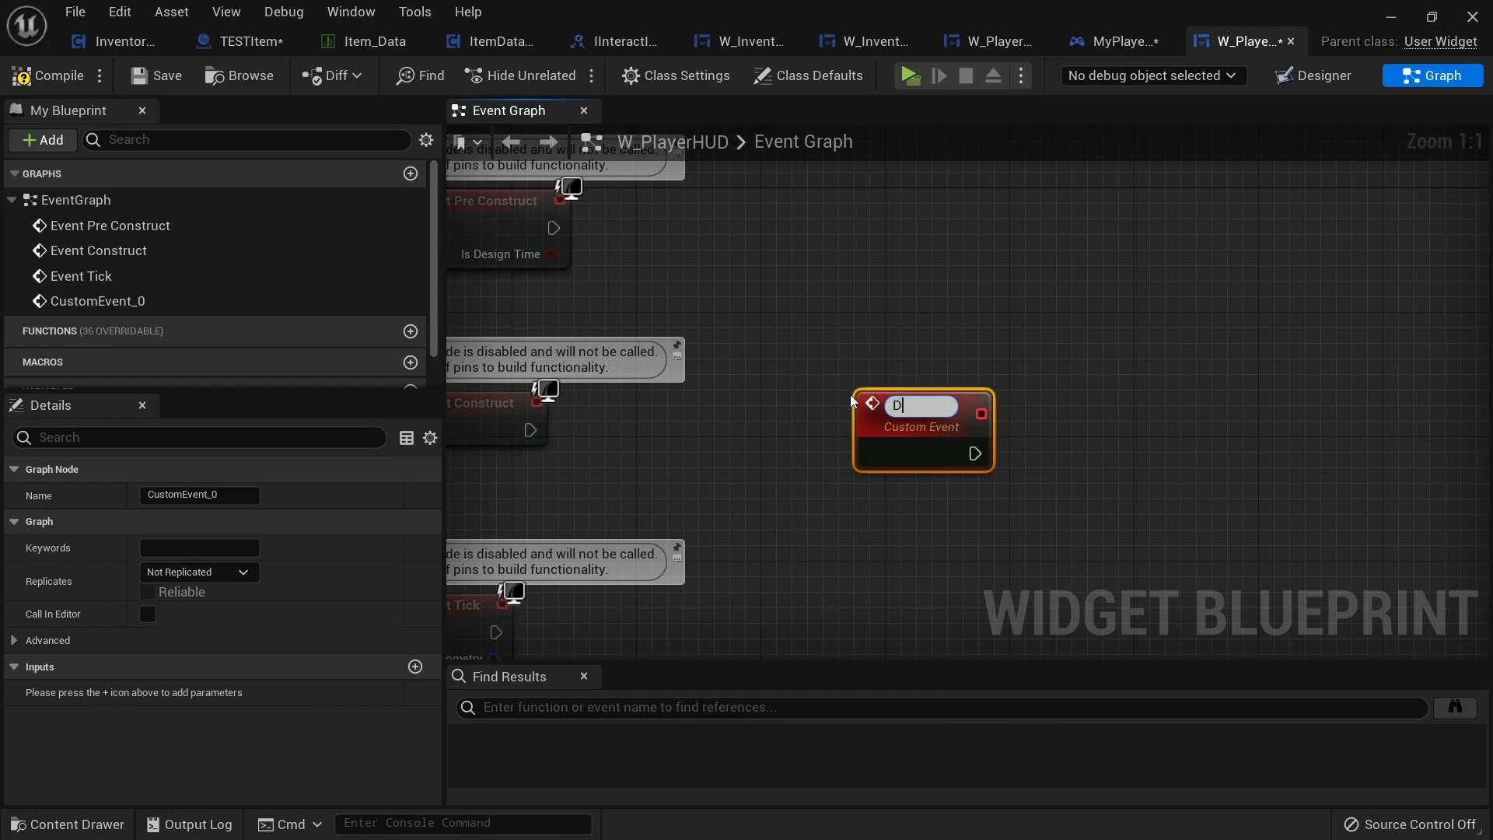
type("isplayPlayerMe")
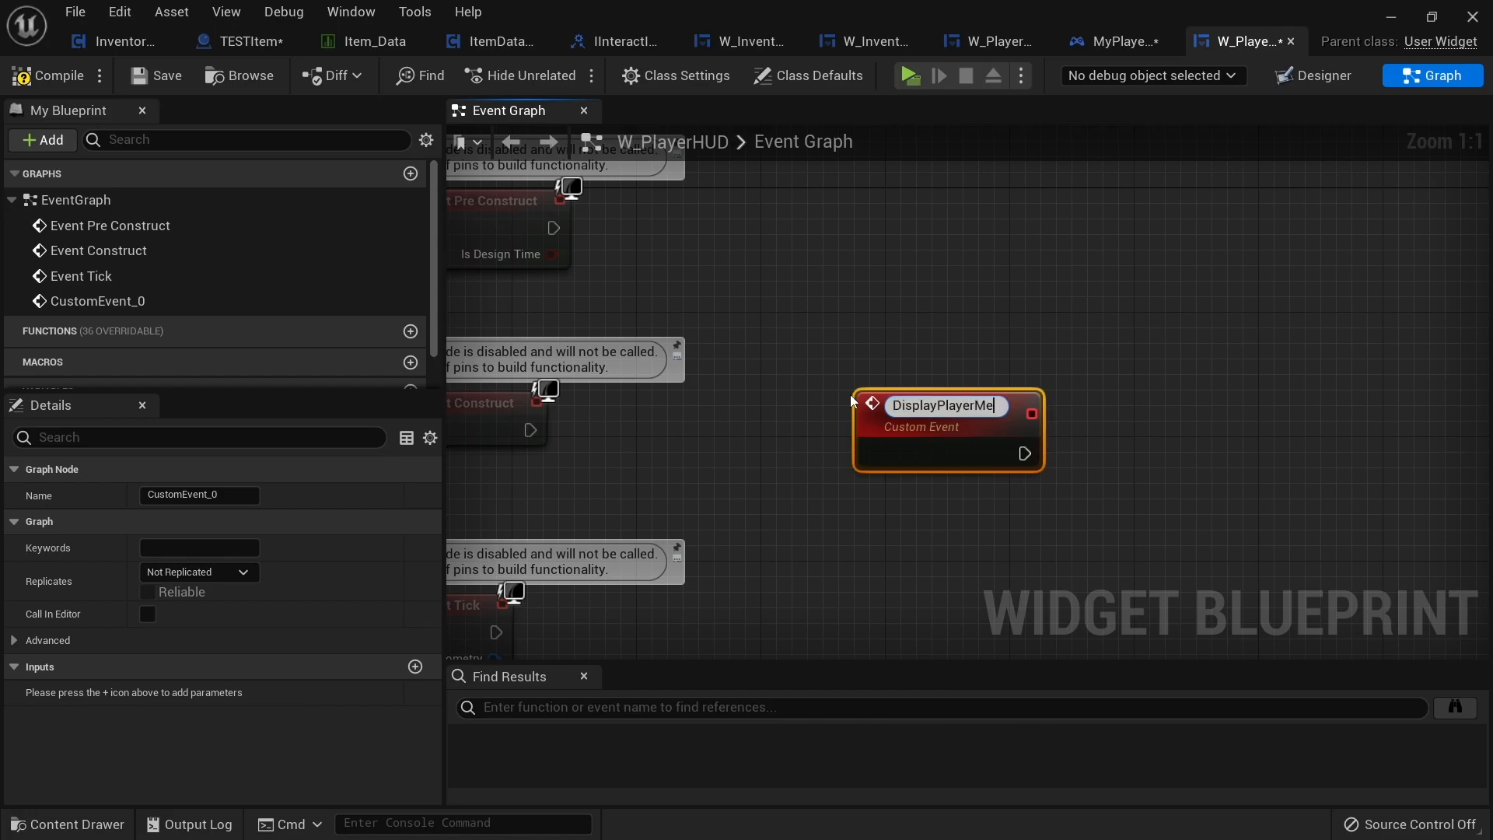
type("DisplayPlayerMenu")
type("cre")
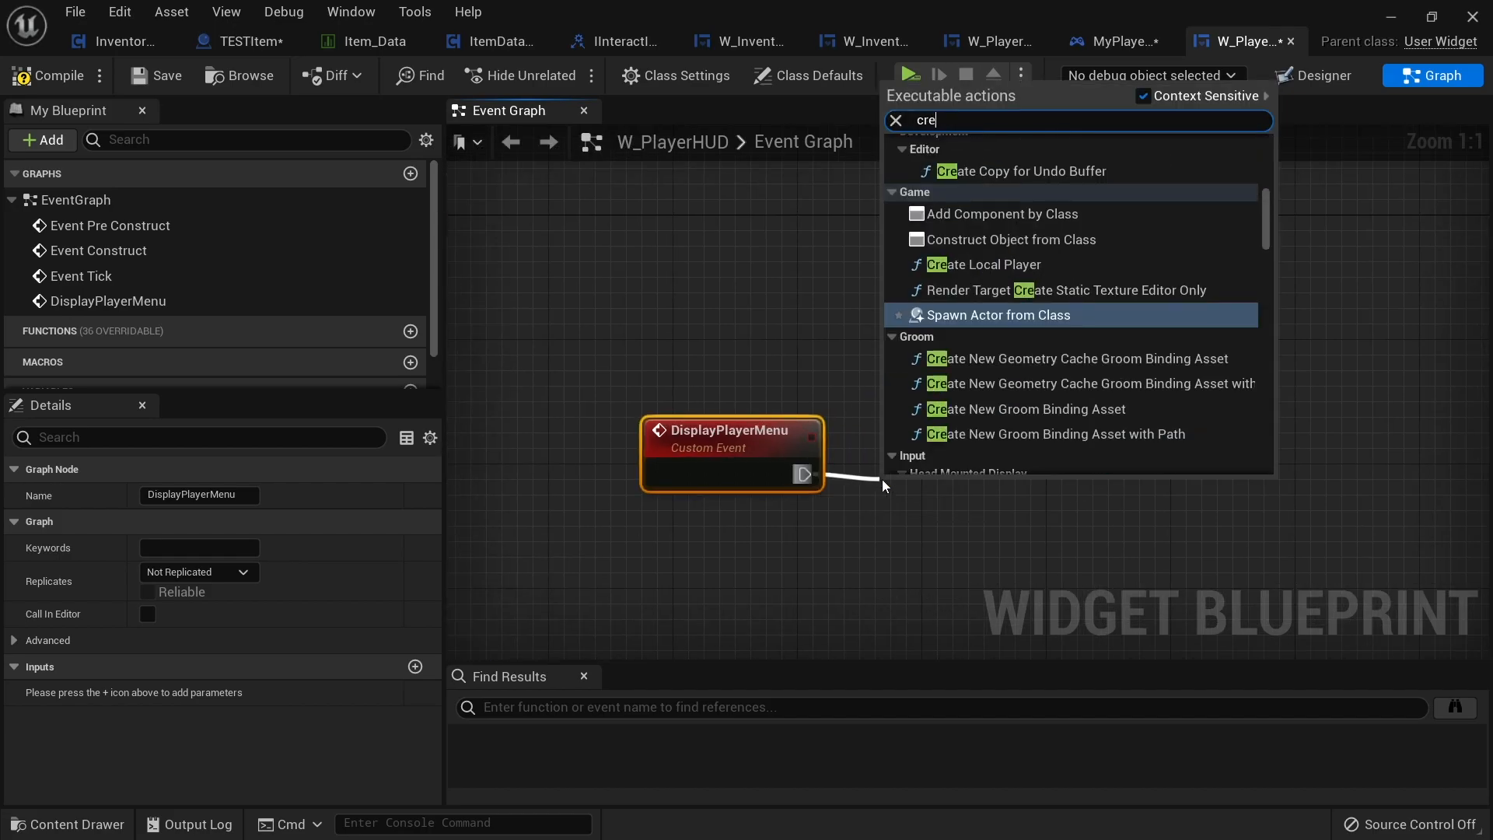
left_click(1012, 239)
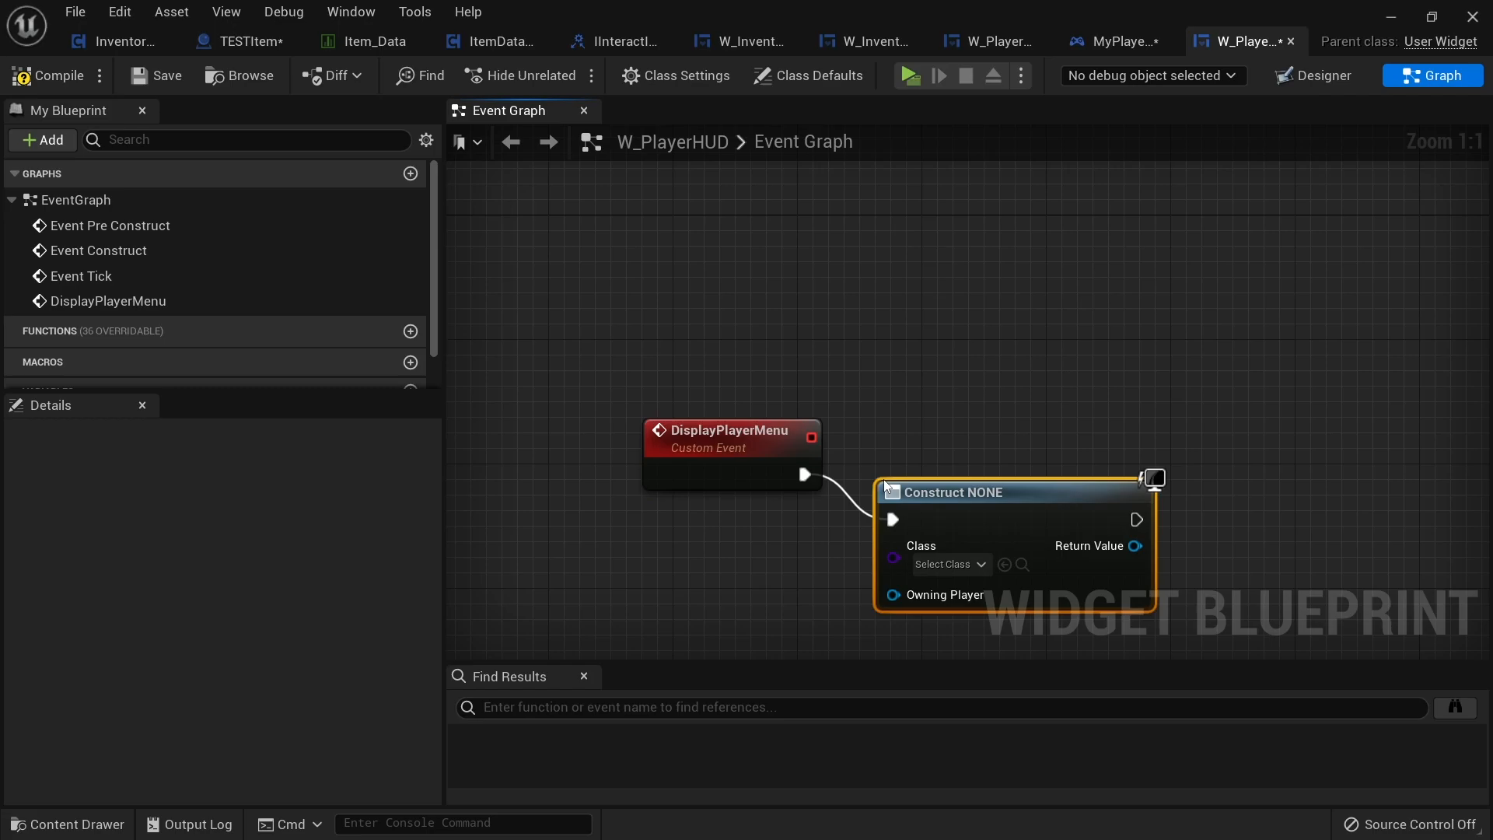
left_click(948, 563)
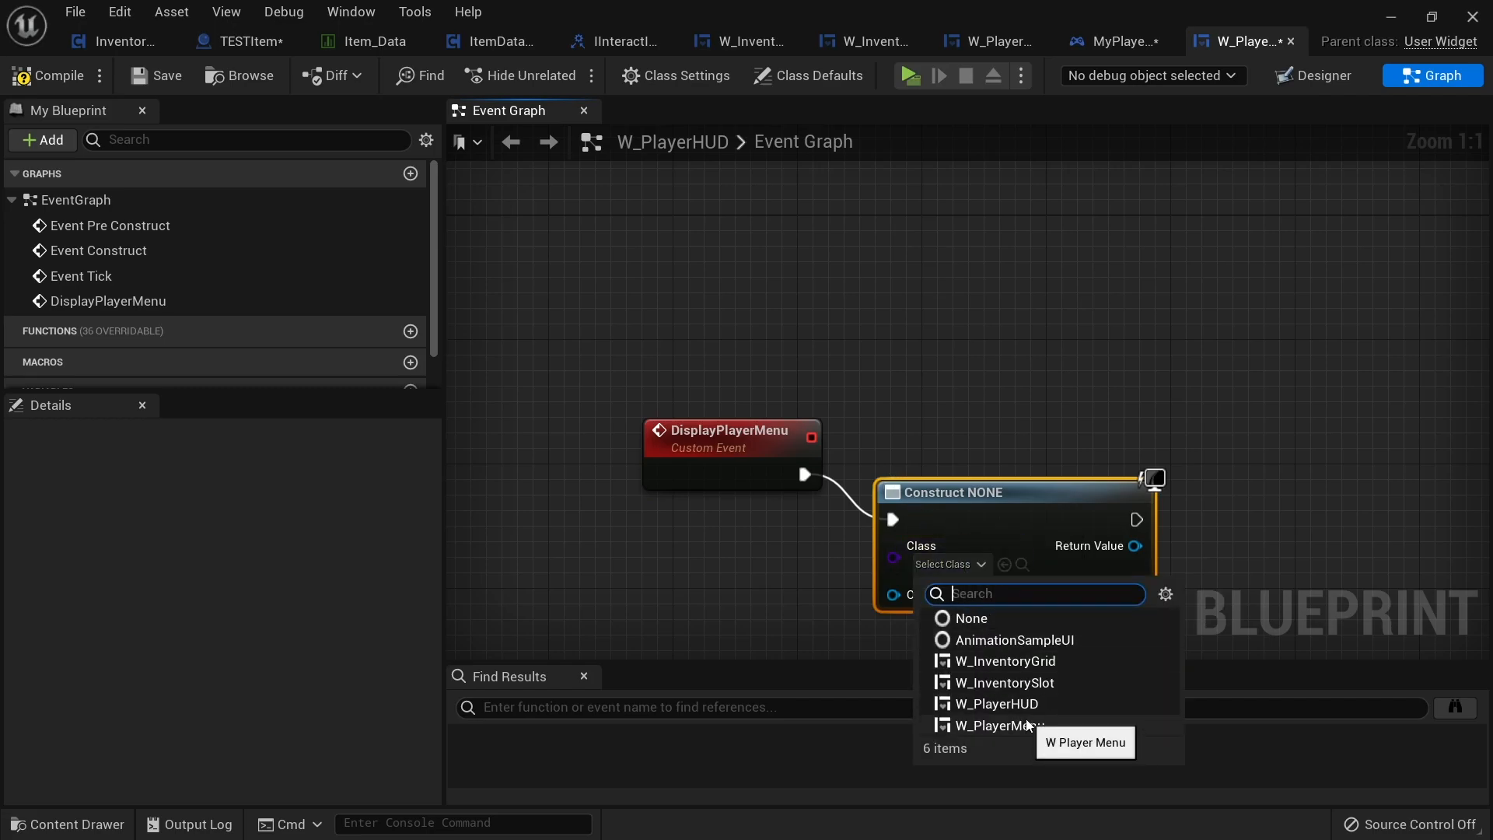
left_click(995, 725)
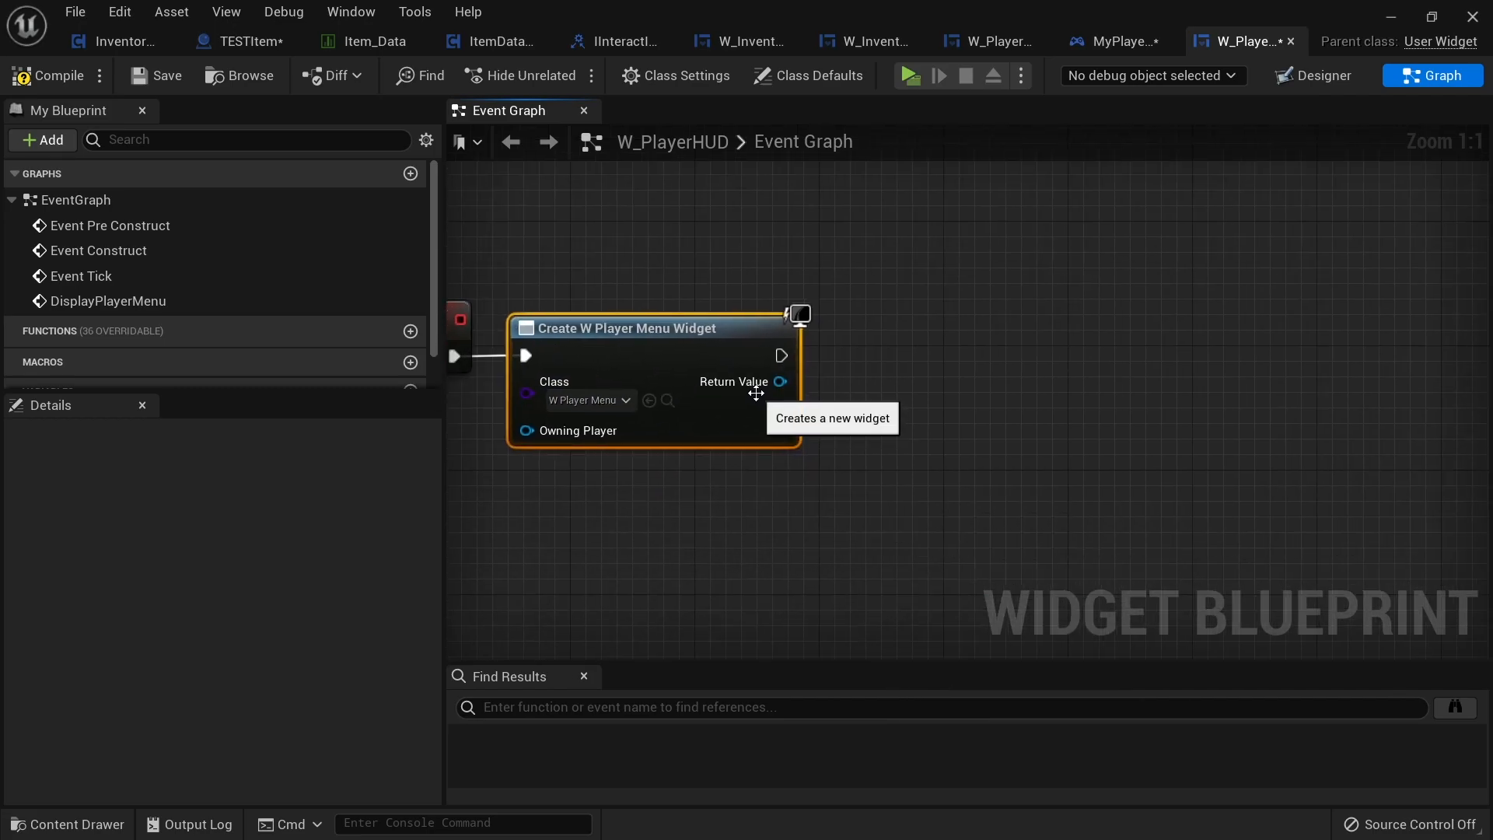
mouse_move(750, 392)
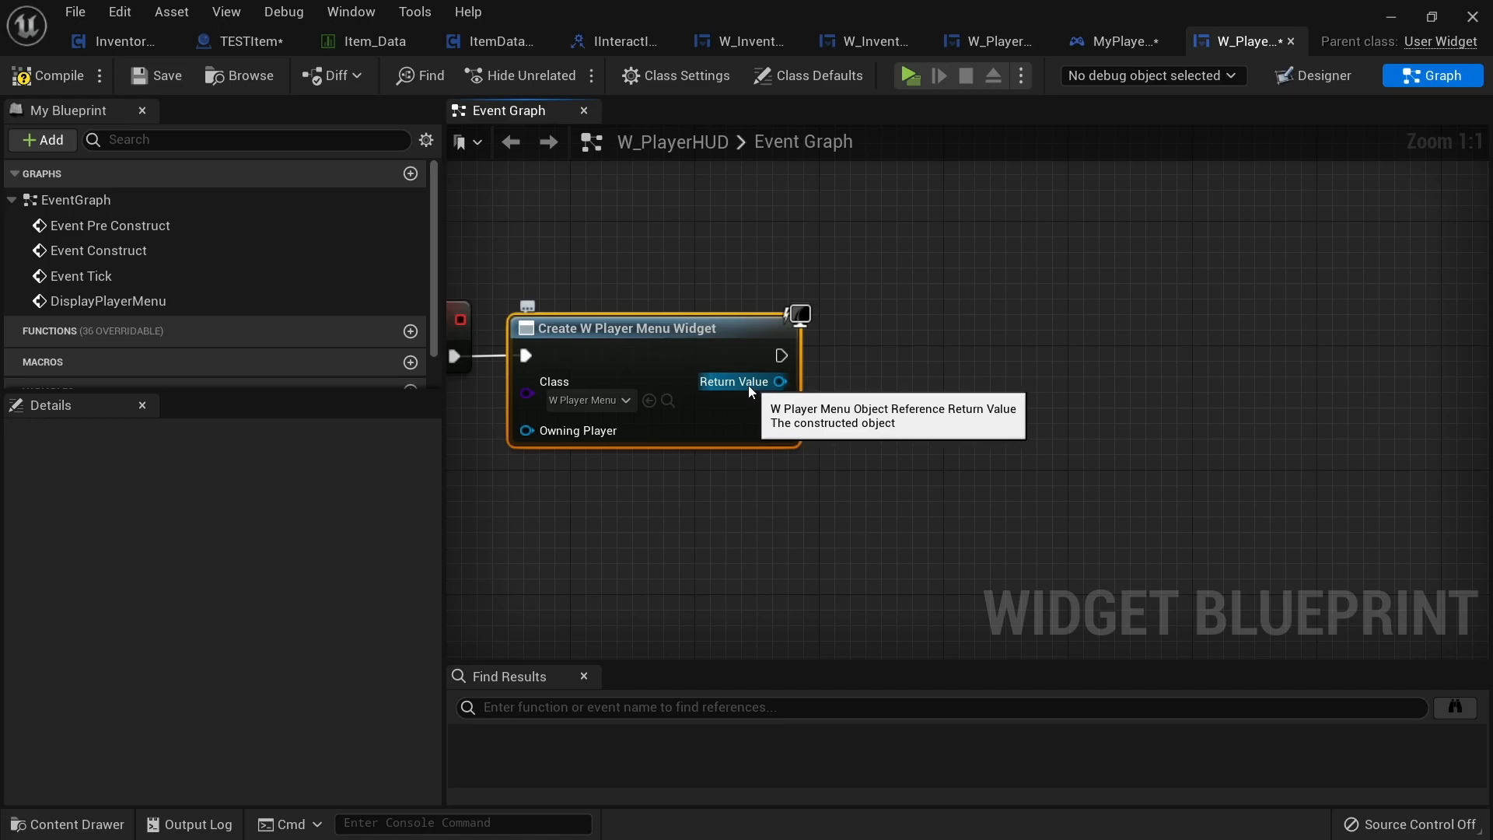
Promote the created menu to a User Widget variable 'Menu' and add it to the viewport.
left_click_drag(785, 381, 884, 369)
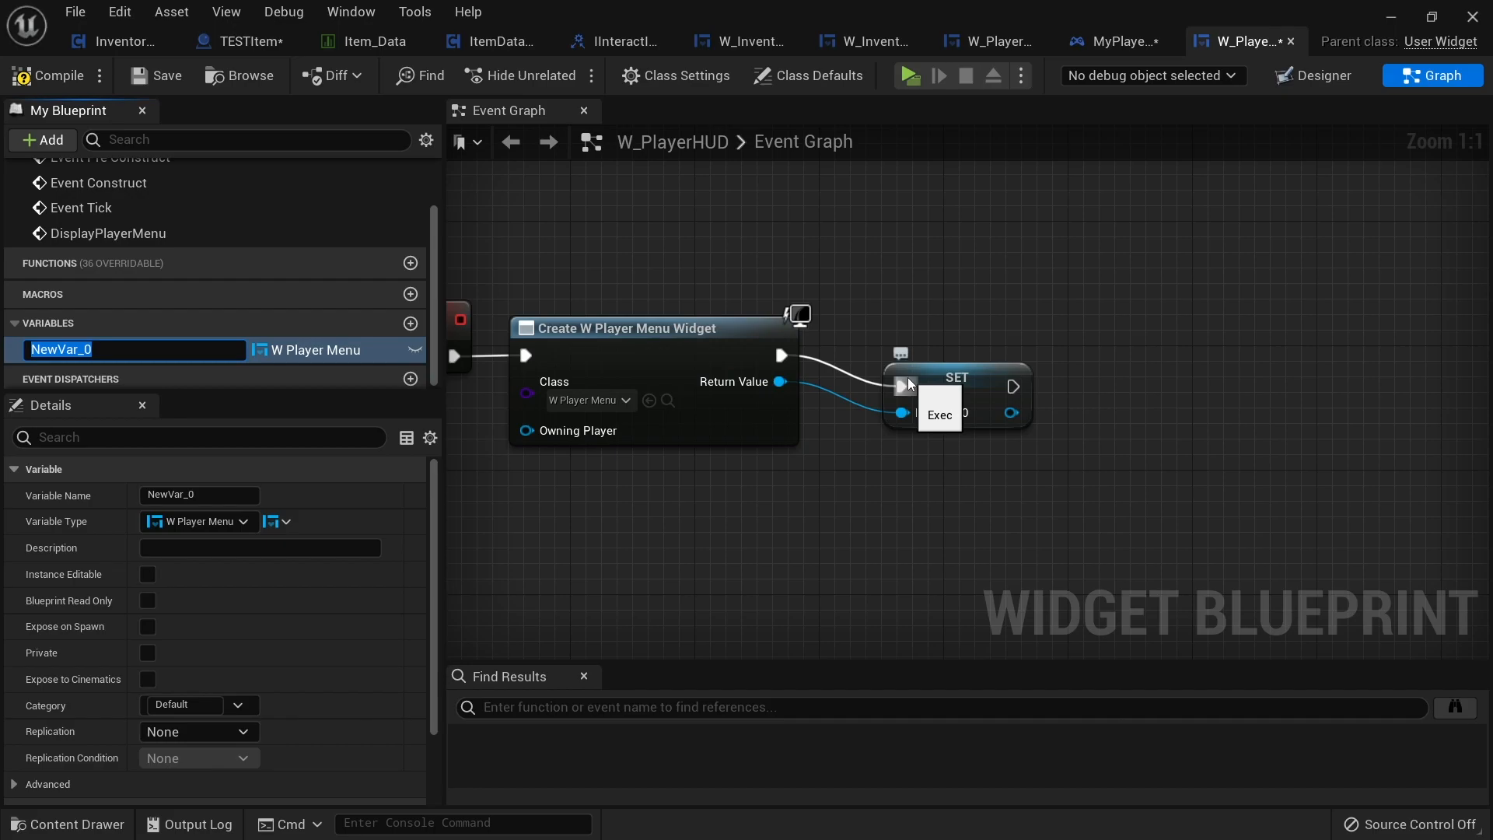
type("Menu")
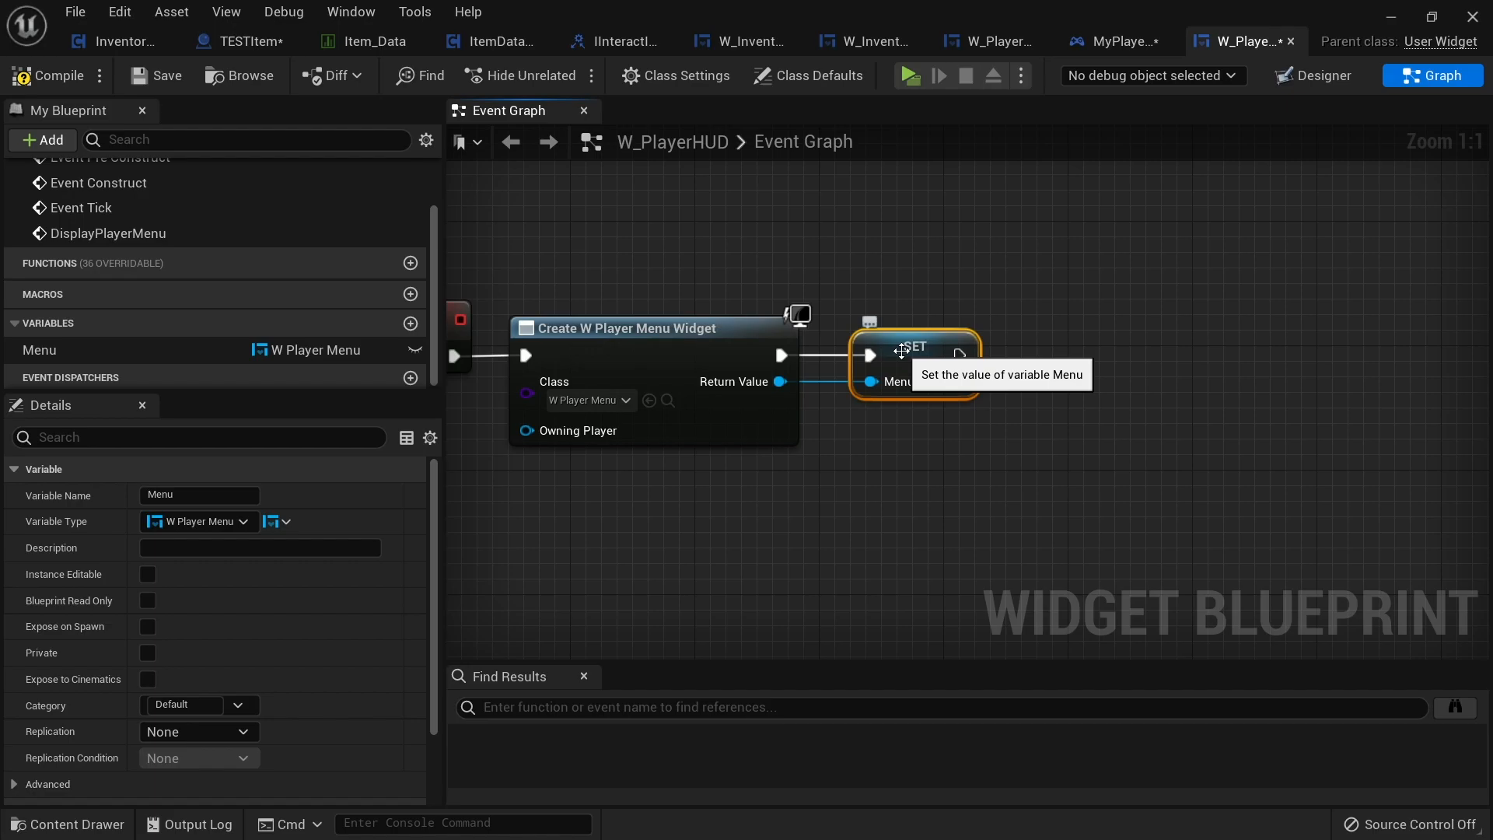
mouse_move(922, 381)
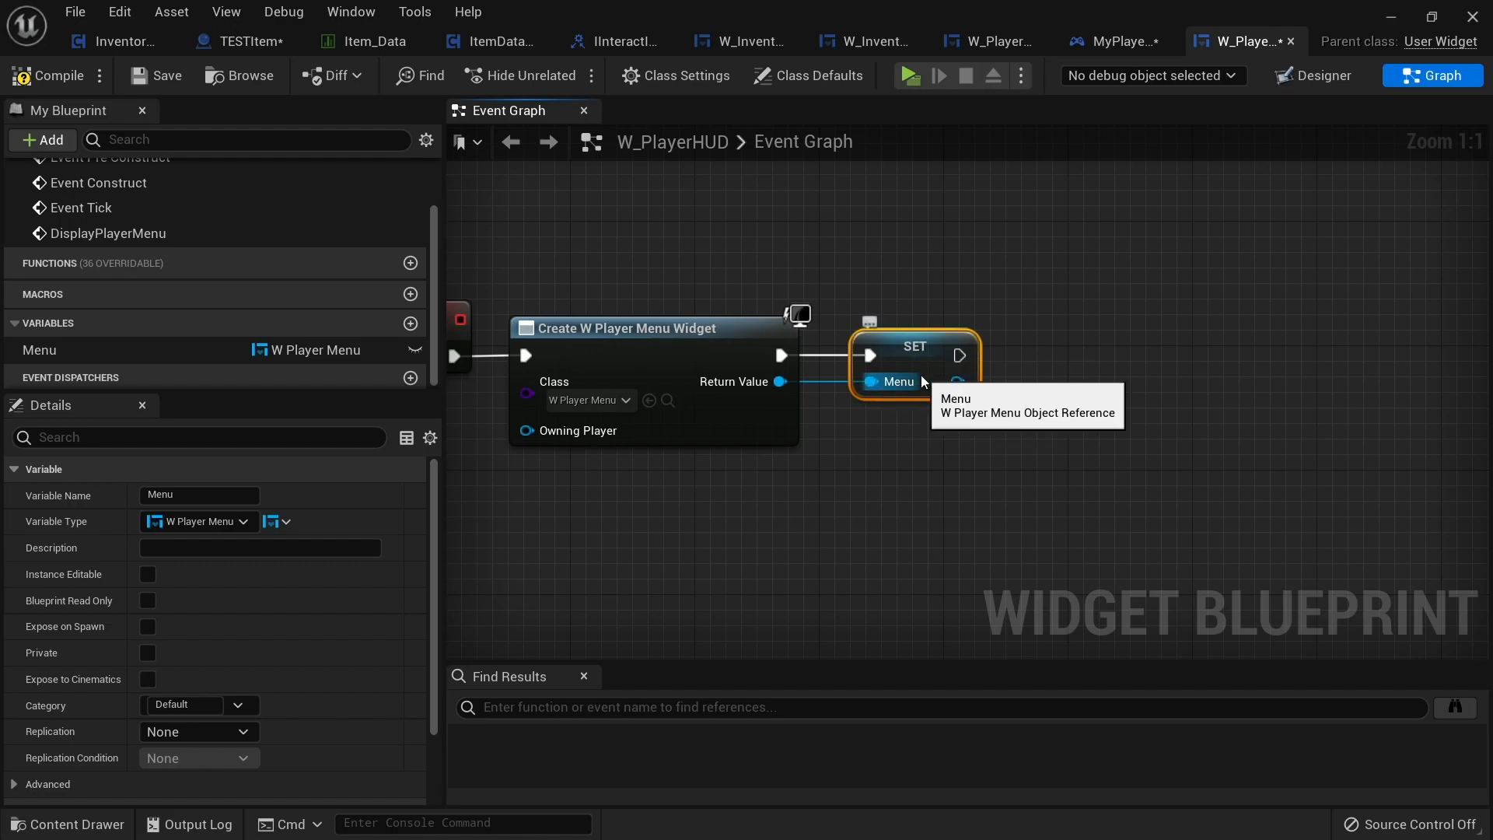
mouse_move(195, 526)
type("user widget")
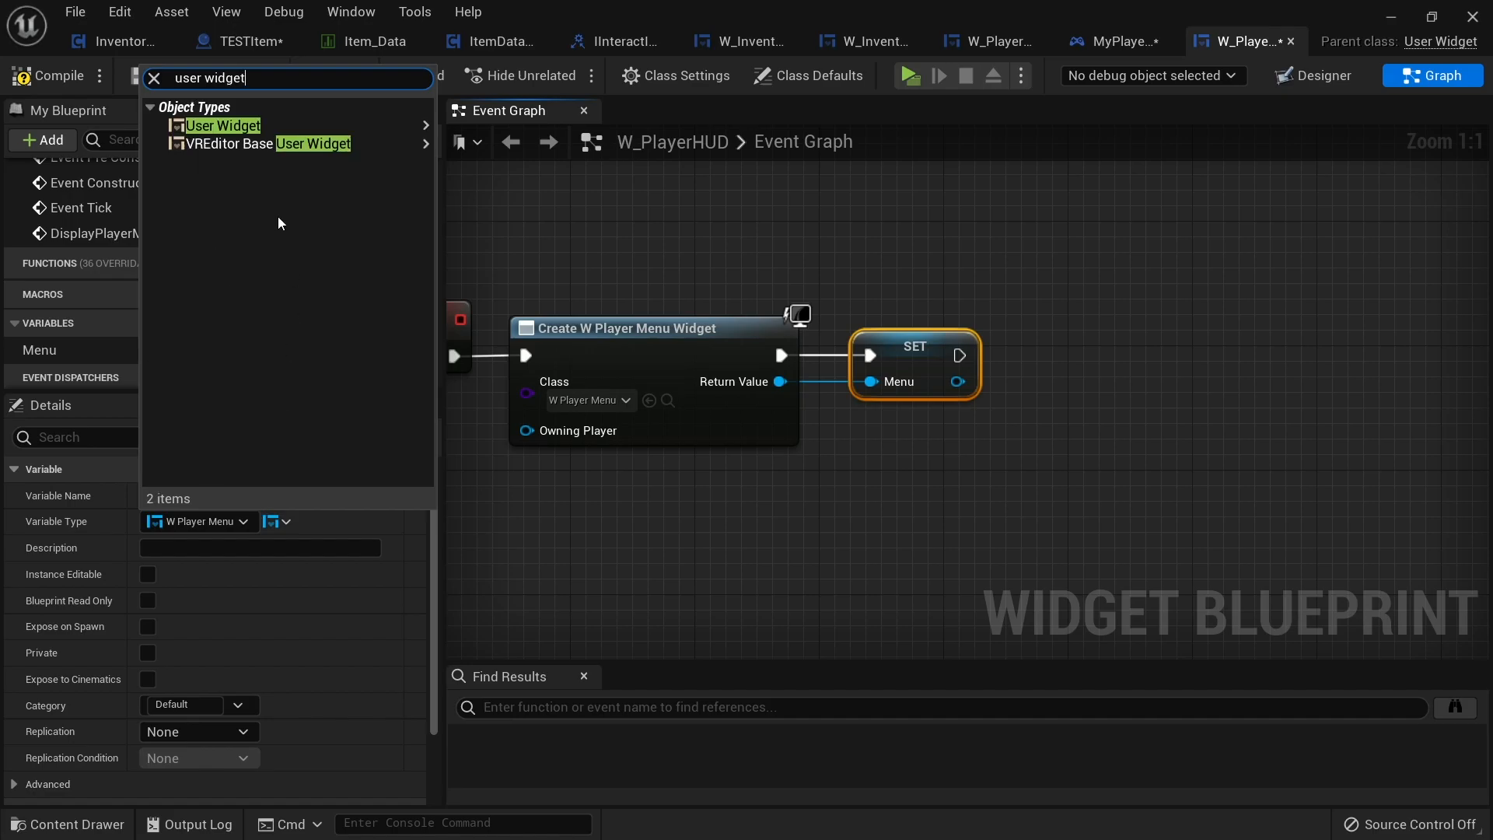
left_click(224, 125)
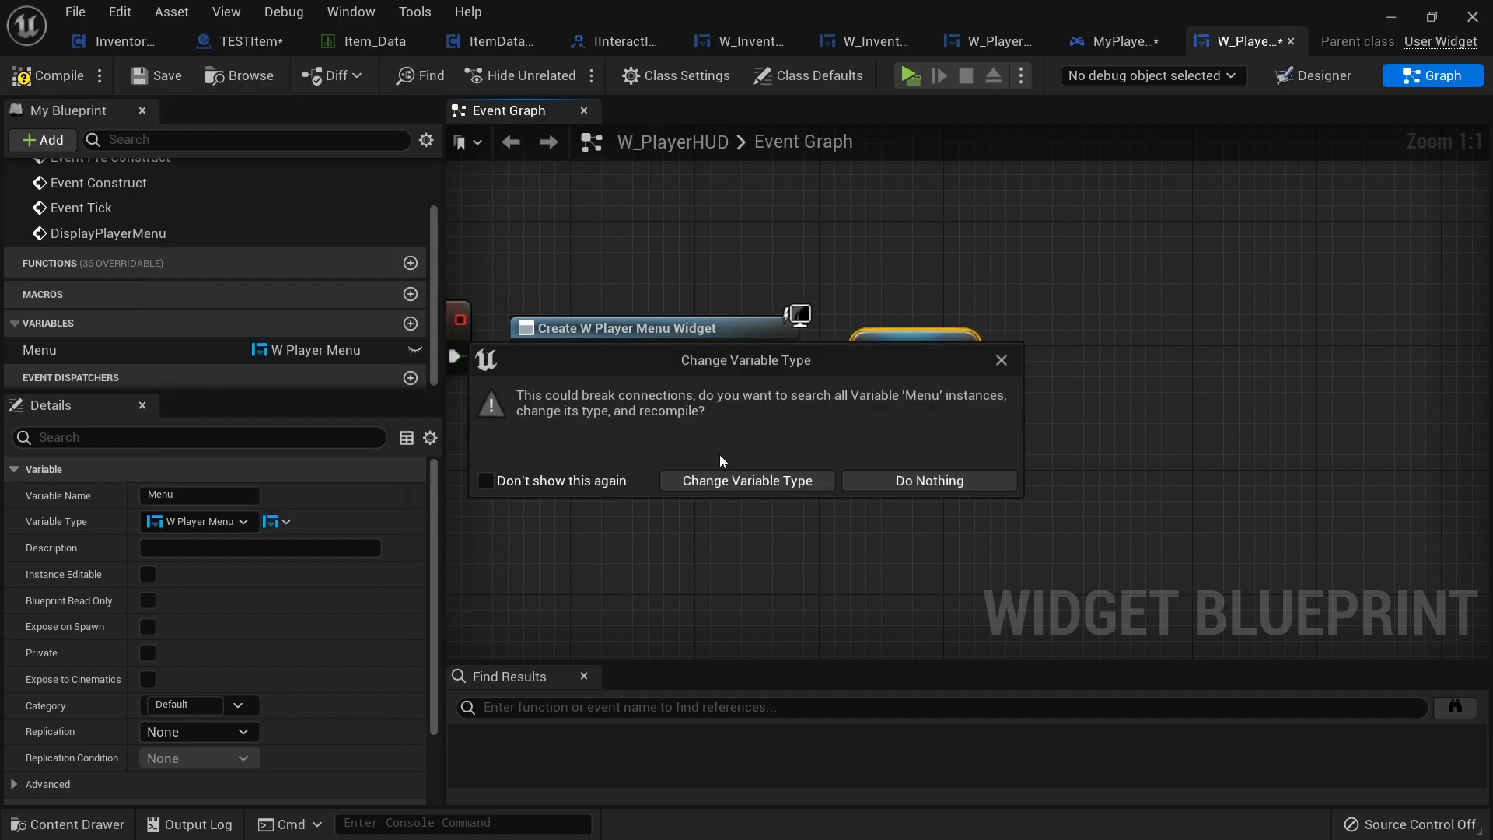
left_click(746, 480)
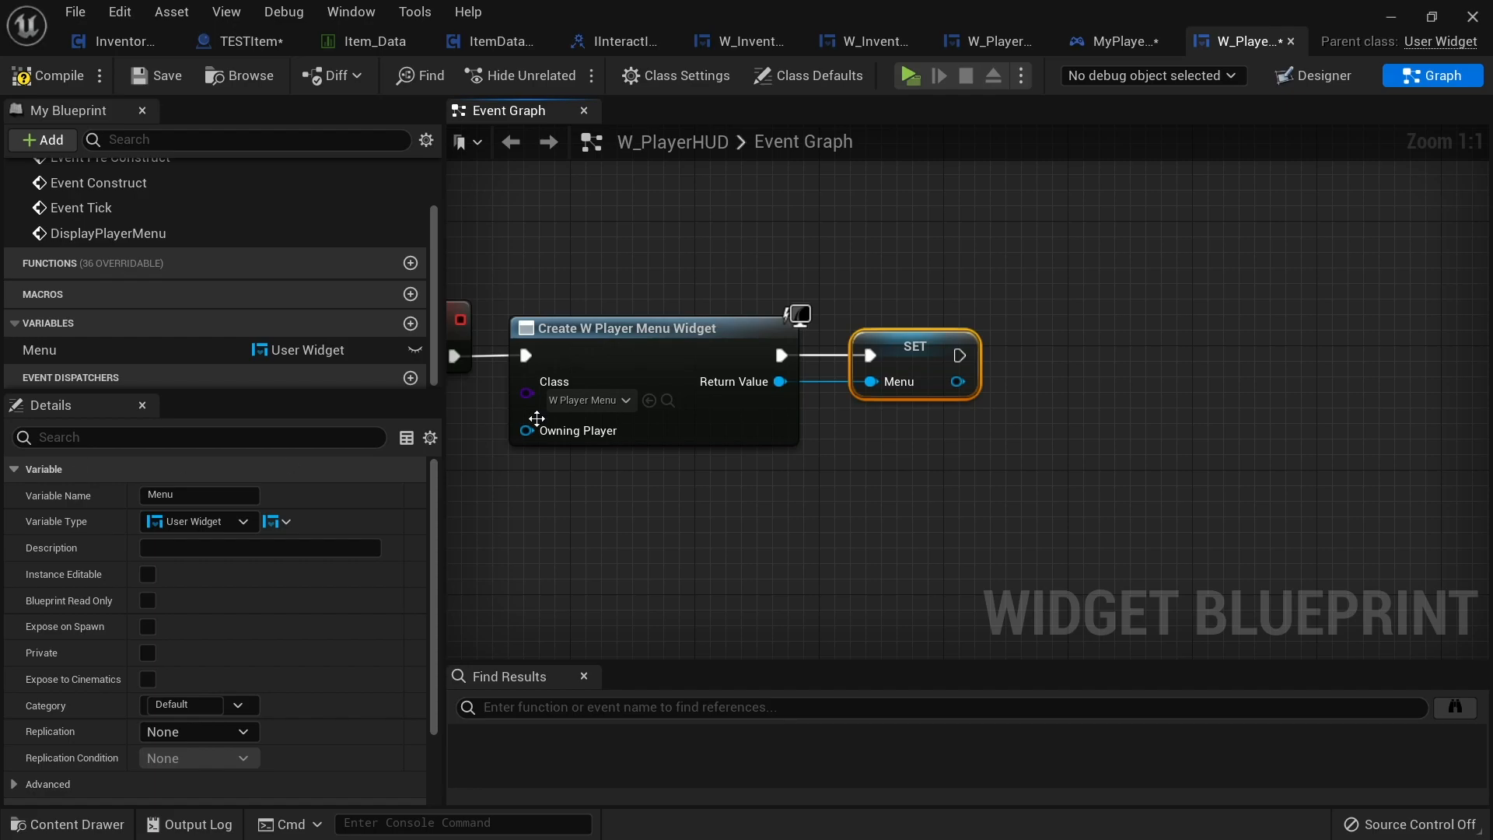
mouse_move(1024, 466)
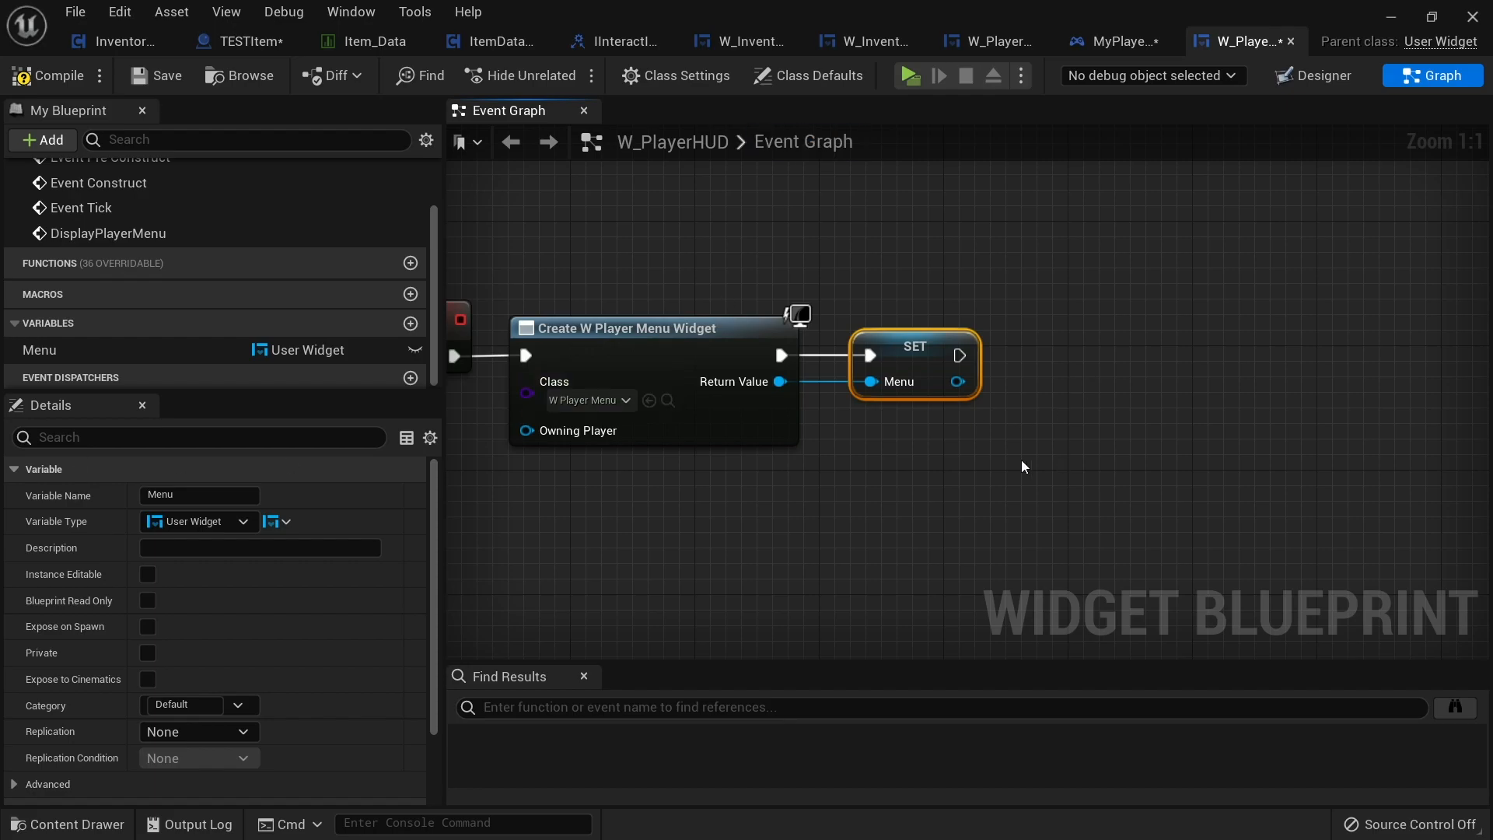
left_click_drag(958, 381, 1035, 386)
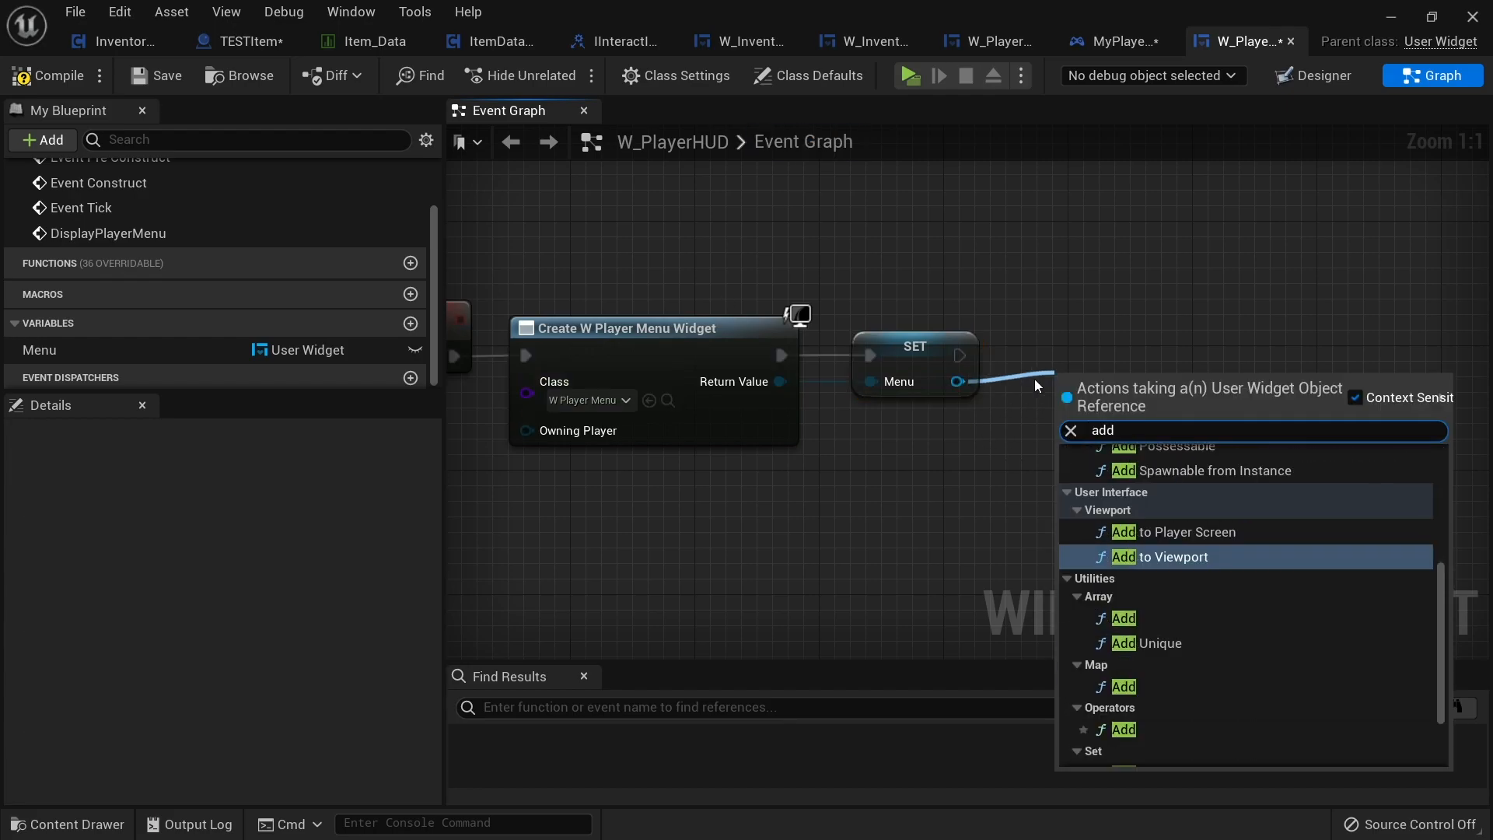
left_click(1159, 556)
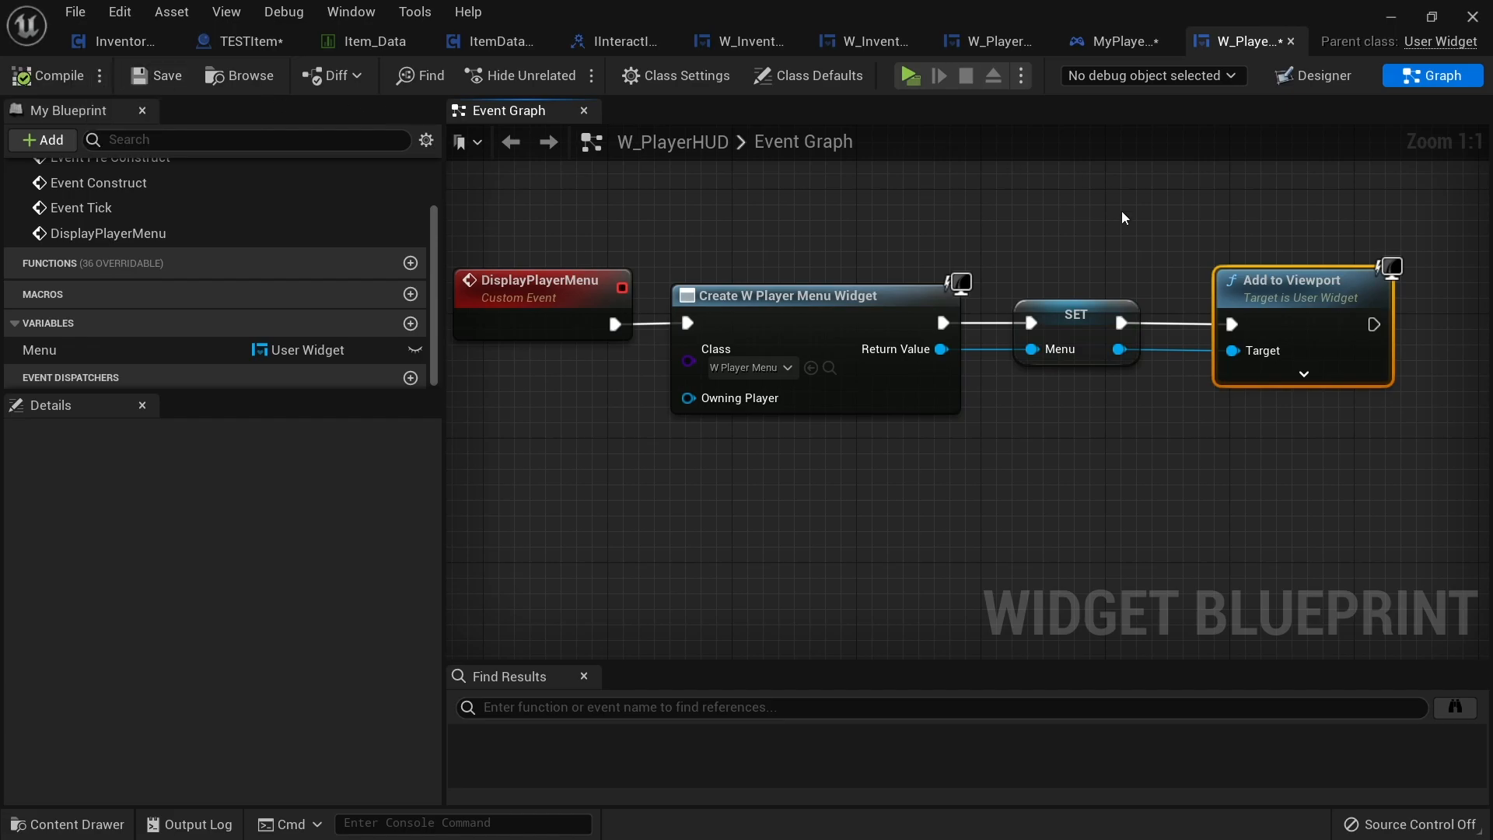
mouse_move(676, 302)
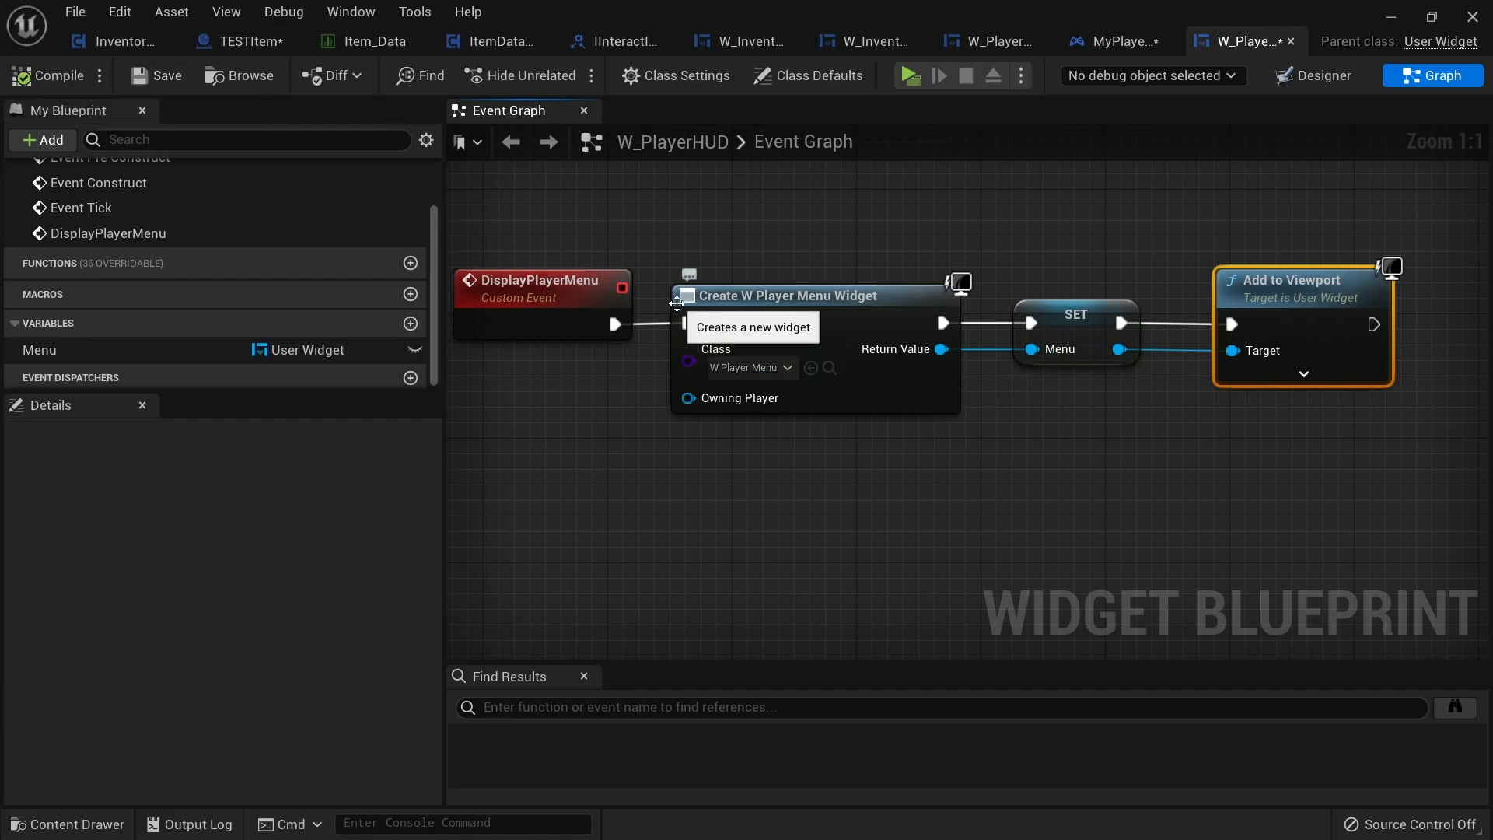
Call Display Player Menu on HUD from the InputAction Inventory Pressed event.
left_click(1111, 40)
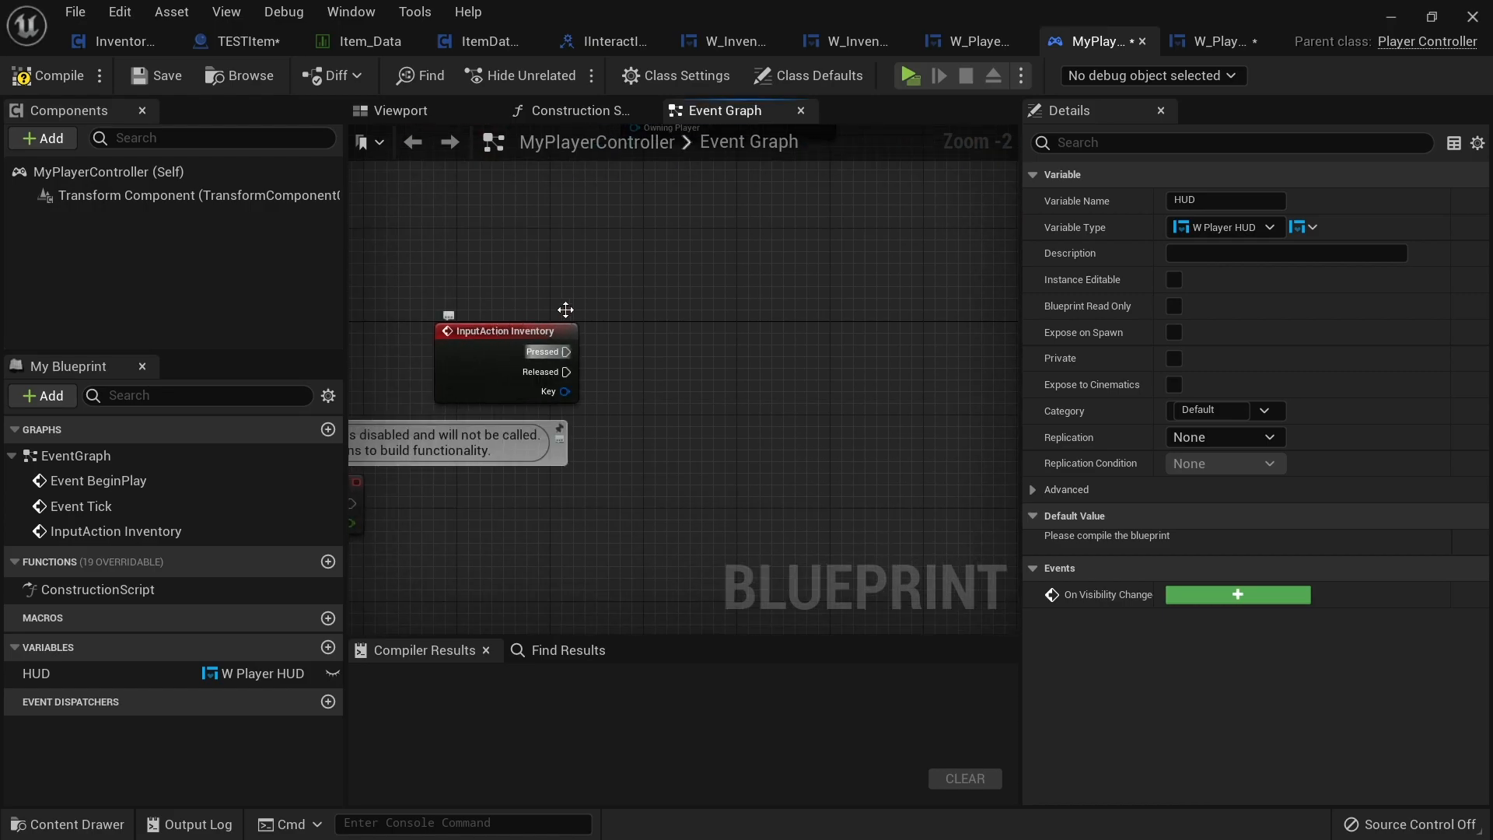
left_click(36, 673)
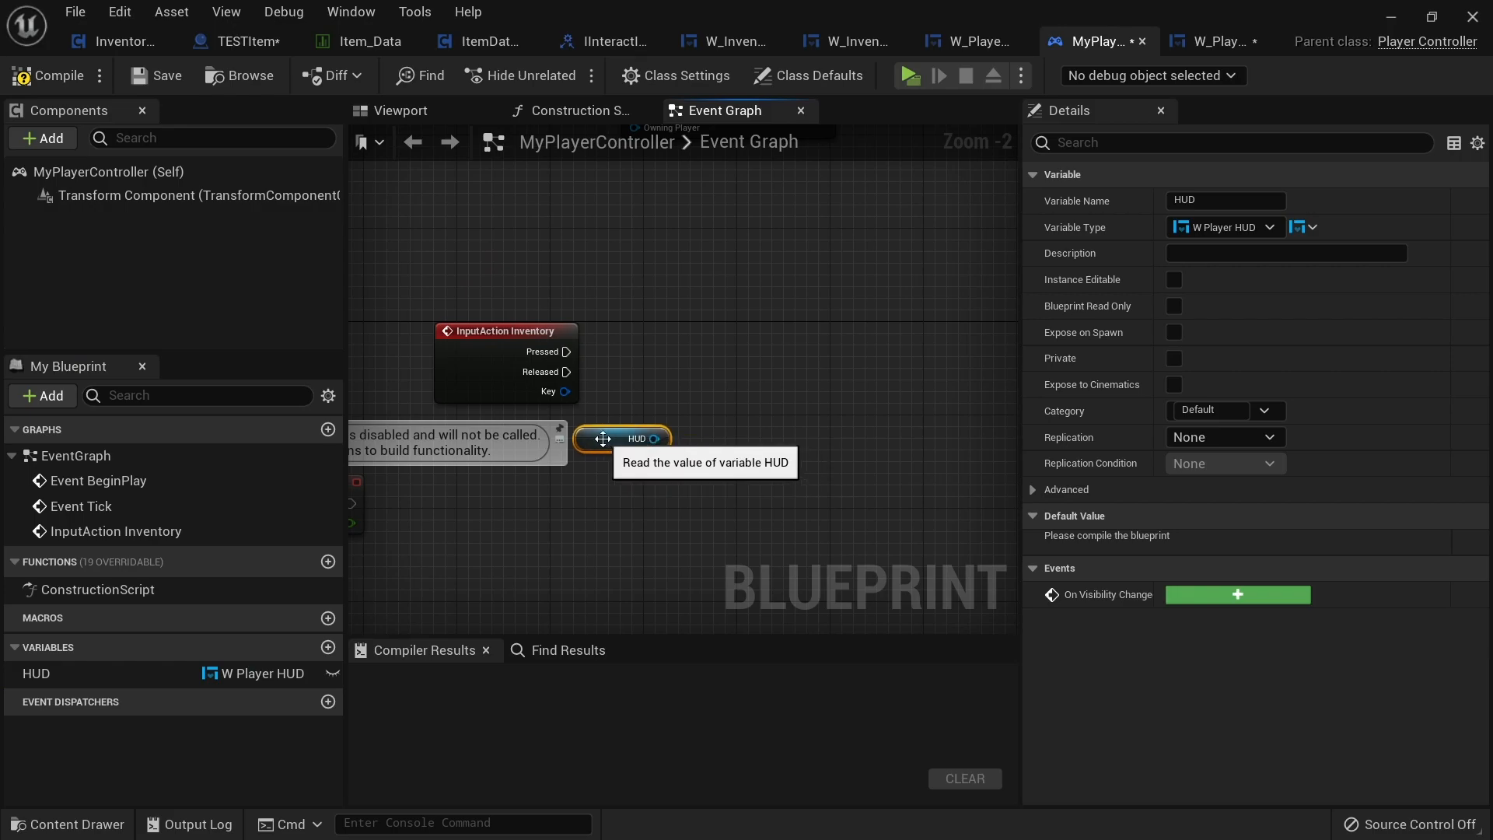
left_click_drag(656, 438, 718, 371)
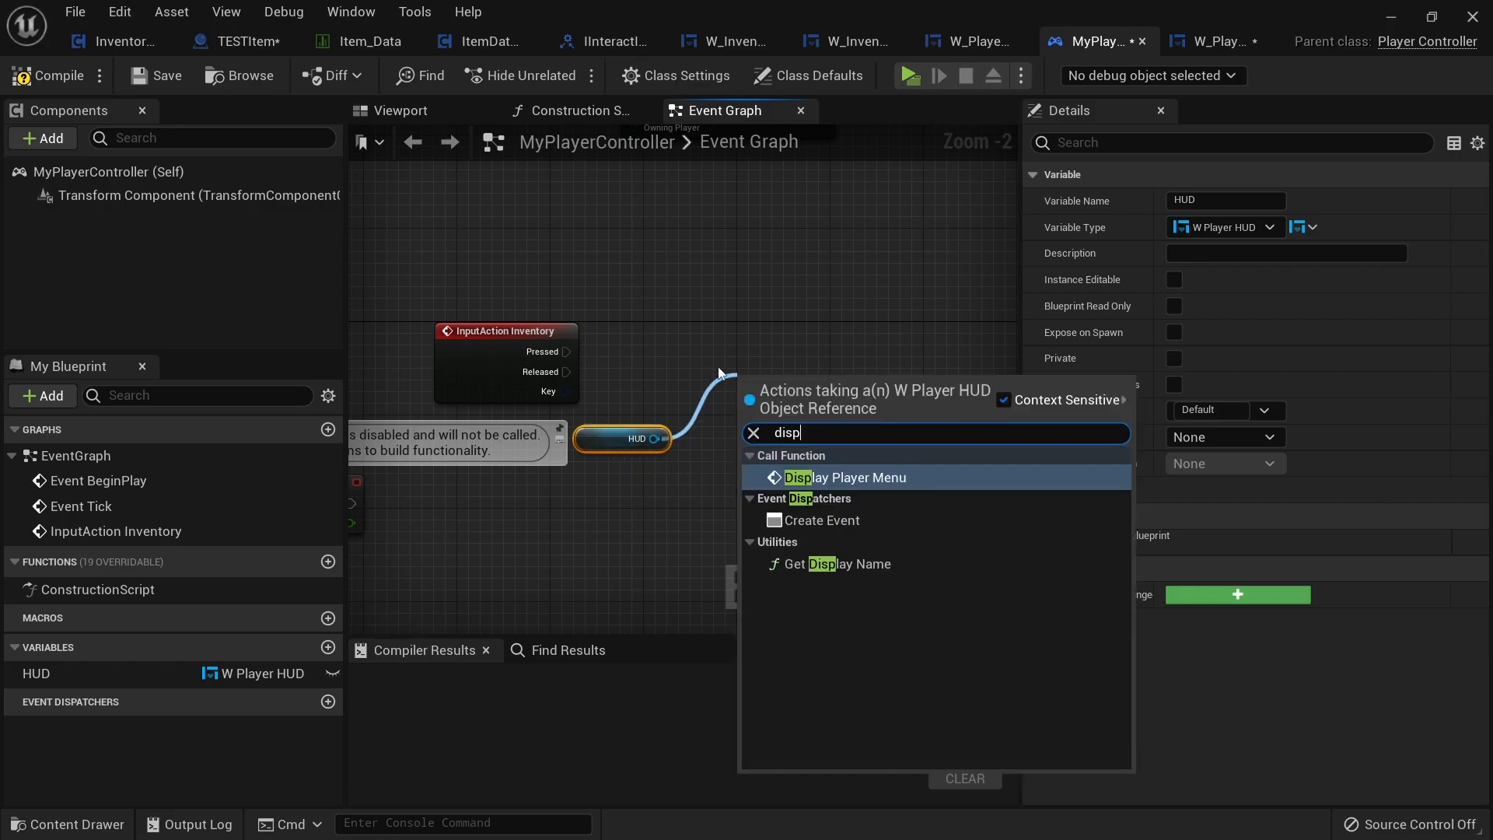
left_click(845, 478)
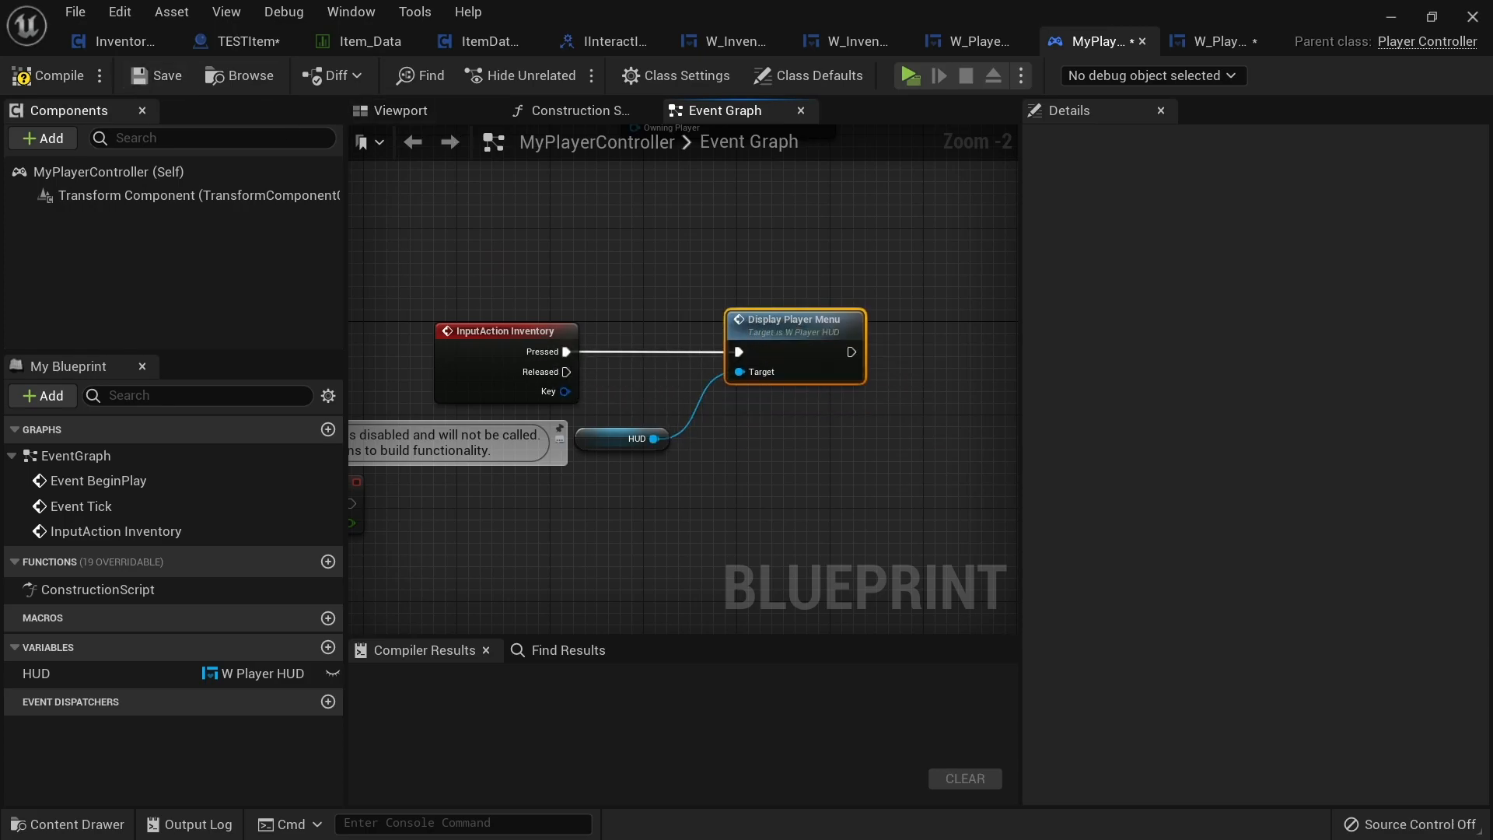
left_click(48, 75)
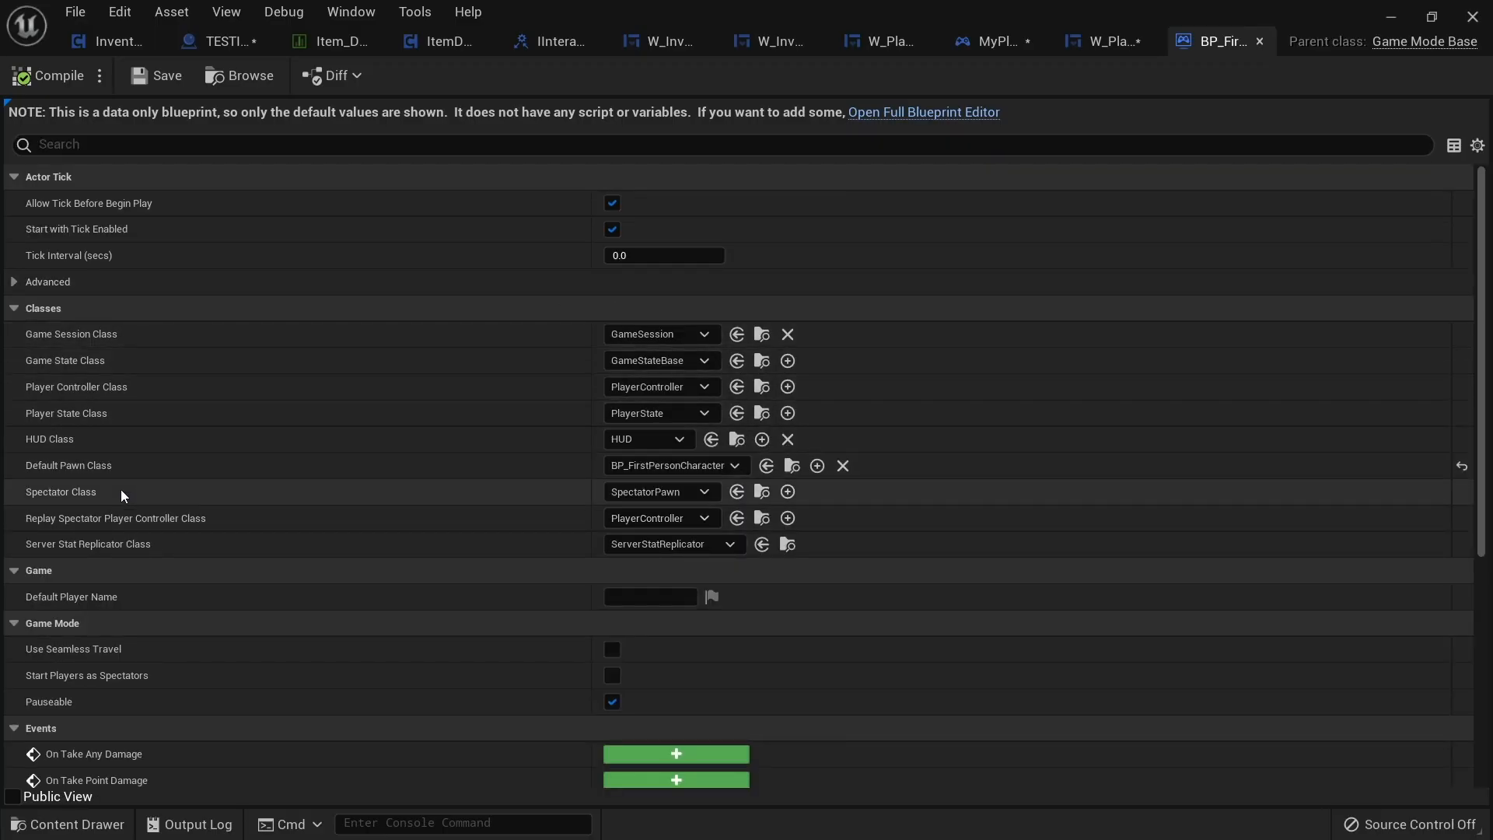
Set the game mode's Player Controller Class to MyPlayerController and play-test the level.
left_click(701, 387)
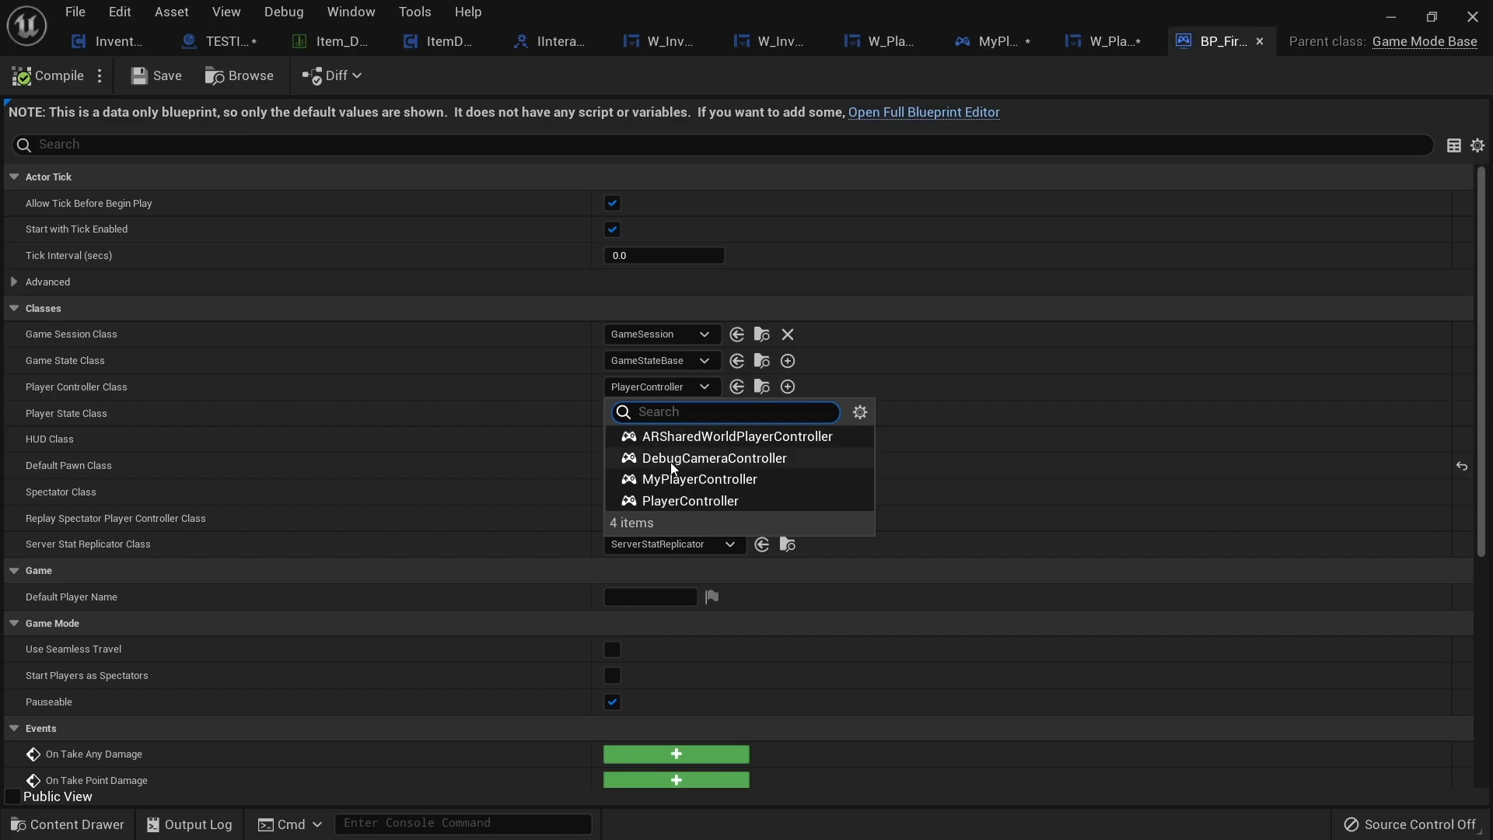
left_click(699, 479)
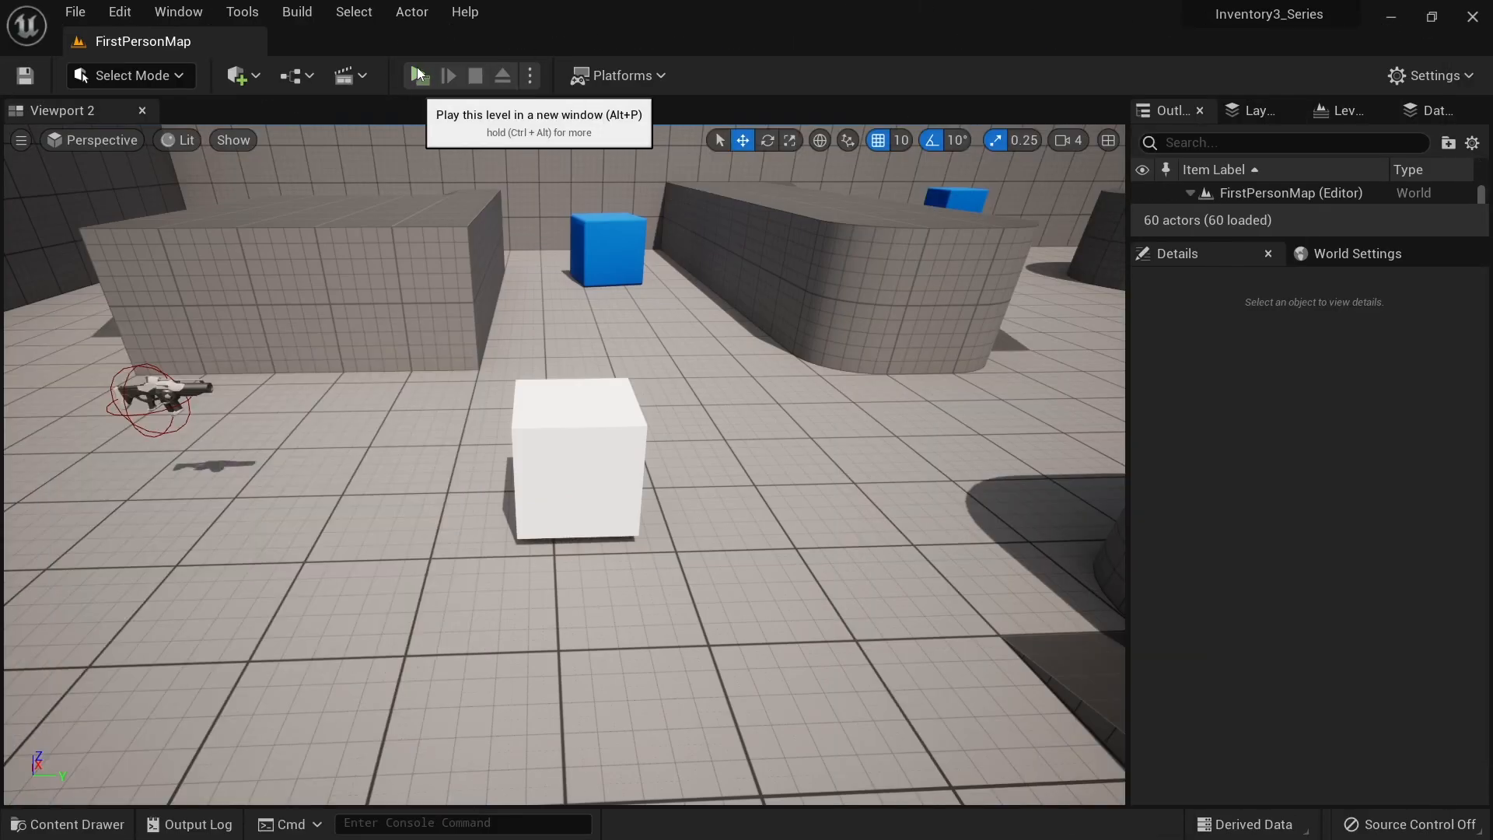
left_click(419, 76)
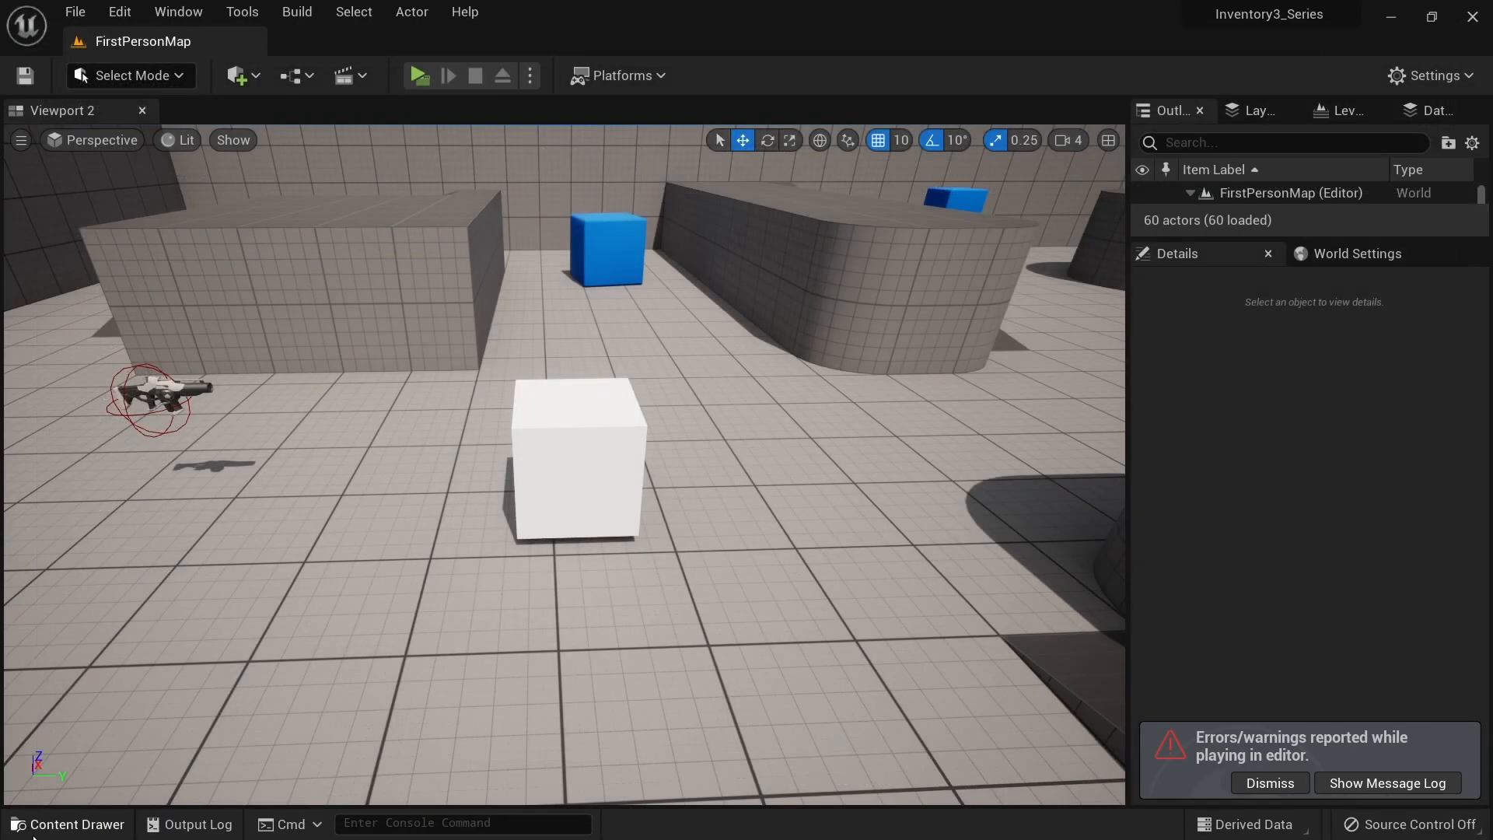
Open W_PlayerMenu from Content > Inventory > UI in the Content Drawer.
left_click(68, 825)
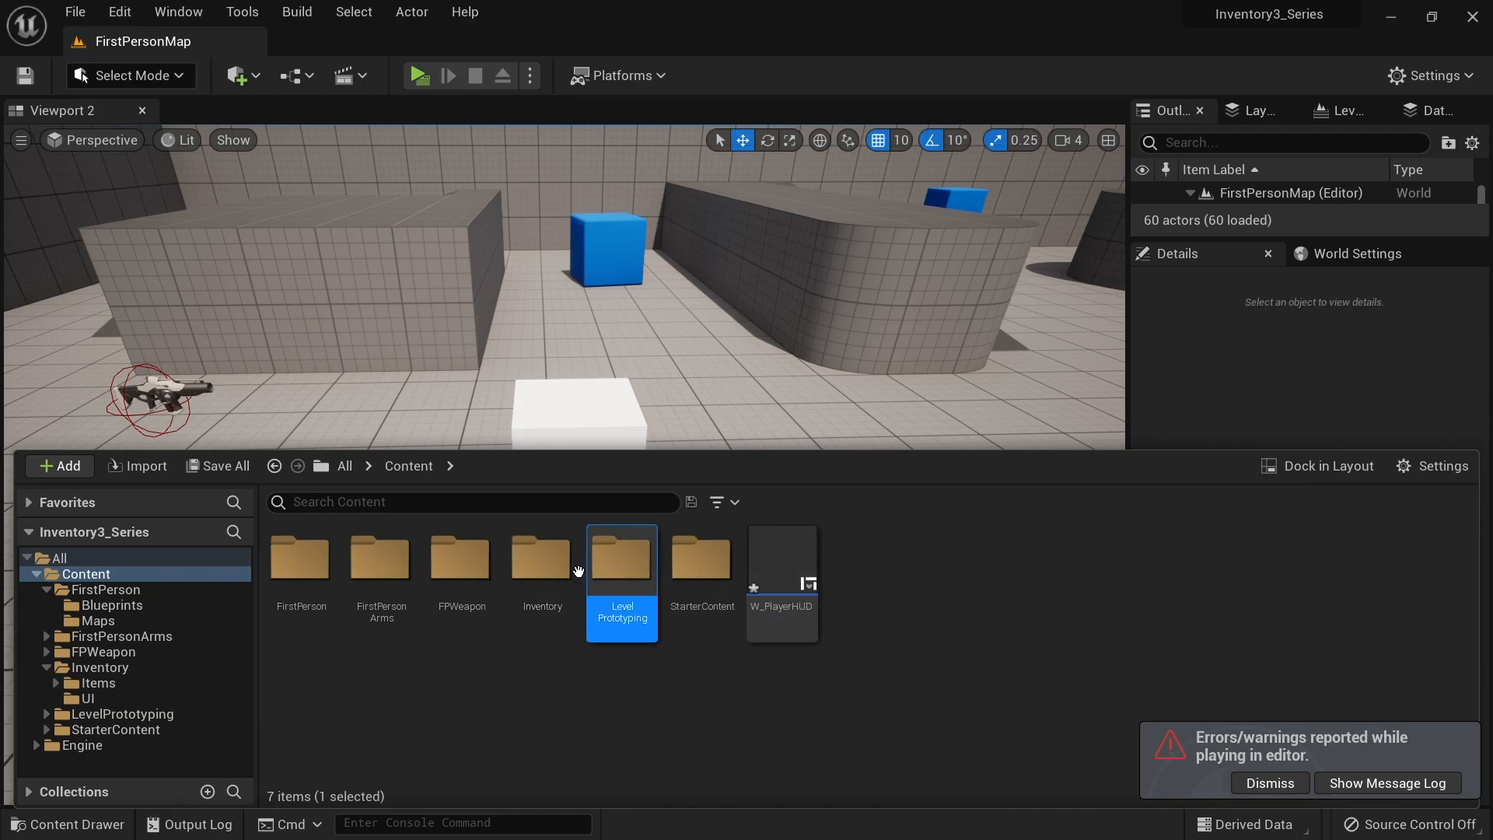
left_click(86, 698)
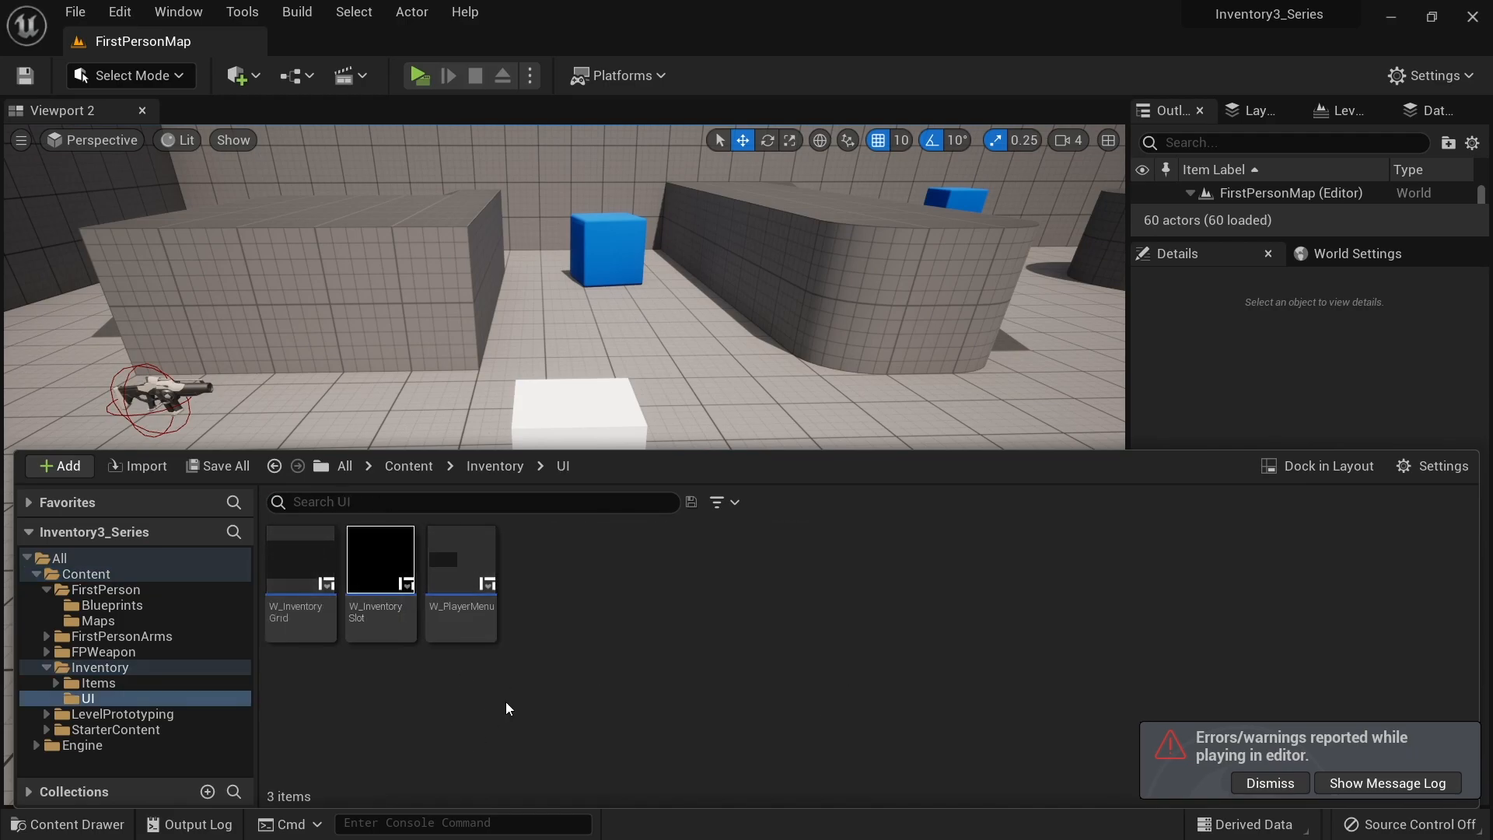
double_click(461, 560)
type("get player control")
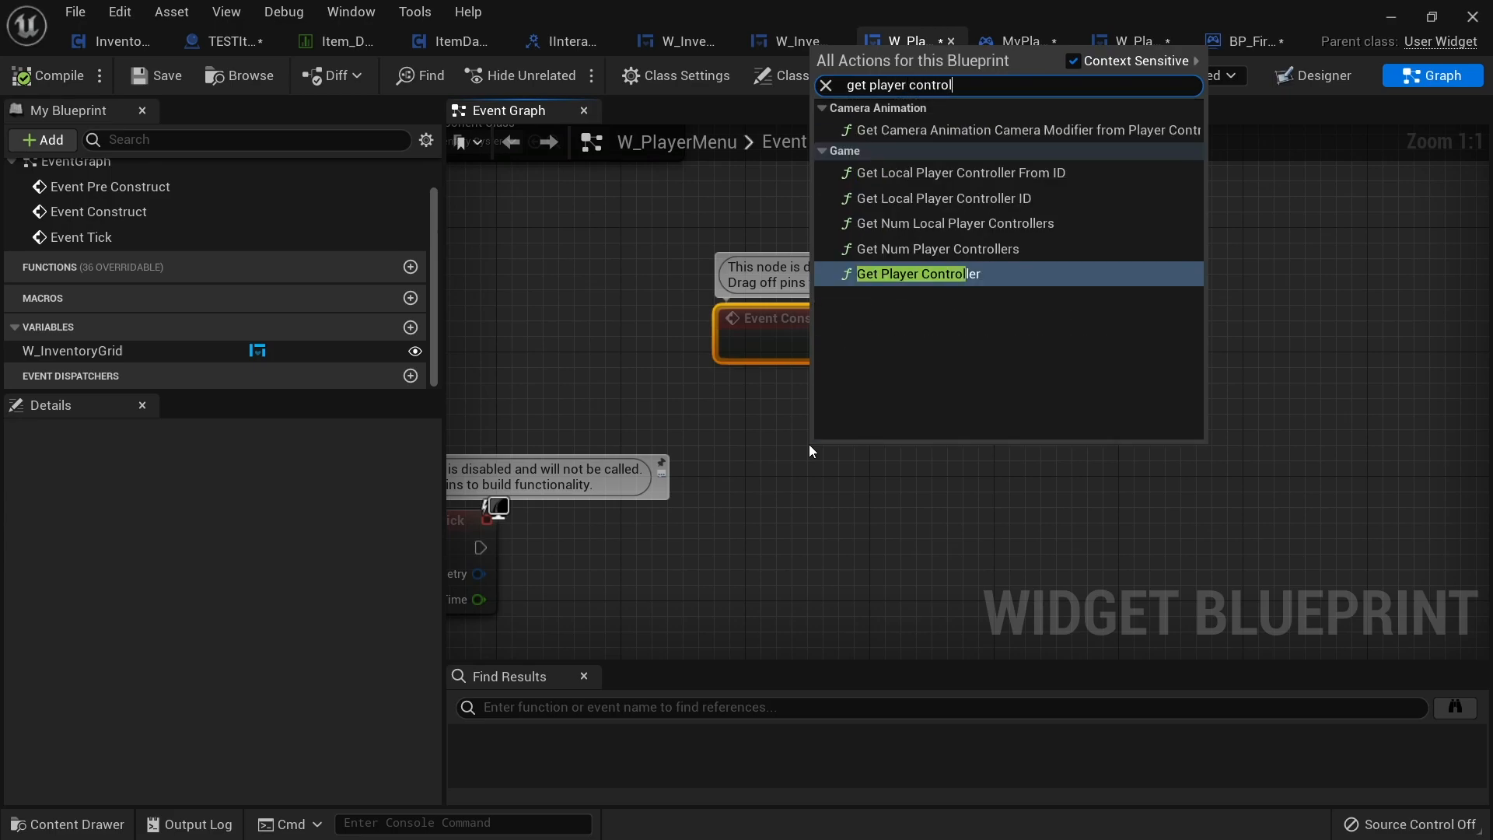
From Event Construct, add Get Player Controller, position the W_InventoryGrid reference, and add a Show Mouse Cursor setter.
left_click(910, 274)
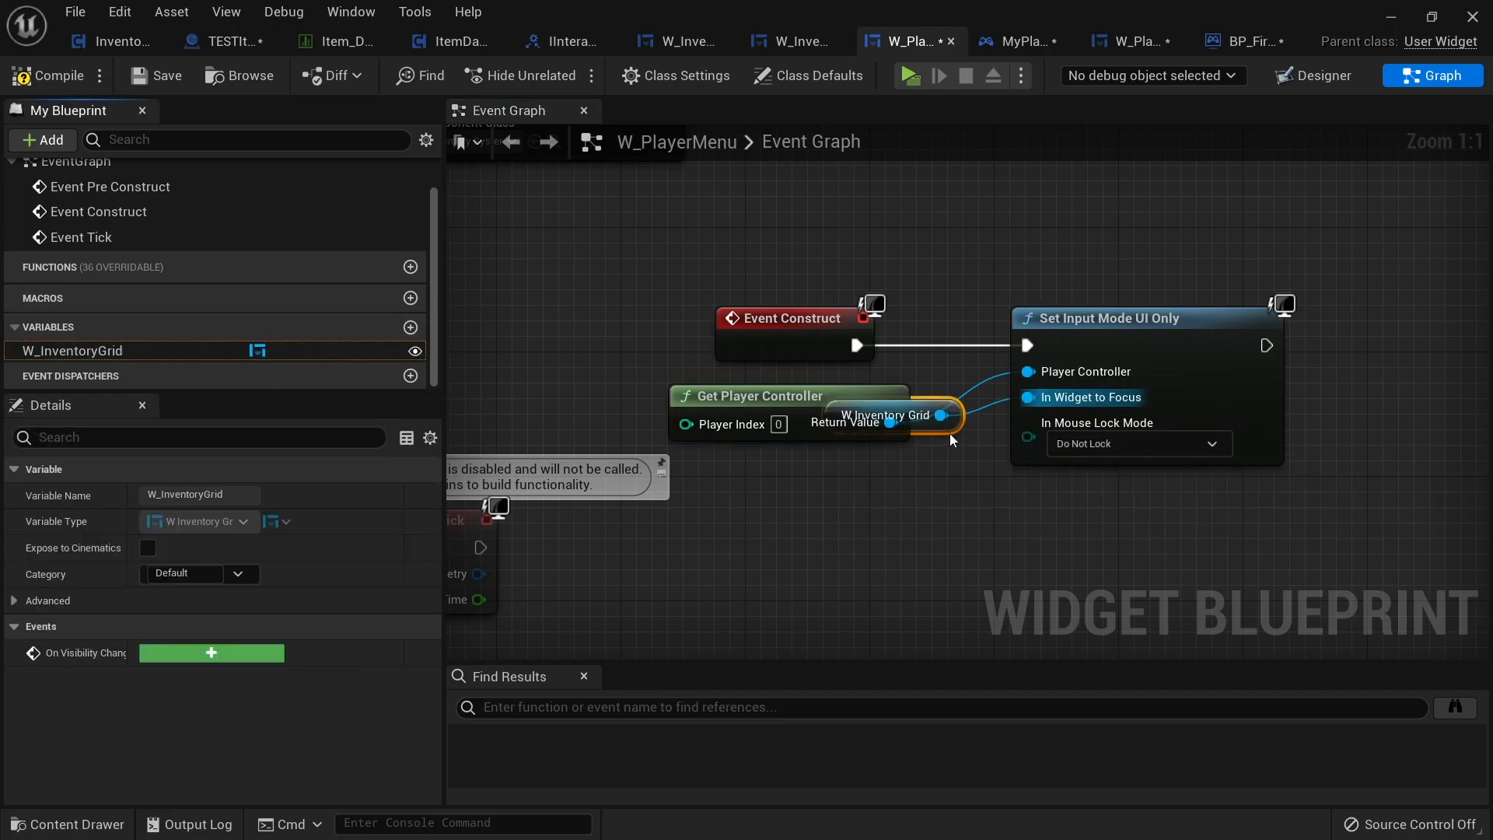
left_click_drag(885, 415, 830, 508)
type("set")
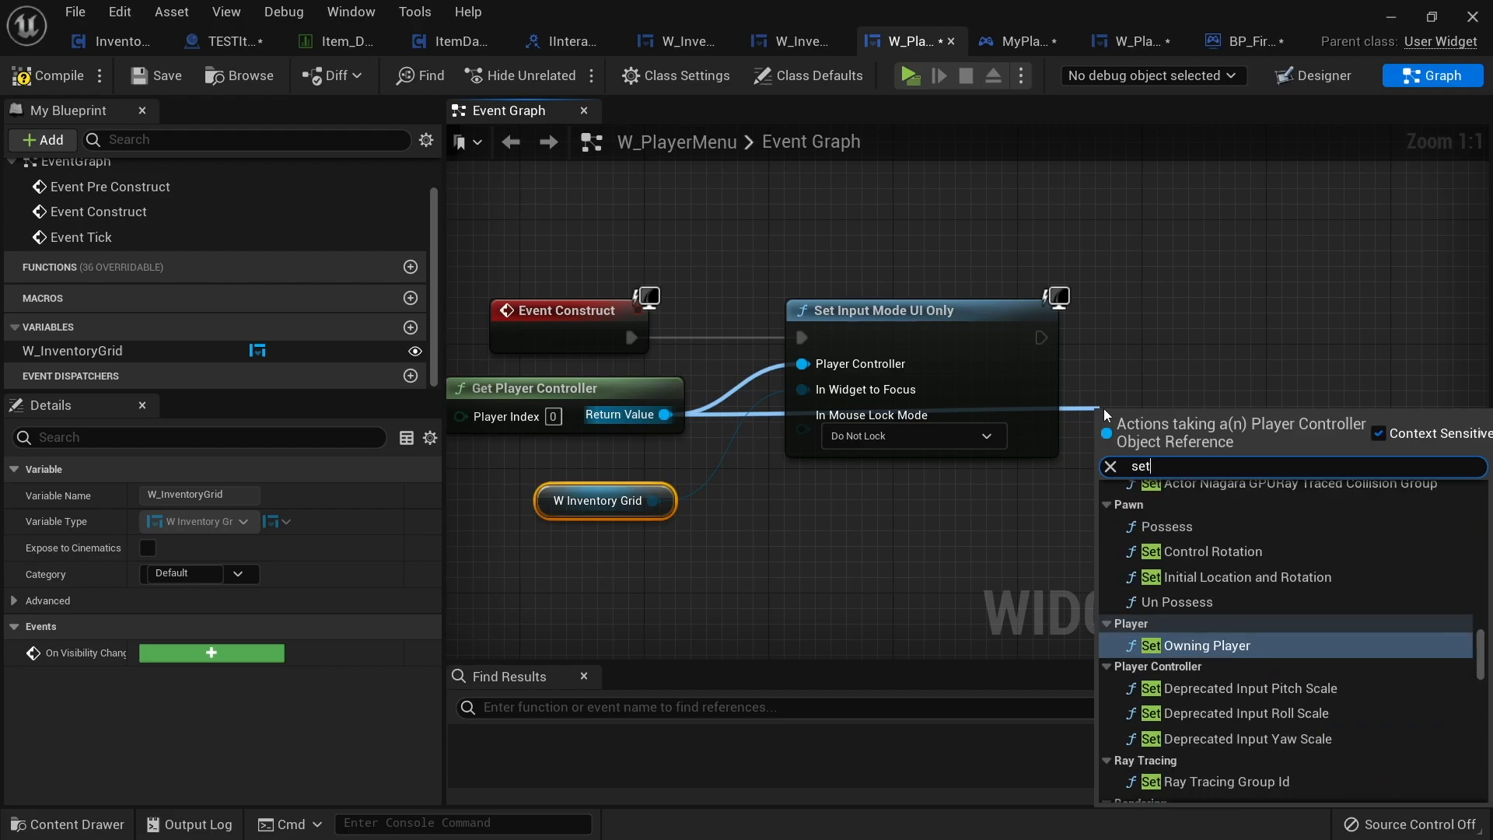
left_click(1151, 465)
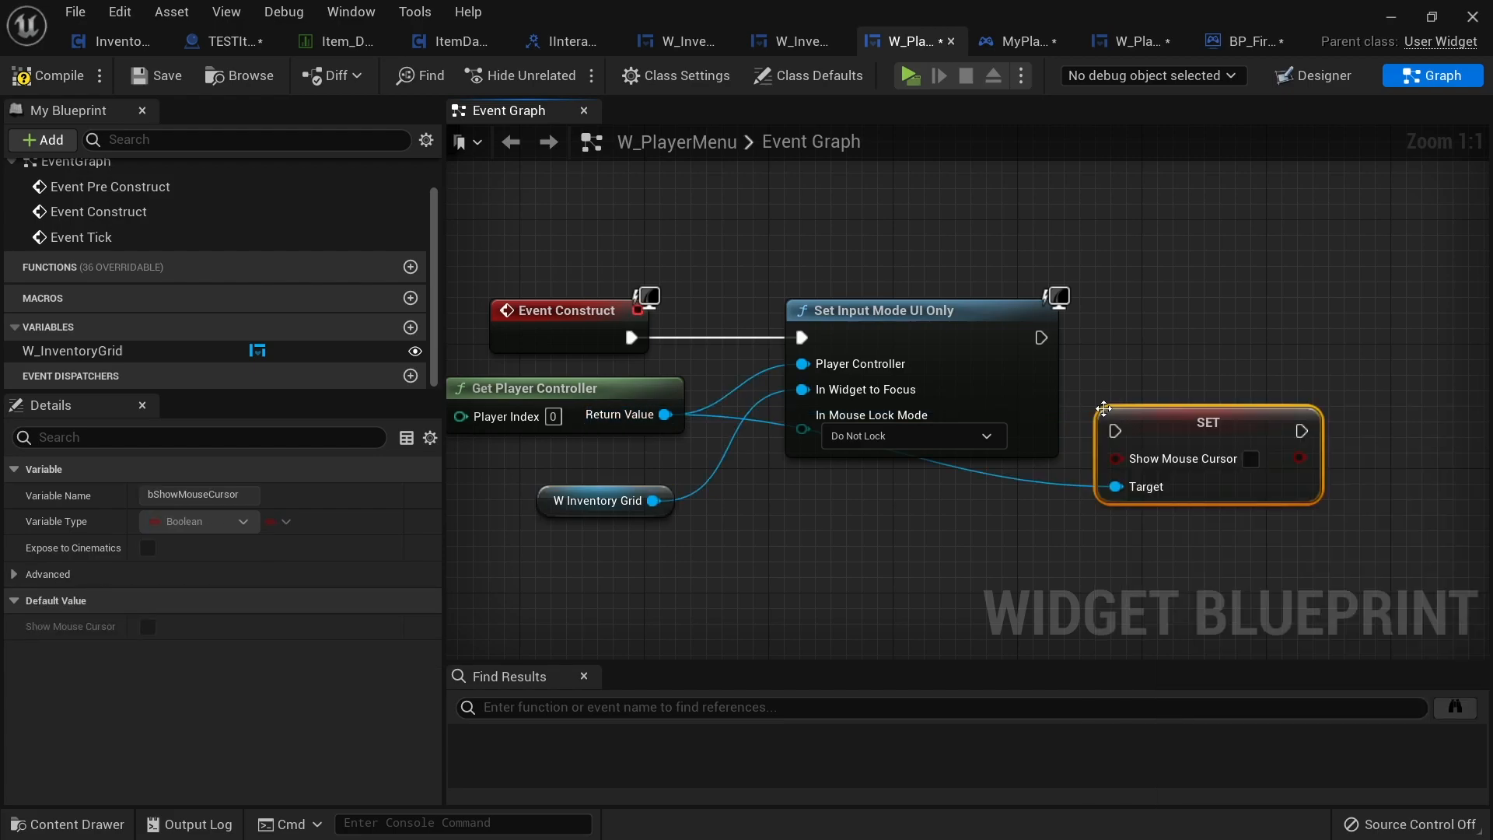
mouse_move(1196, 399)
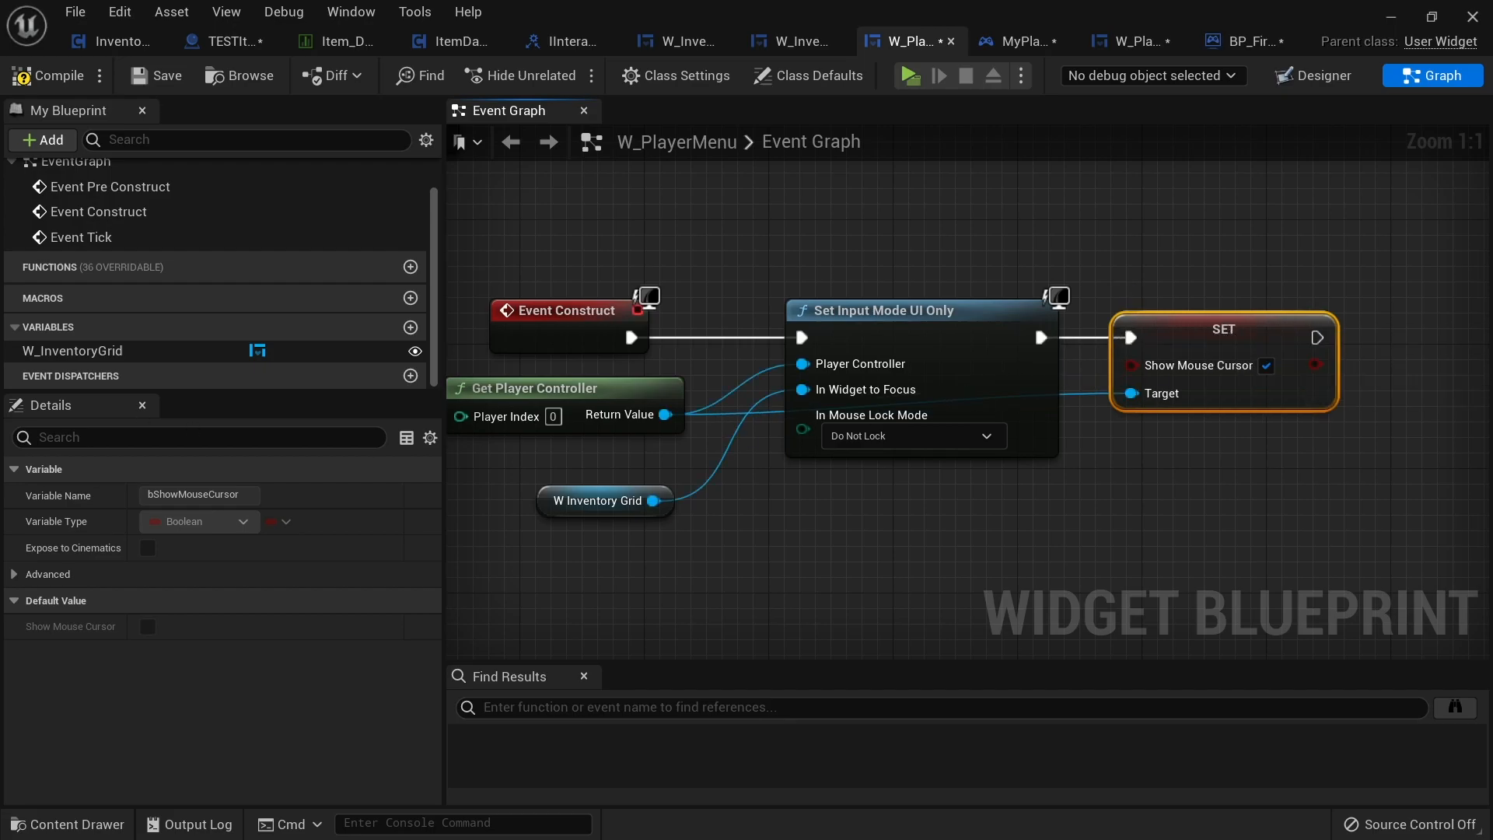
mouse_move(1372, 410)
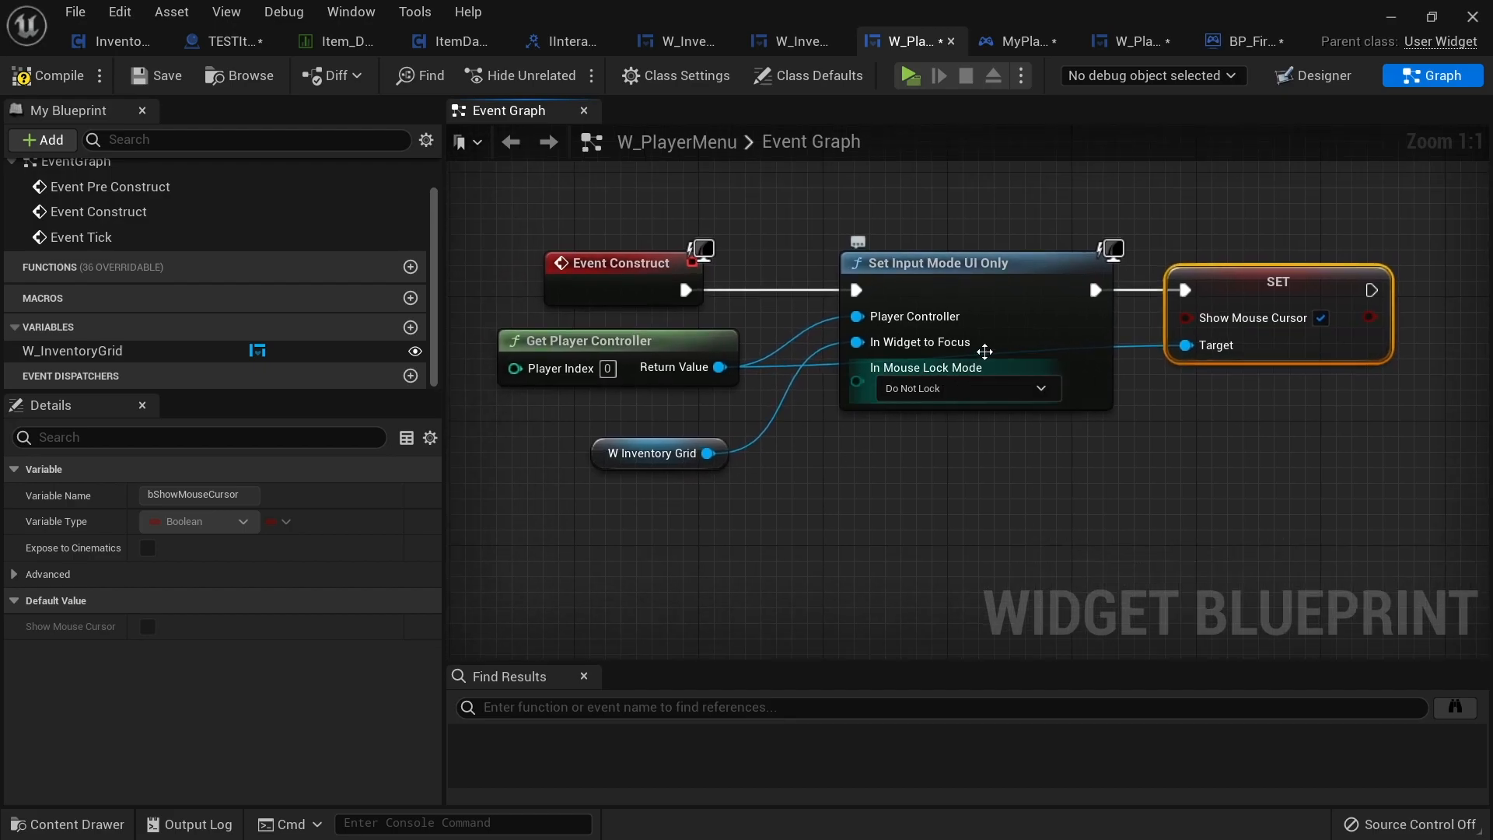
mouse_move(873, 346)
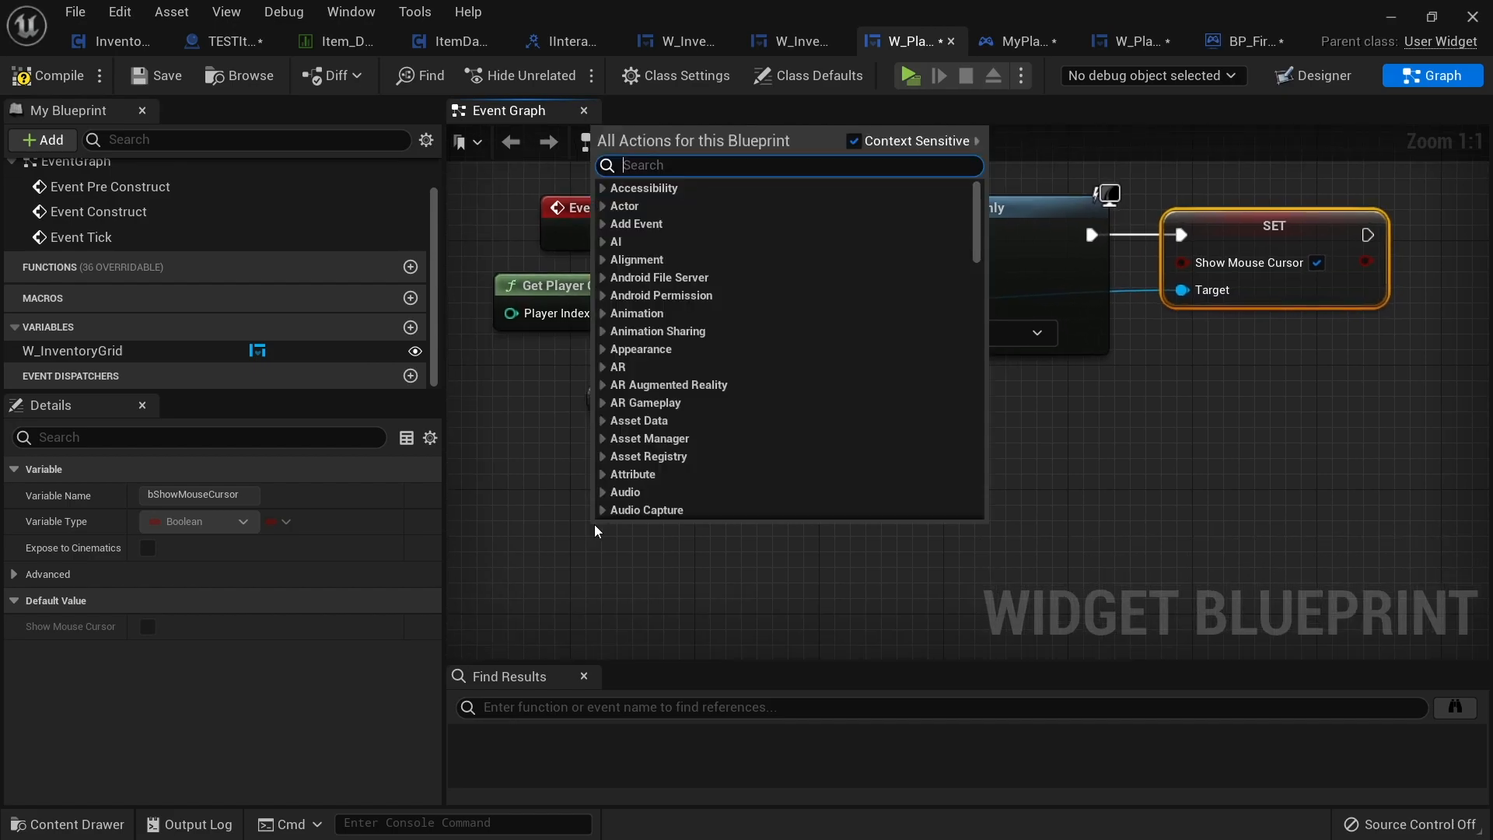
Add an Event Destruct node to W_PlayerMenu's Event Graph.
type("d")
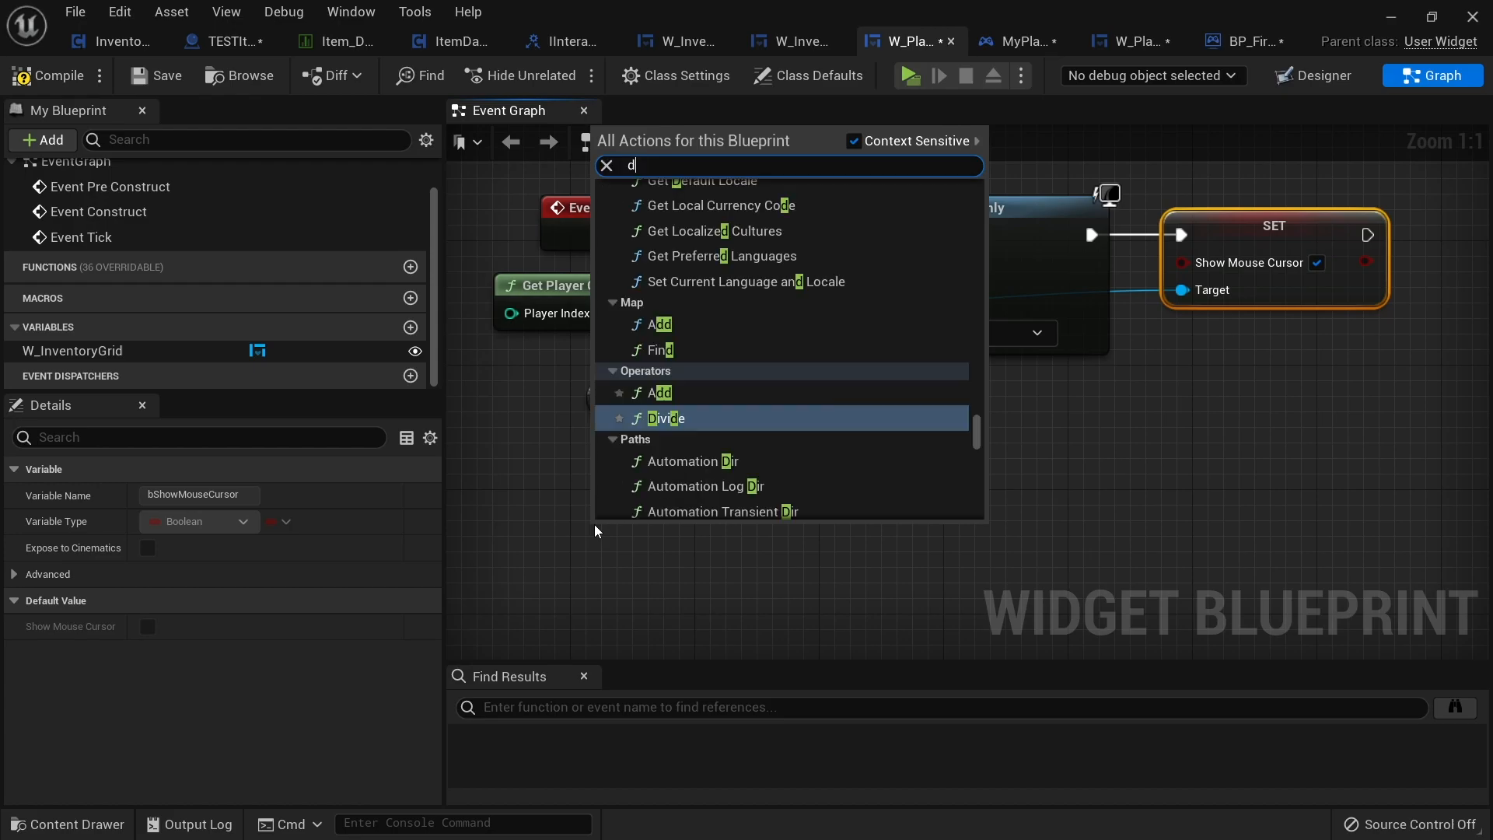
type("estruct")
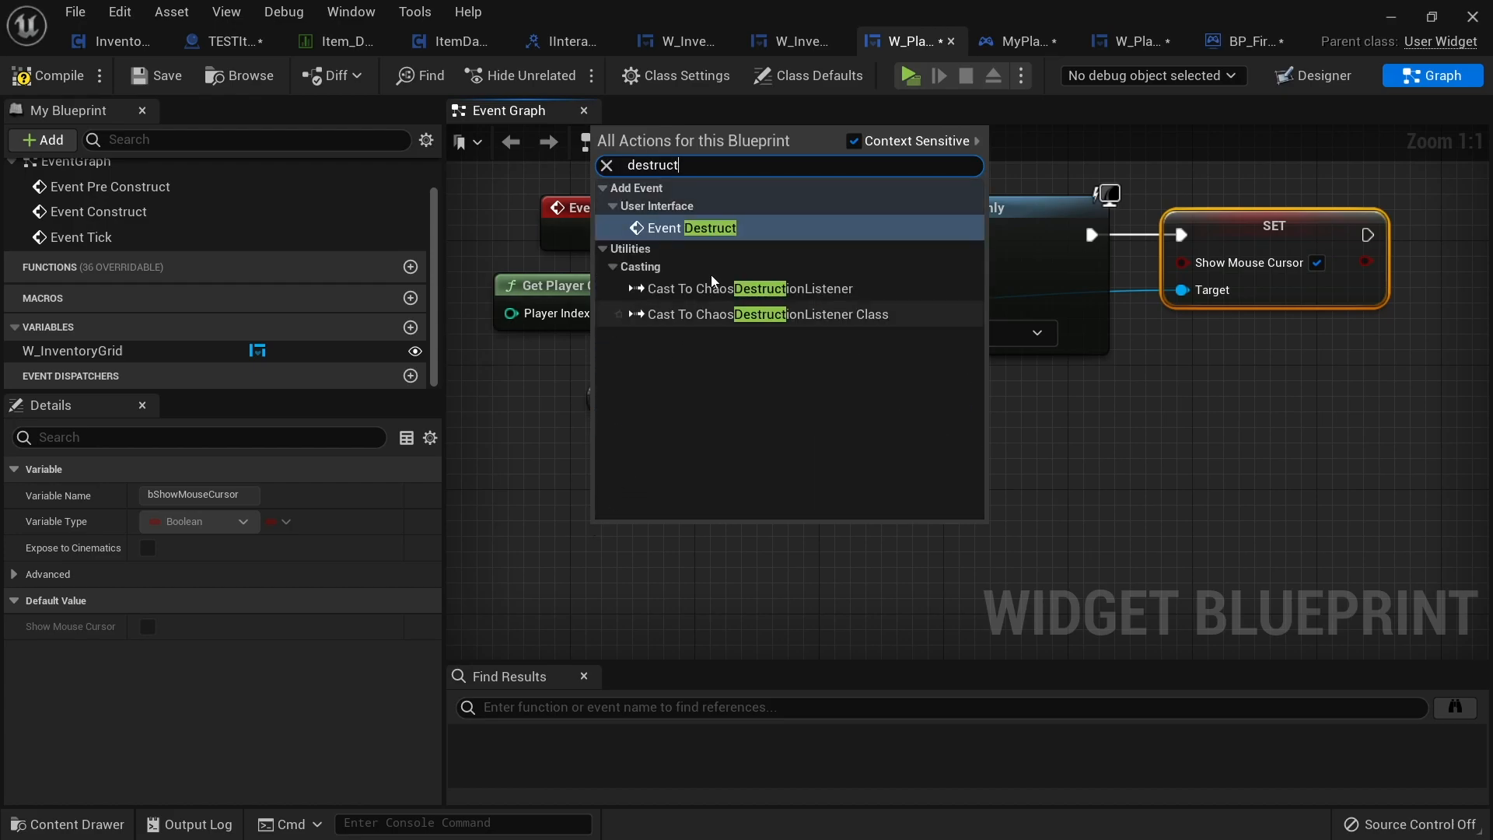
left_click(710, 227)
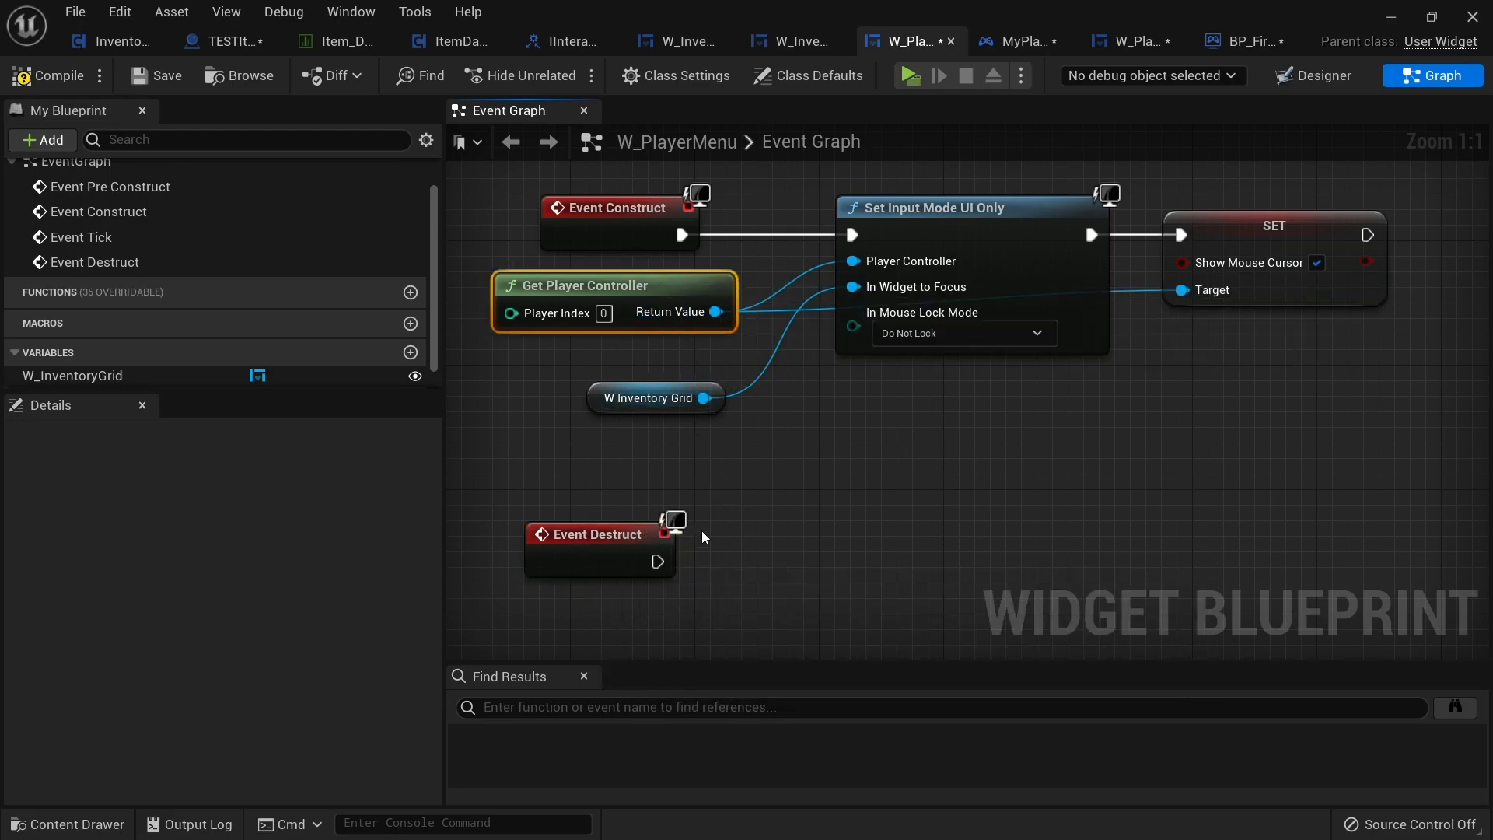
From the player controller, add Set Input Mode Game Only and an unchecked Show Mouse Cursor.
left_click_drag(717, 311, 804, 404)
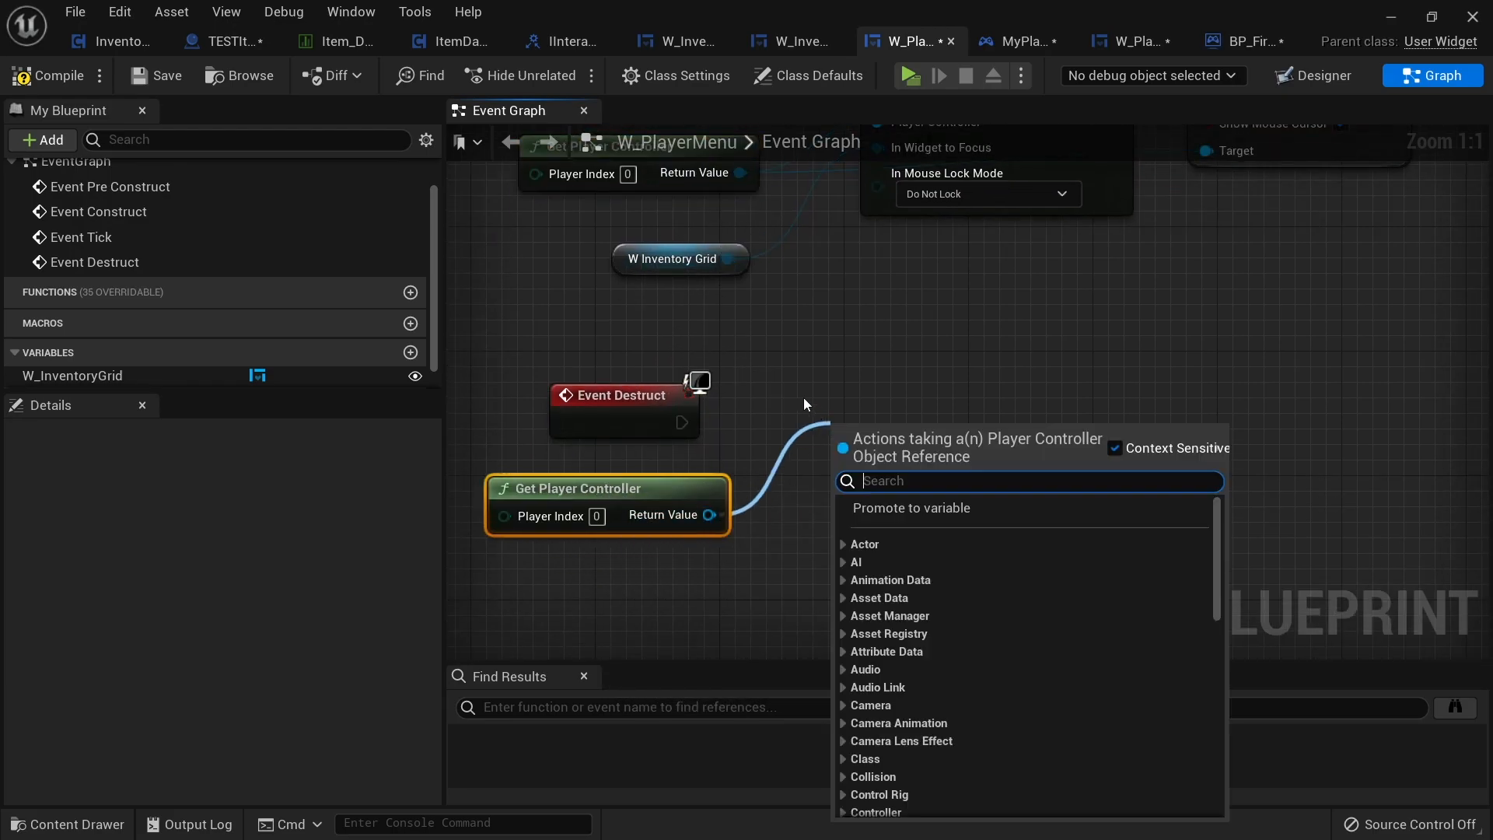
type("set input mode")
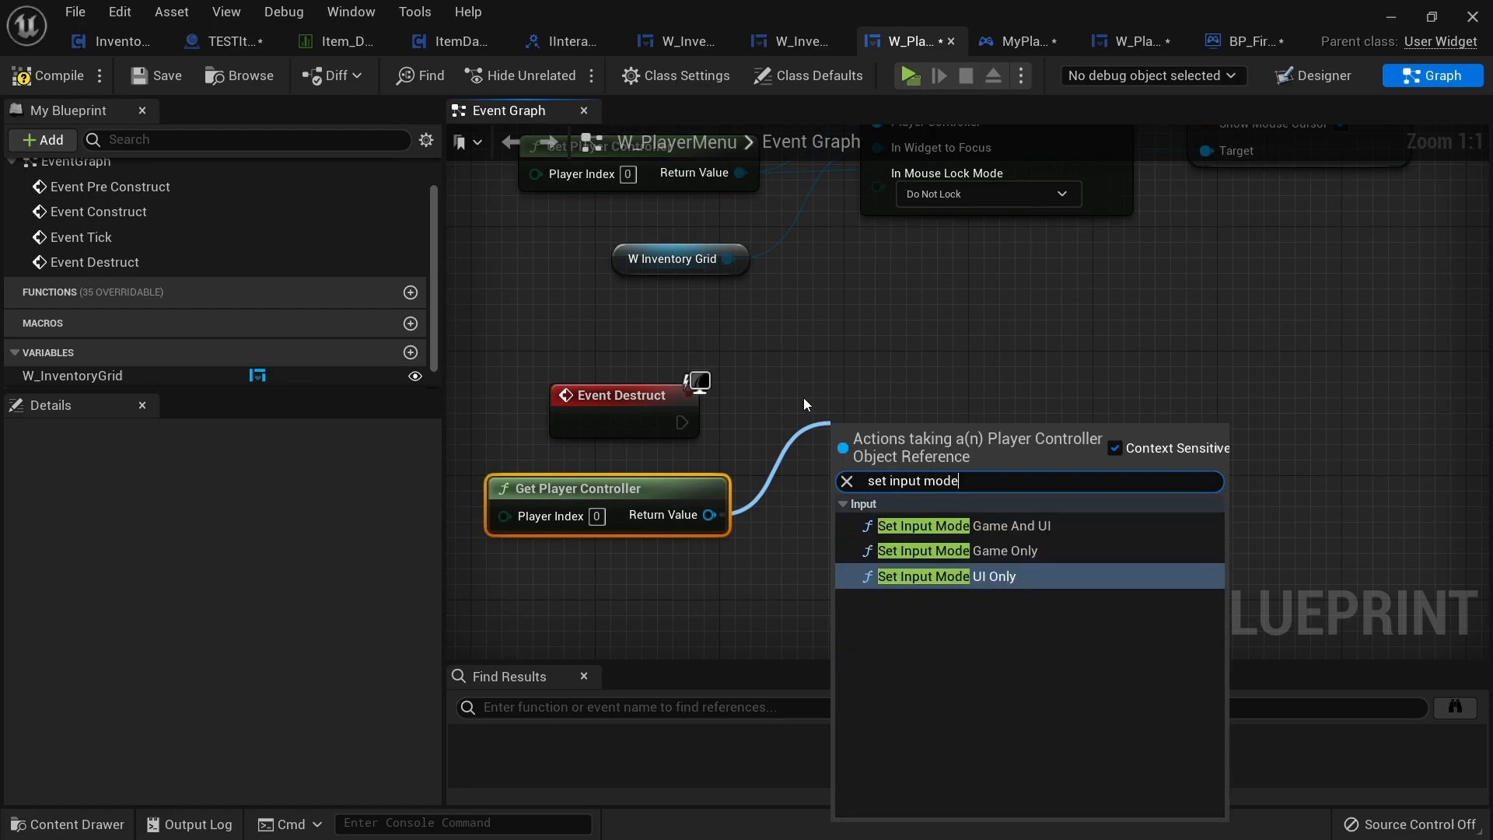
left_click(958, 551)
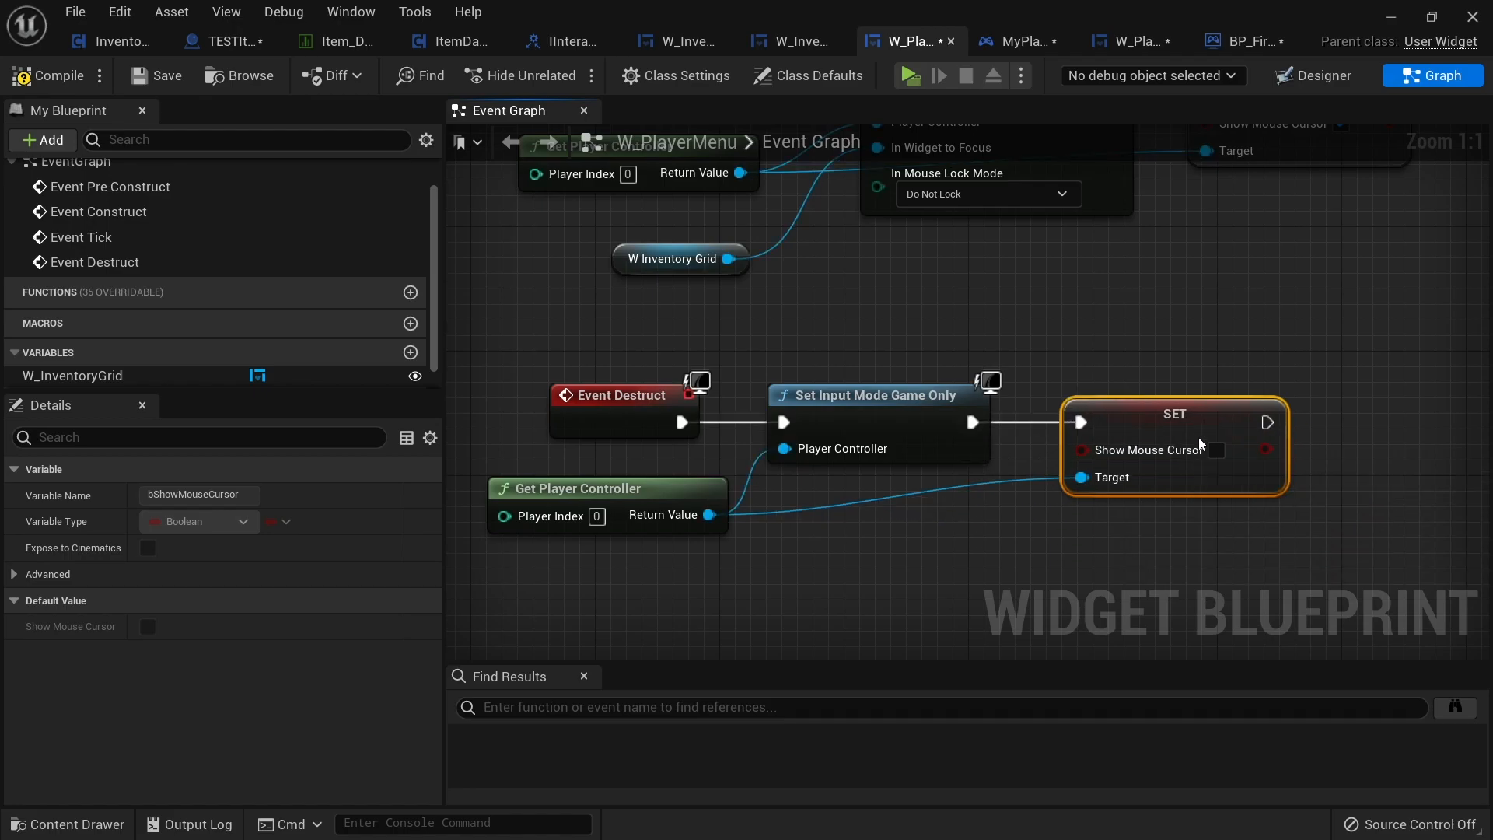
left_click(825, 566)
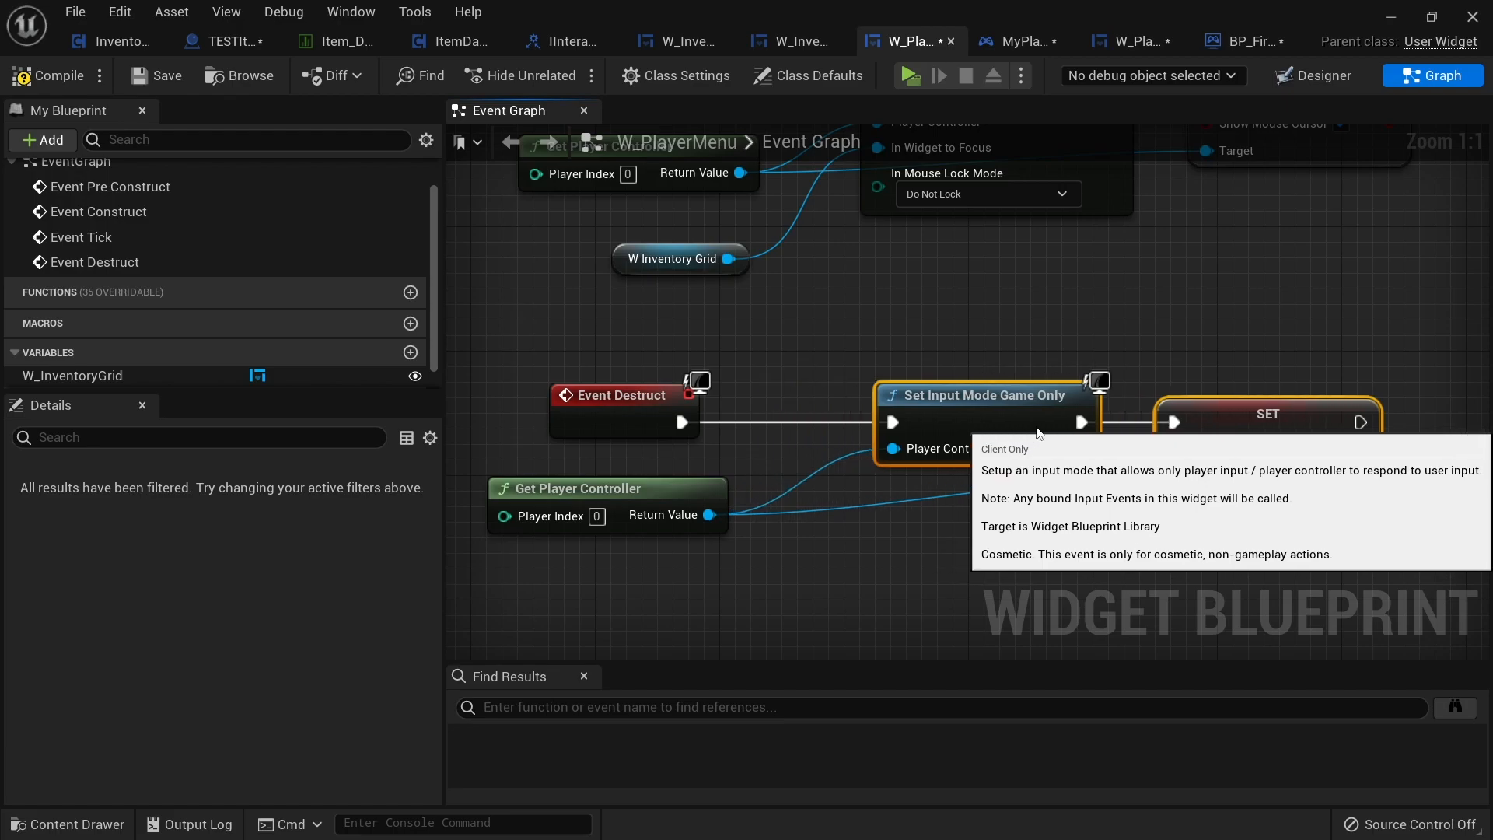
mouse_move(785, 401)
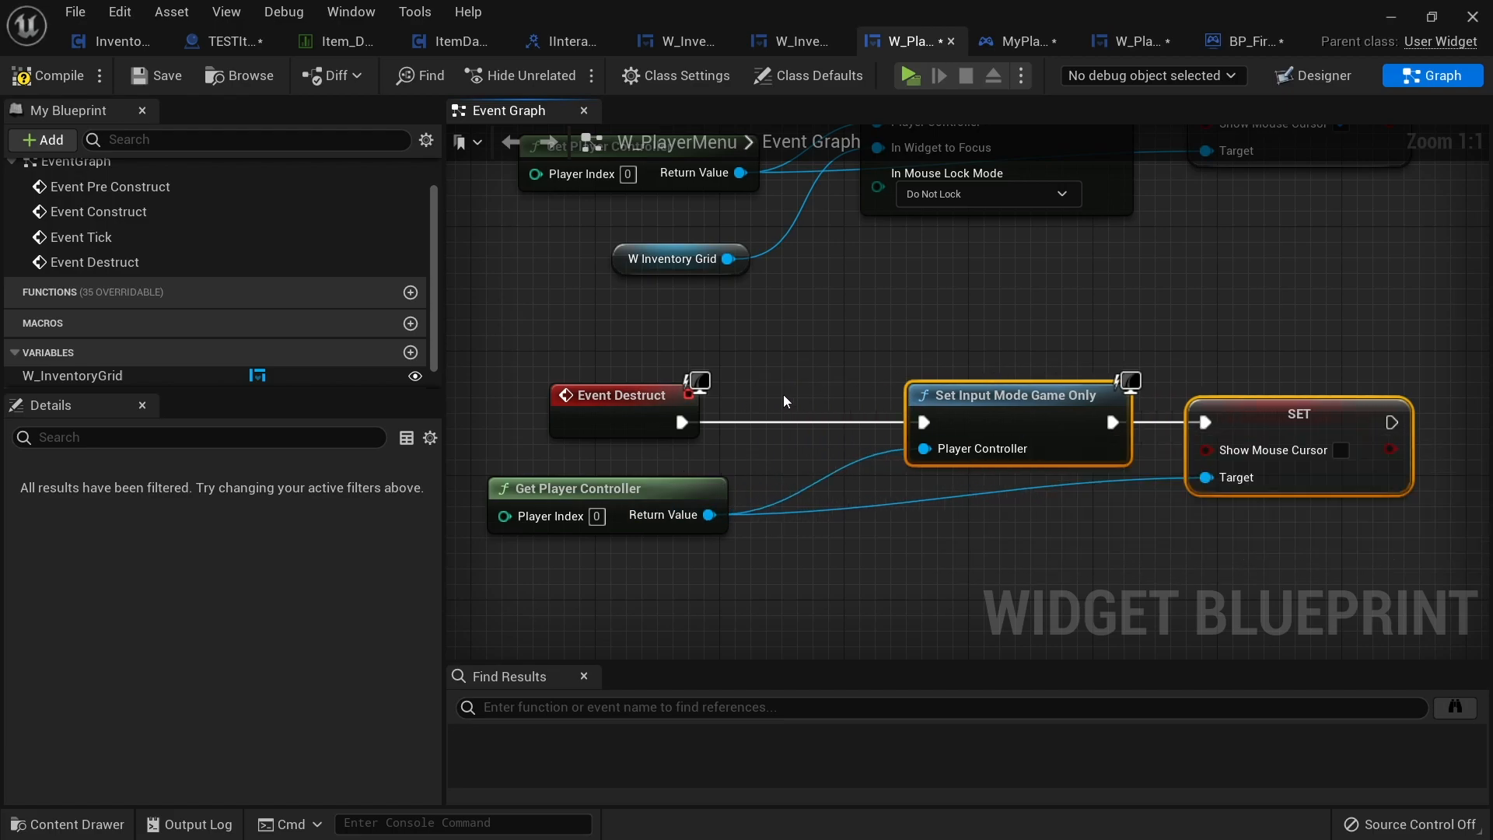
mouse_move(651, 340)
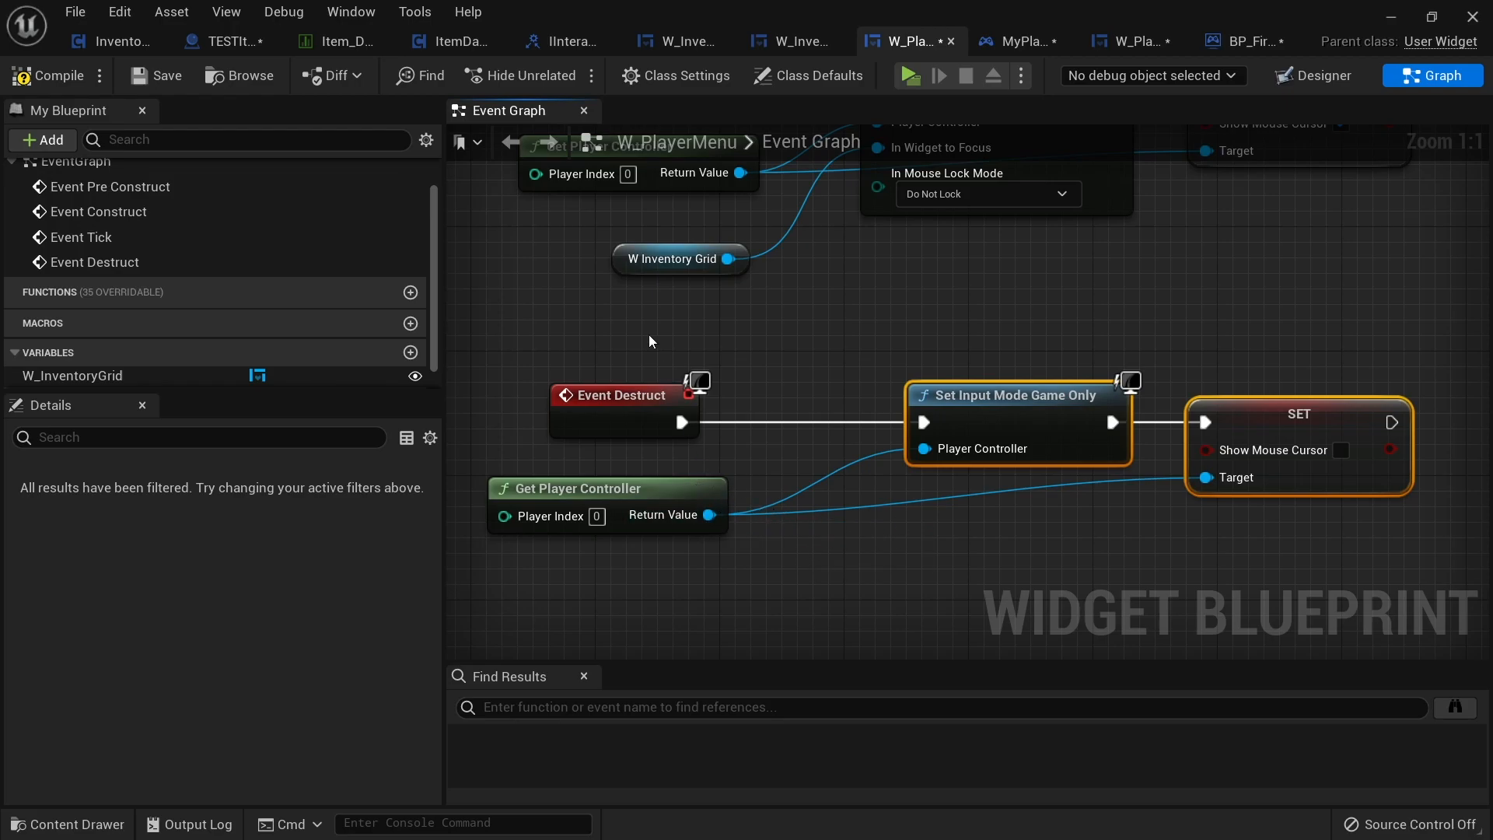
left_click(577, 488)
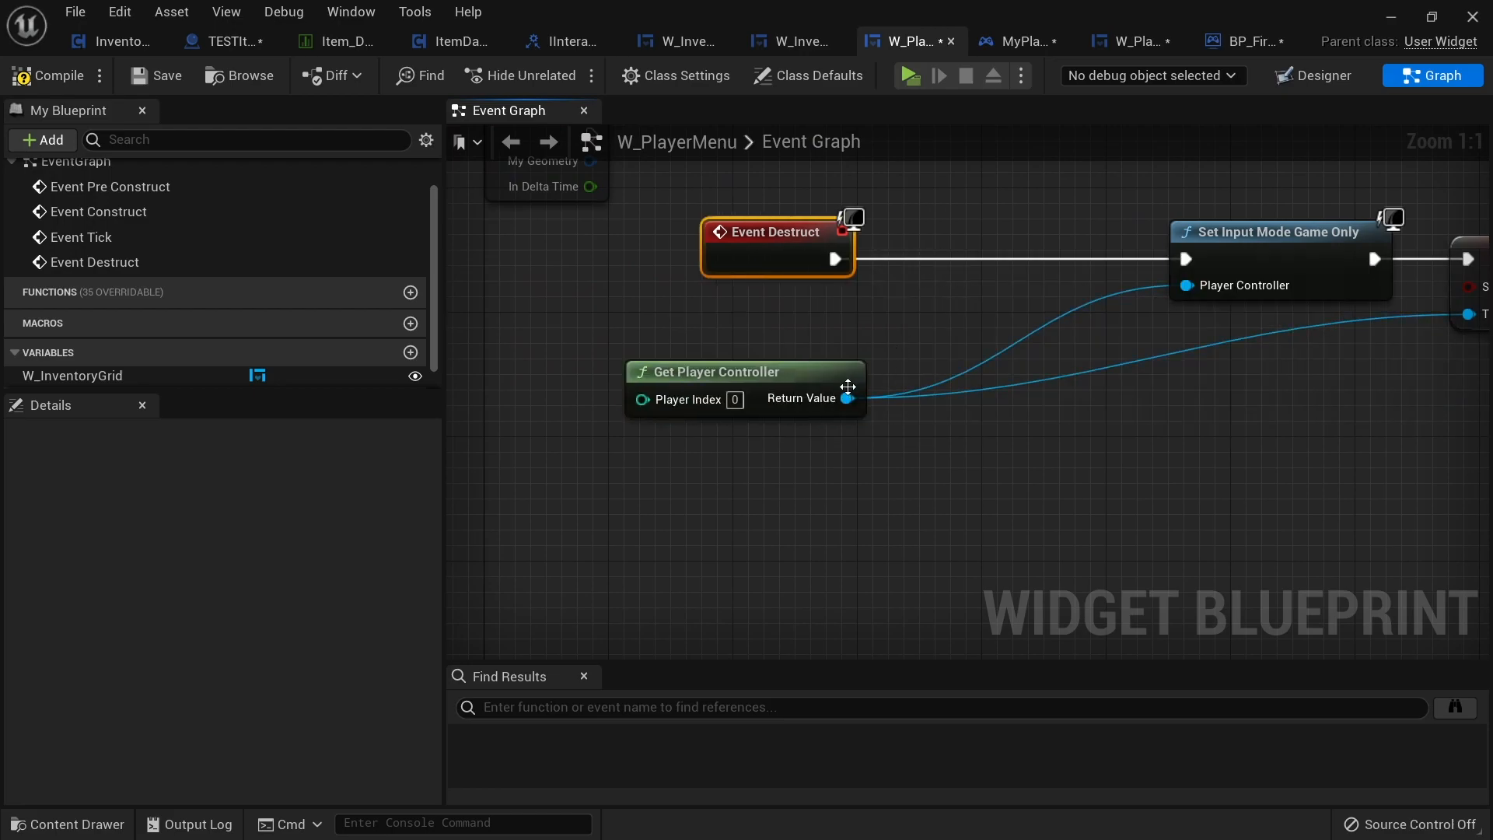
Gate Event Destruct with an Is Valid check on the player controller.
type("is val")
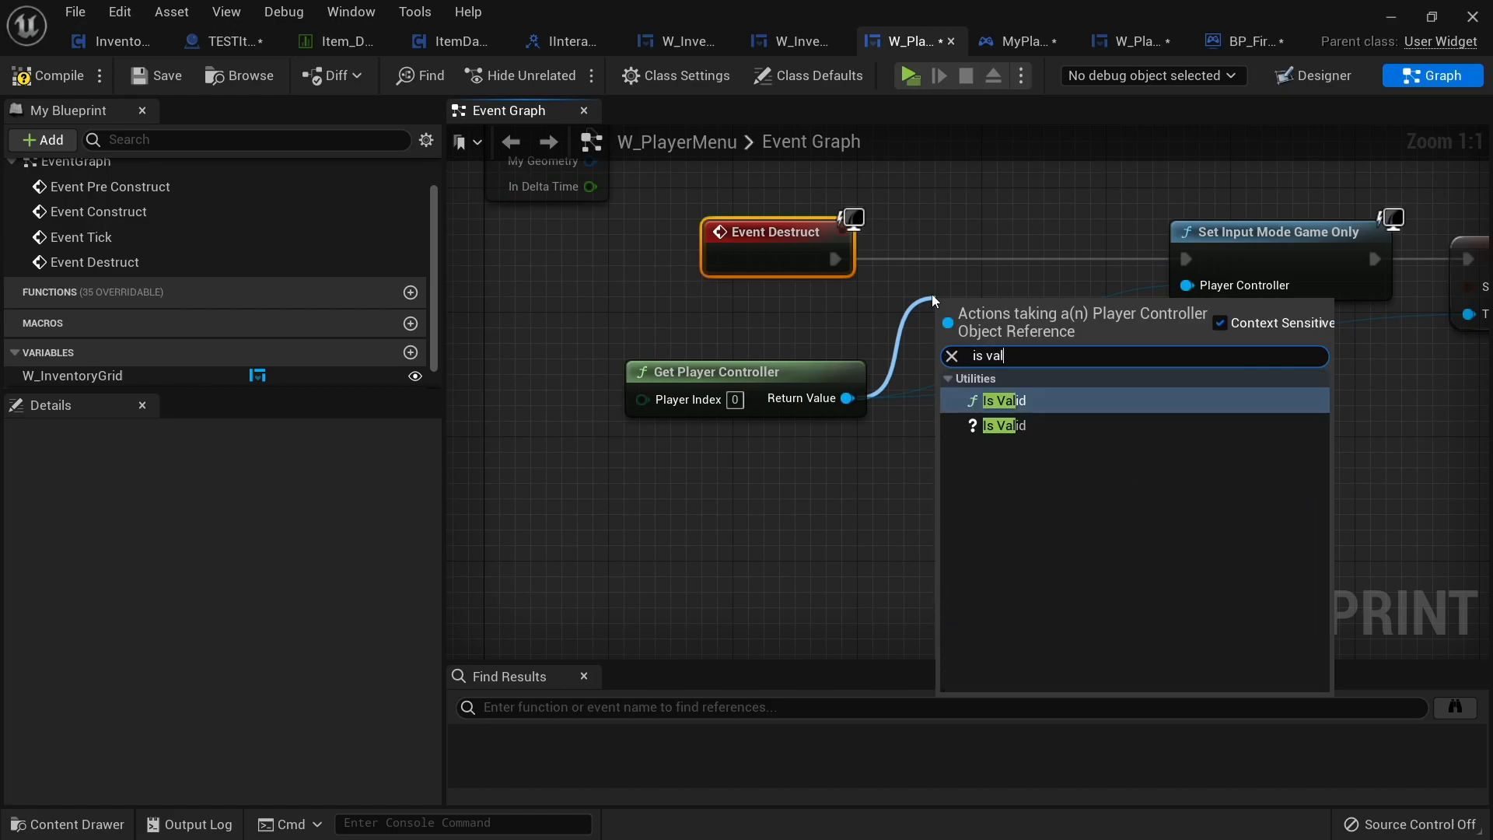
left_click(1000, 425)
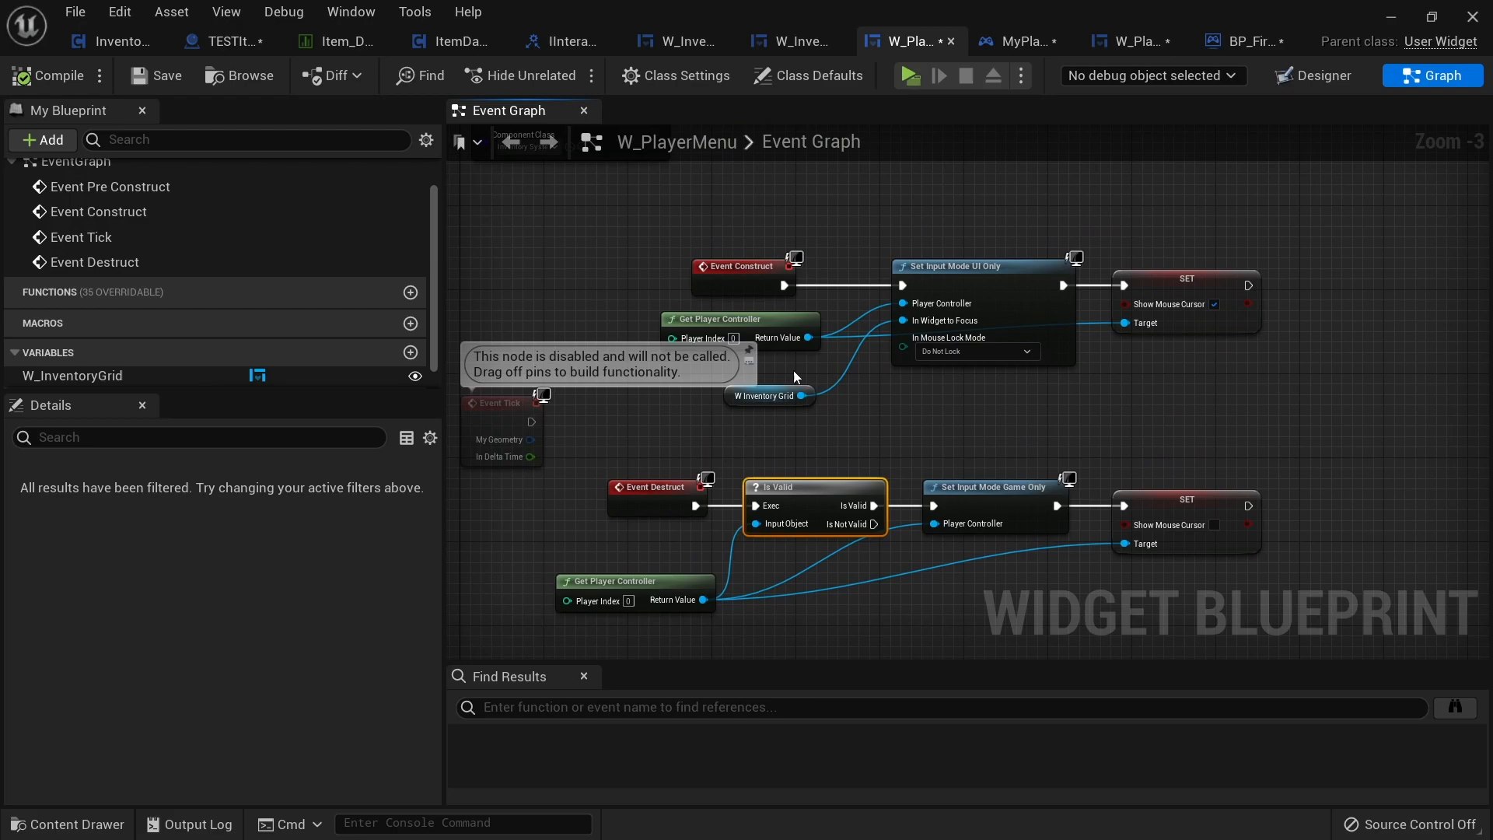
mouse_move(638, 304)
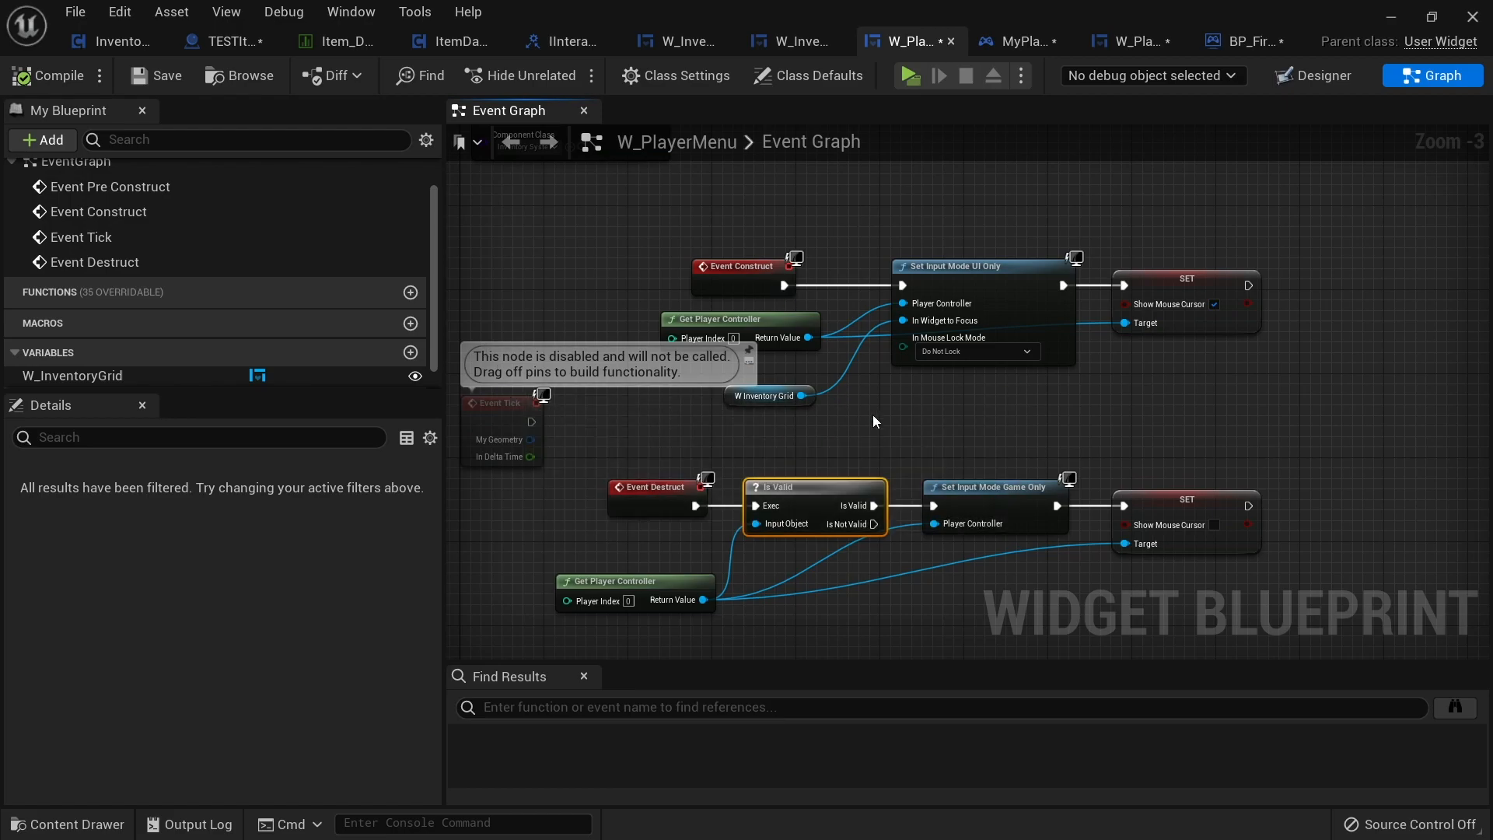
mouse_move(897, 449)
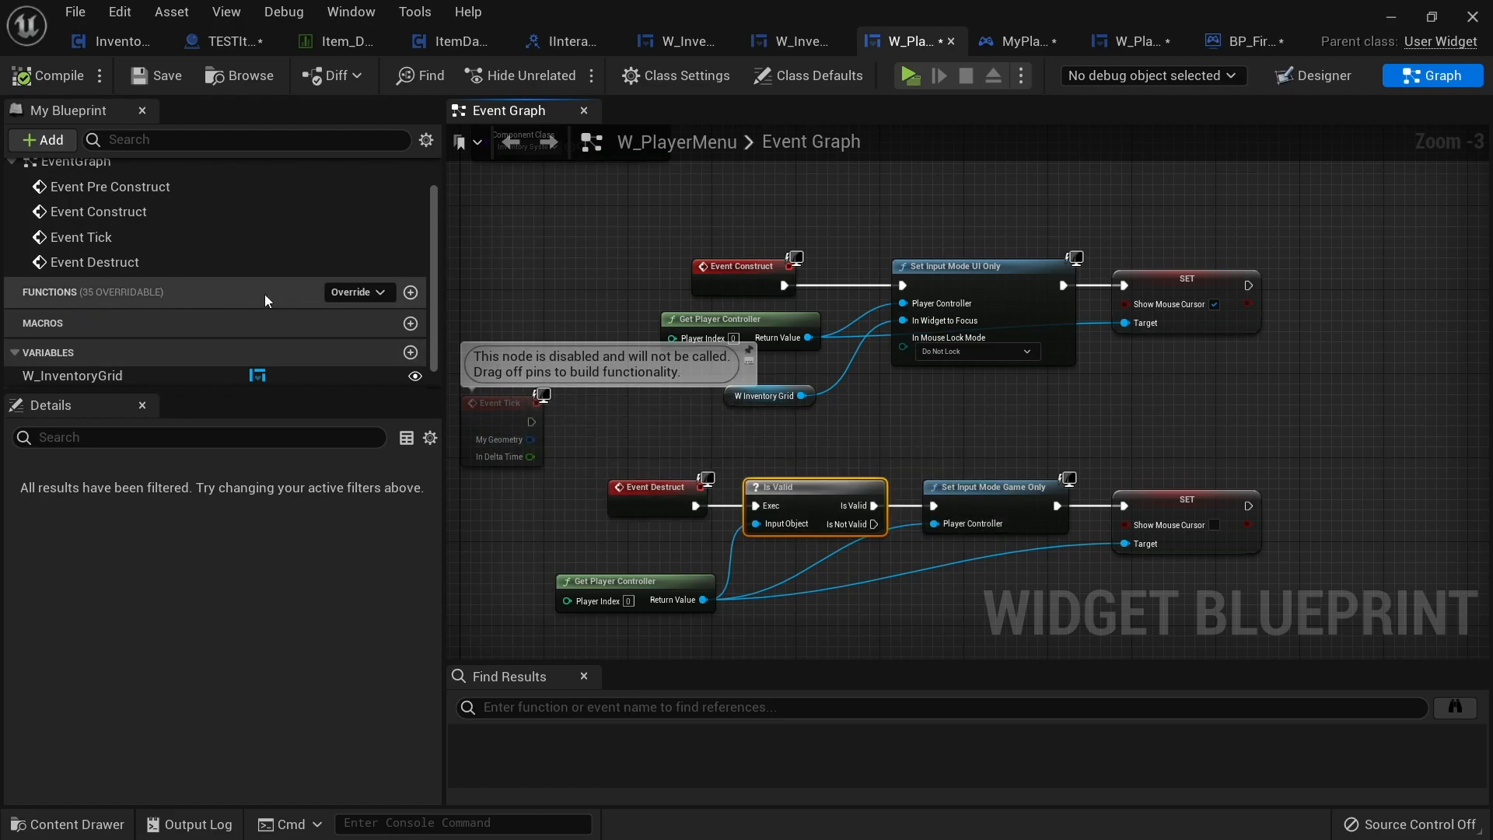
Override On Key Down in W_PlayerMenu and add a Get Key node.
left_click(358, 292)
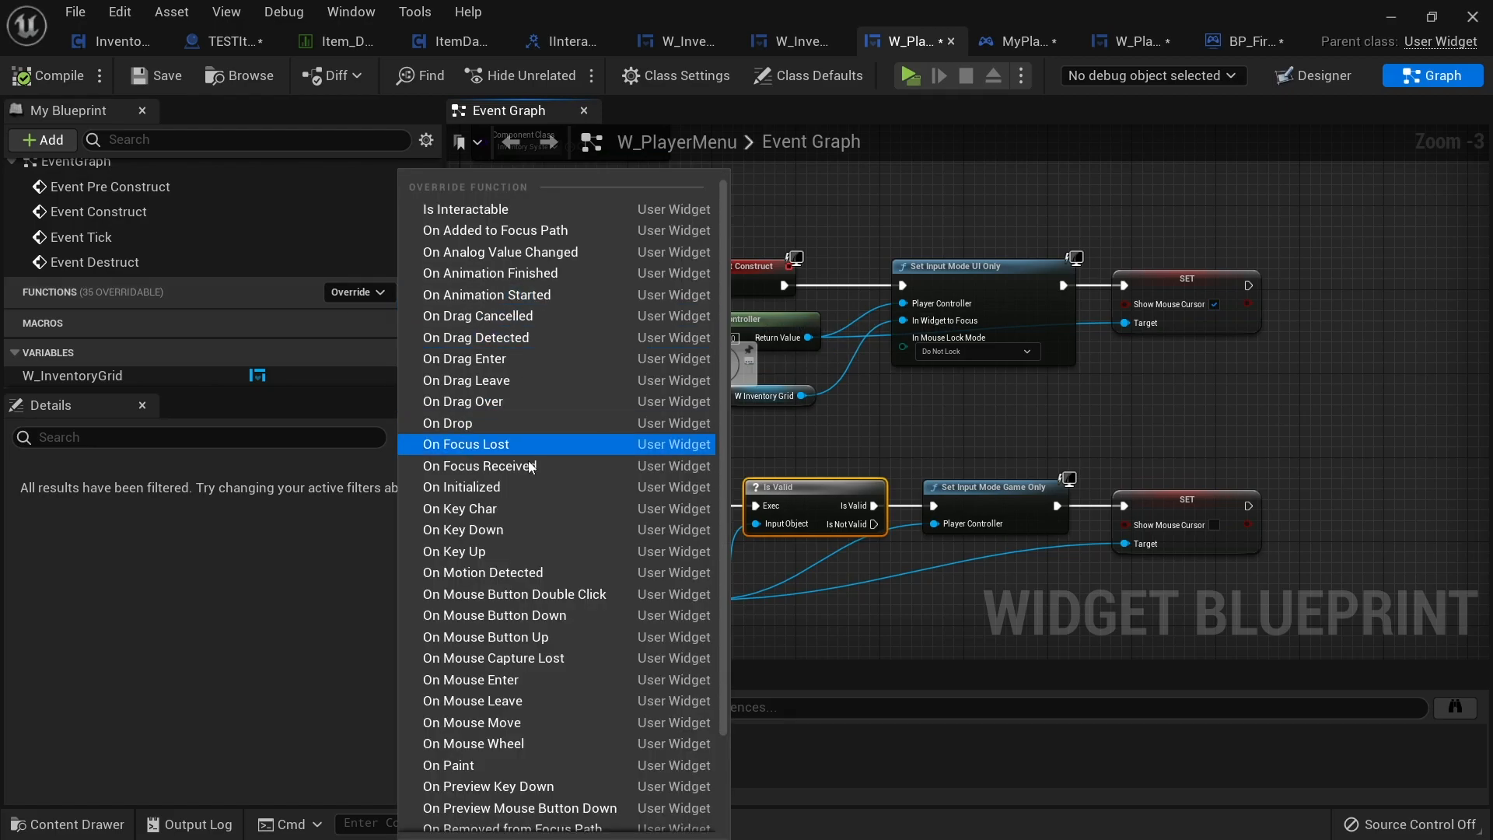
left_click(463, 530)
type("get key")
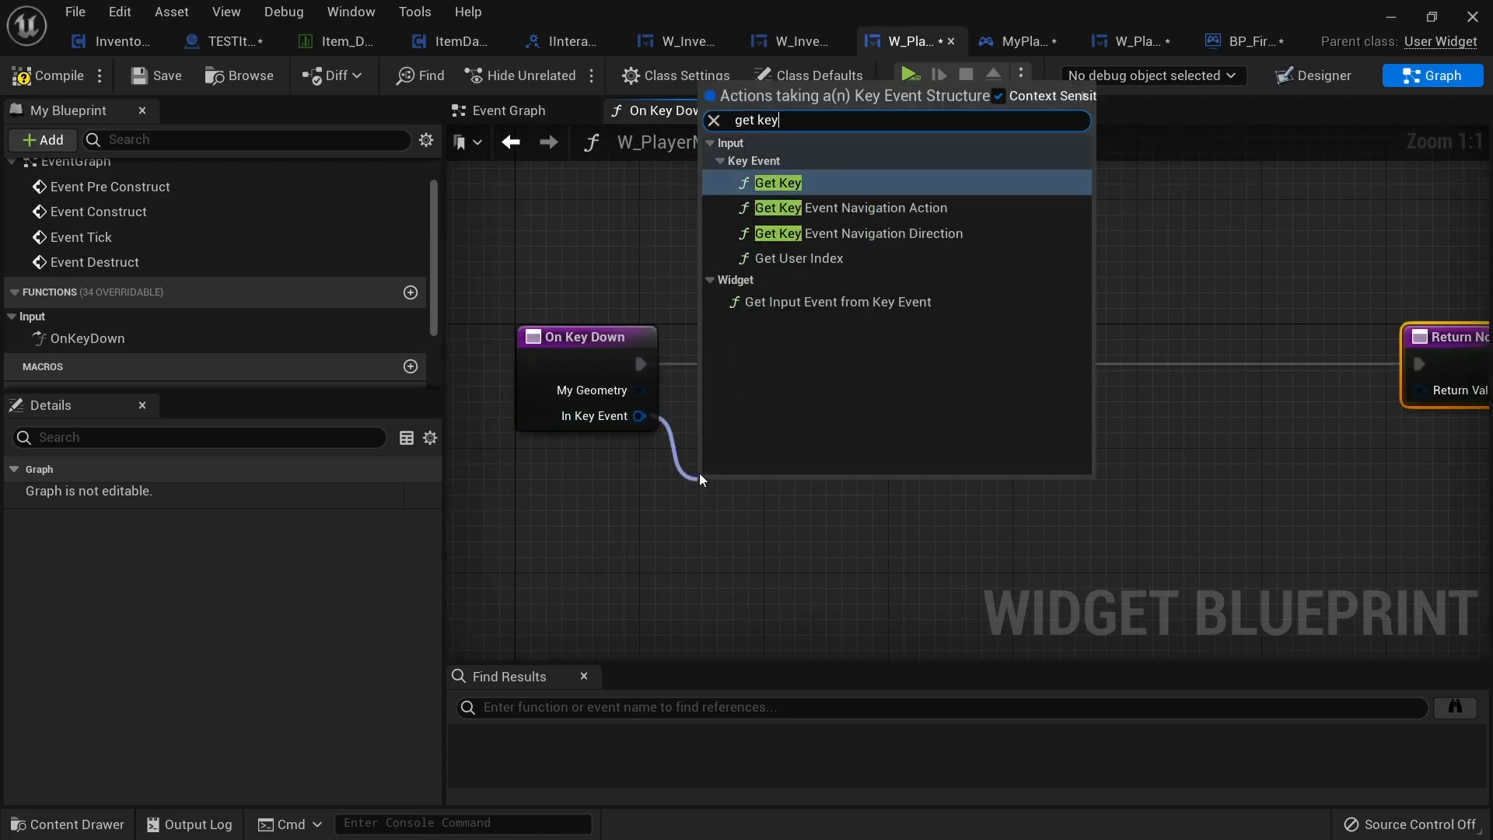
left_click(777, 182)
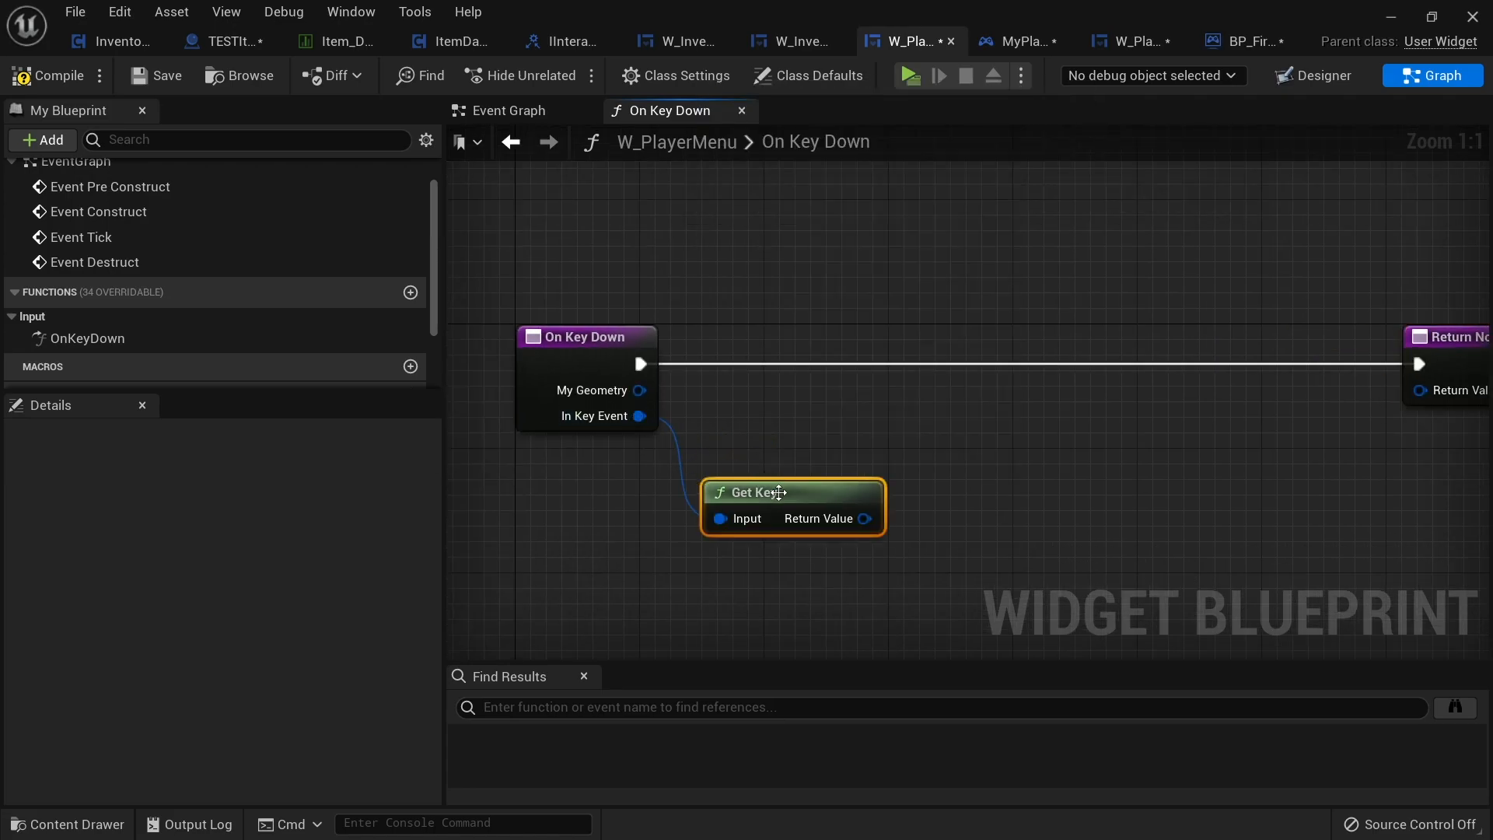
left_click_drag(864, 518, 731, 511)
type("o")
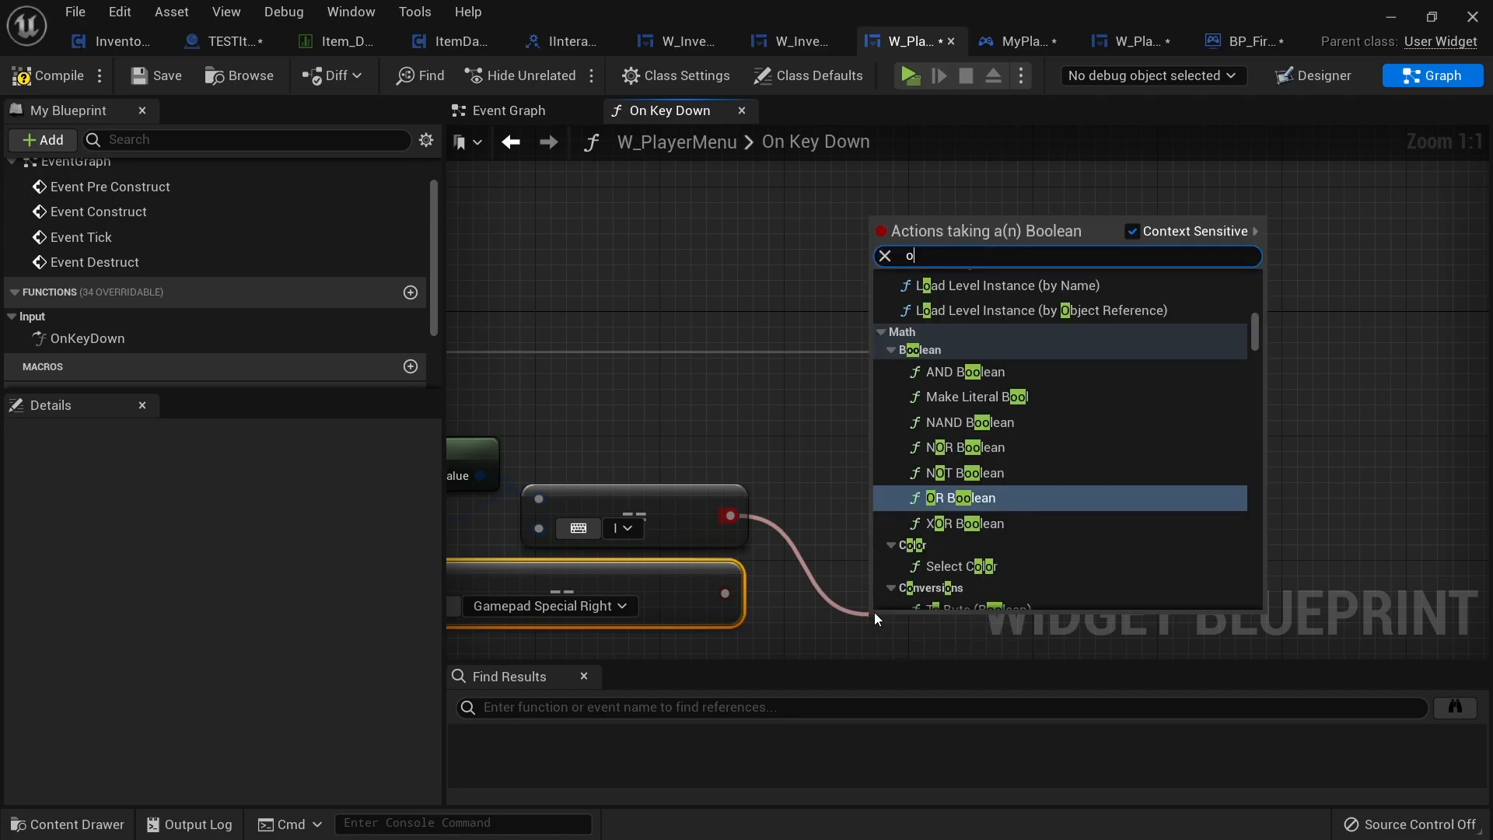
OR the I and Gamepad Special Right checks into Remove from Parent, returning Handled.
left_click(959, 498)
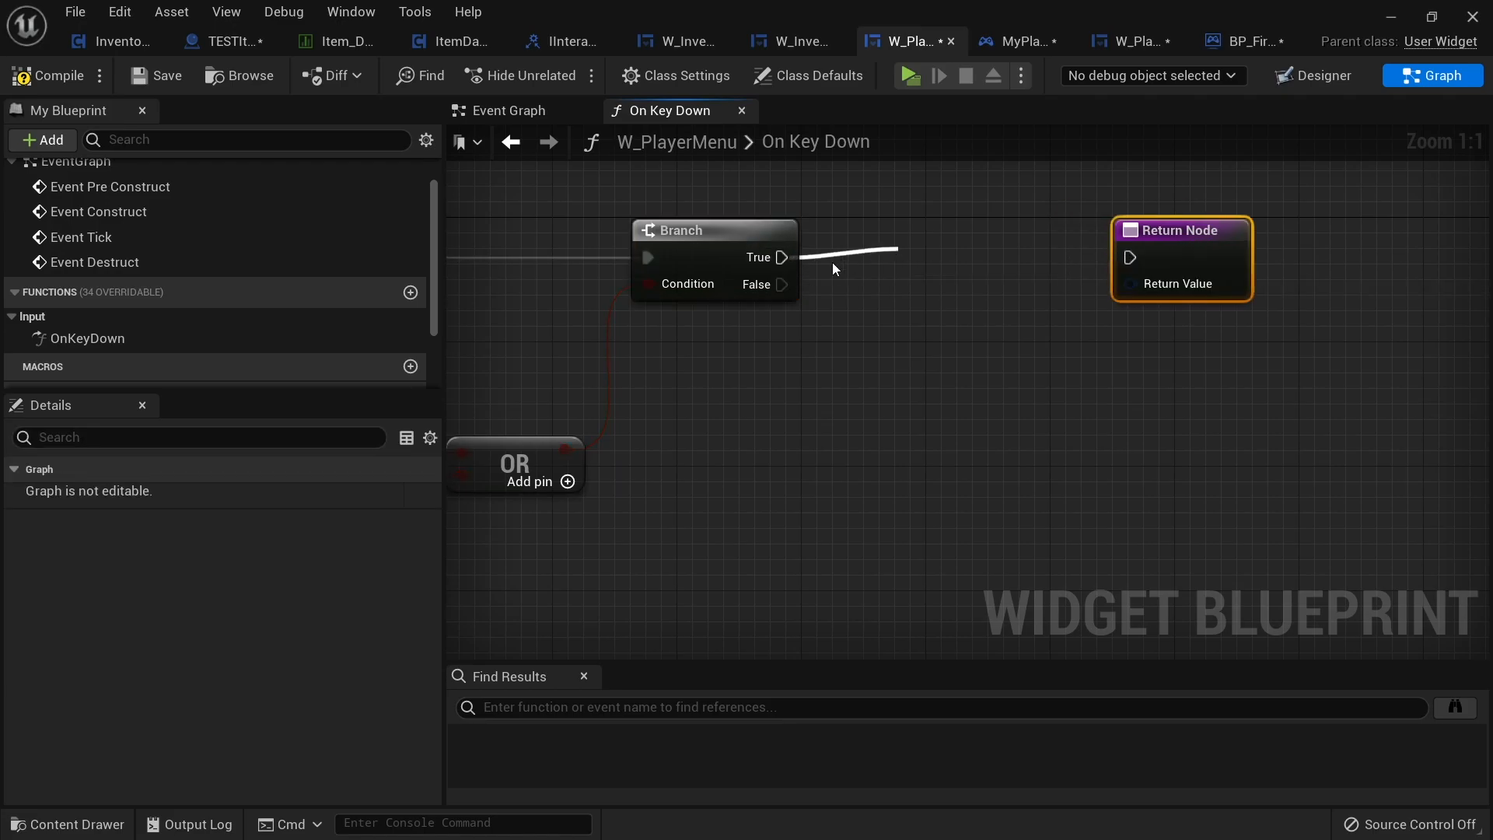
type("remove fro")
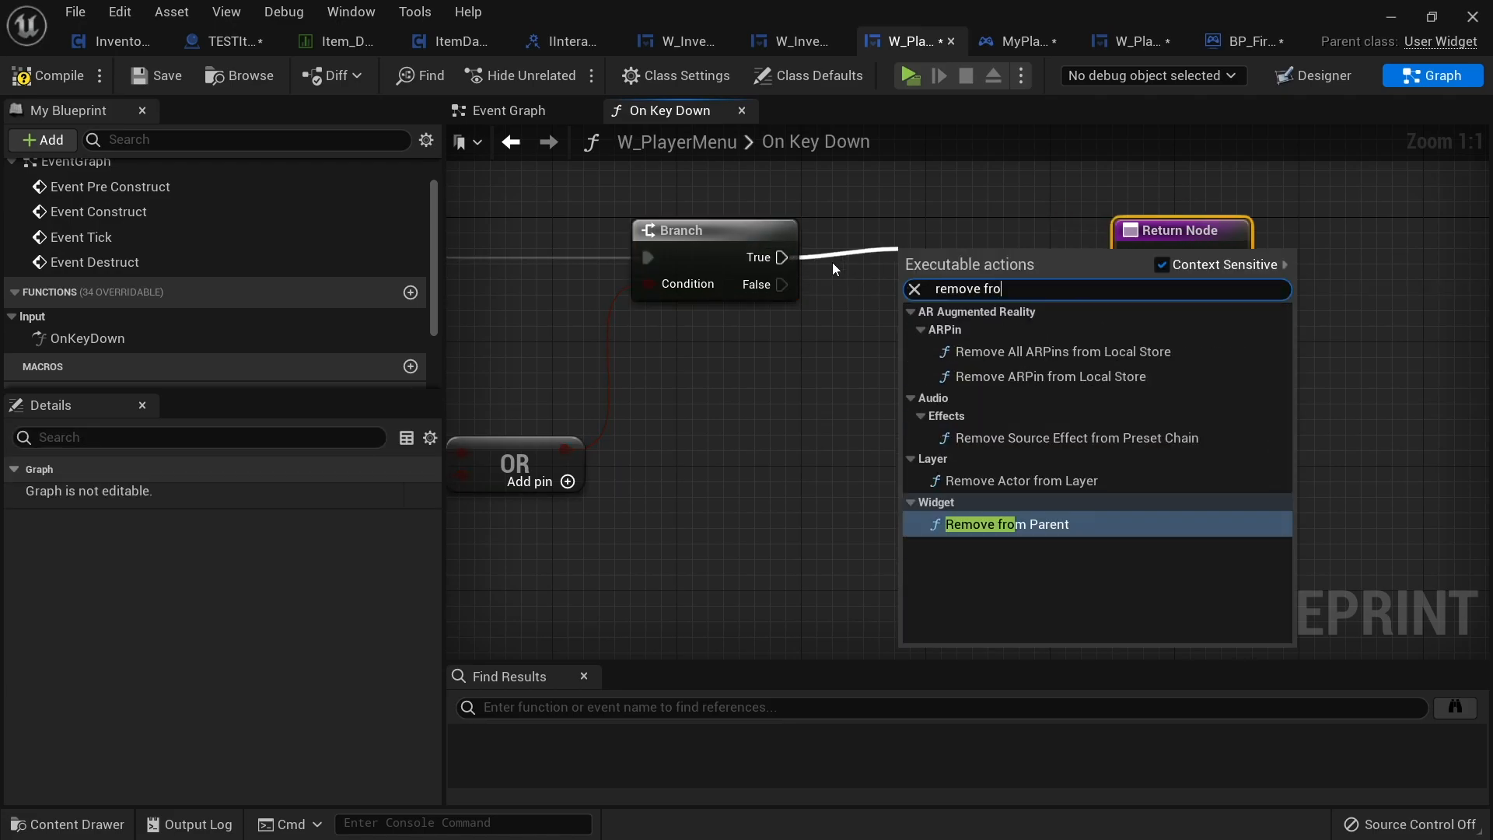
left_click(1007, 524)
type("han")
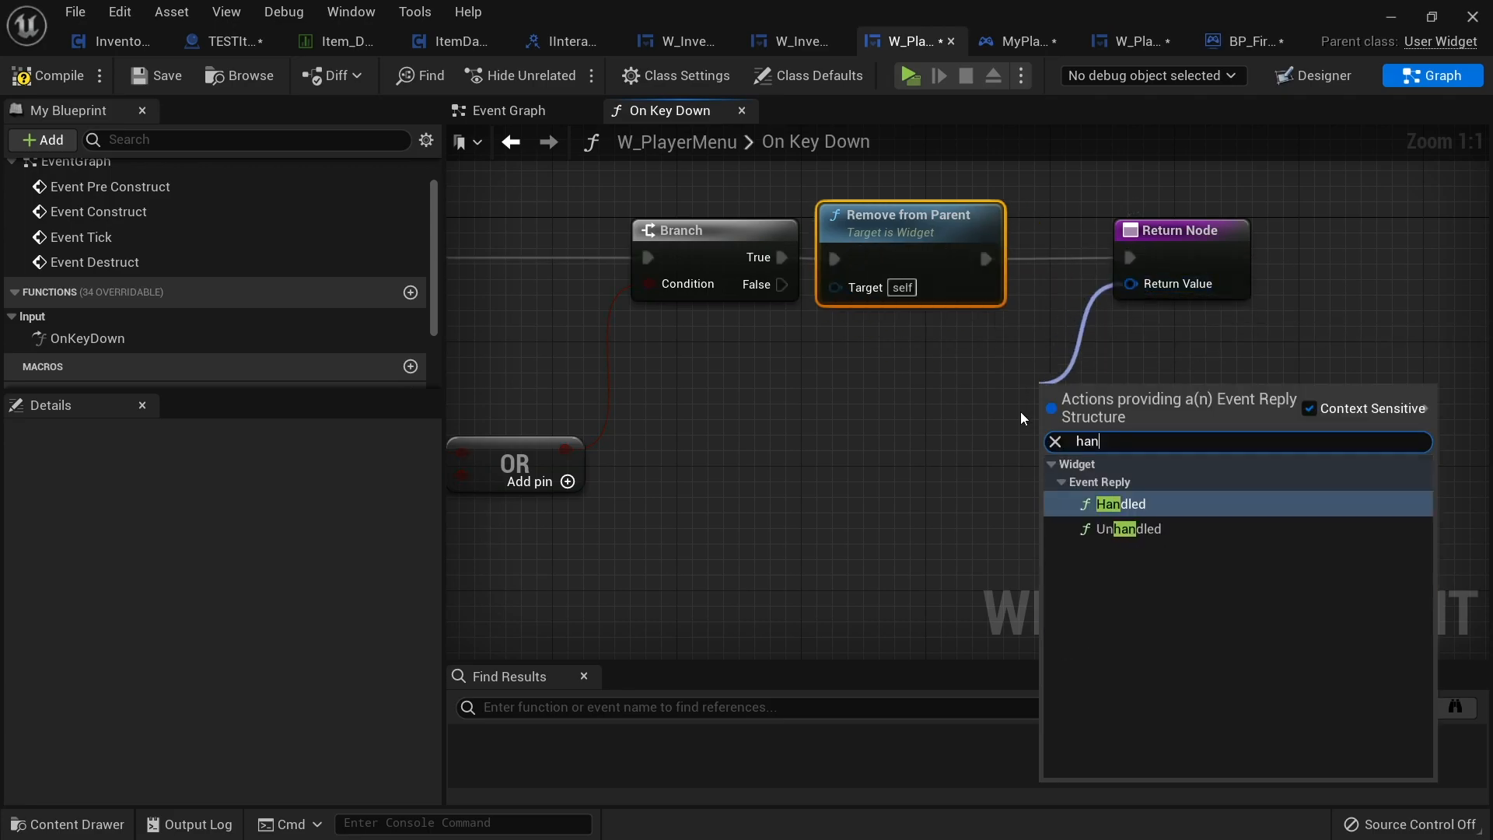
left_click(1119, 504)
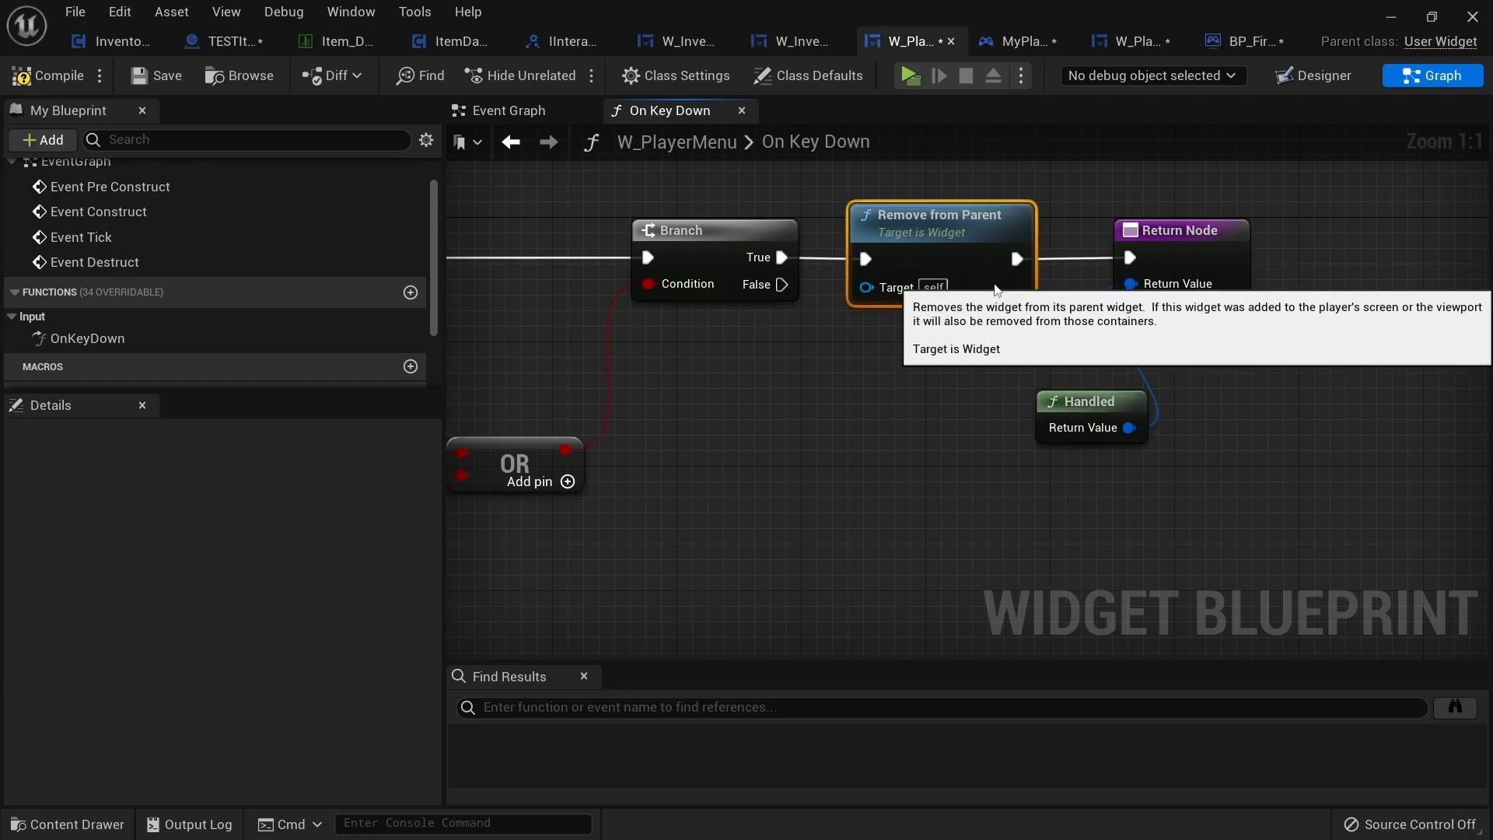
mouse_move(700, 164)
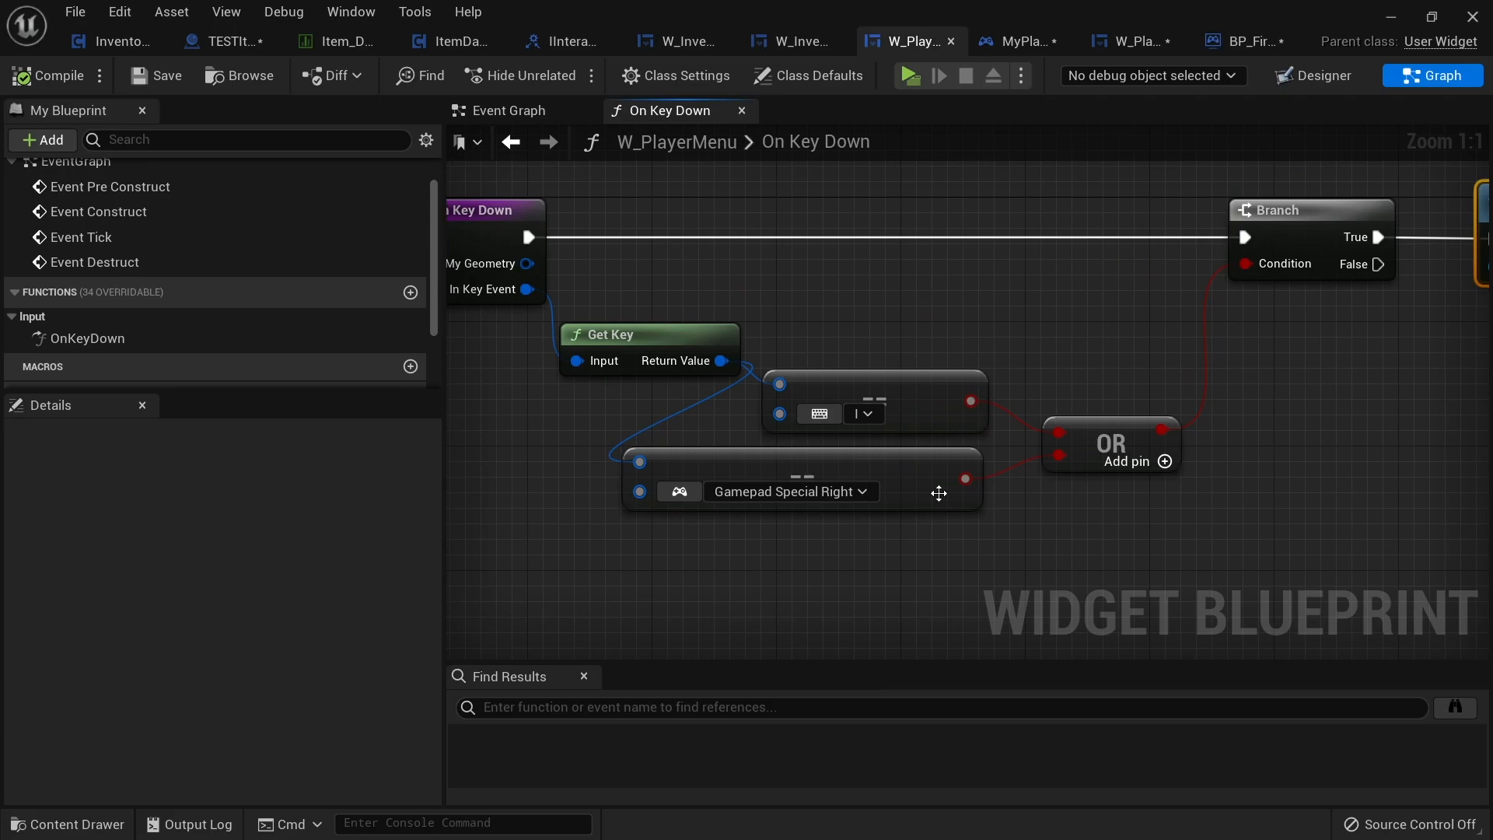
mouse_move(855, 447)
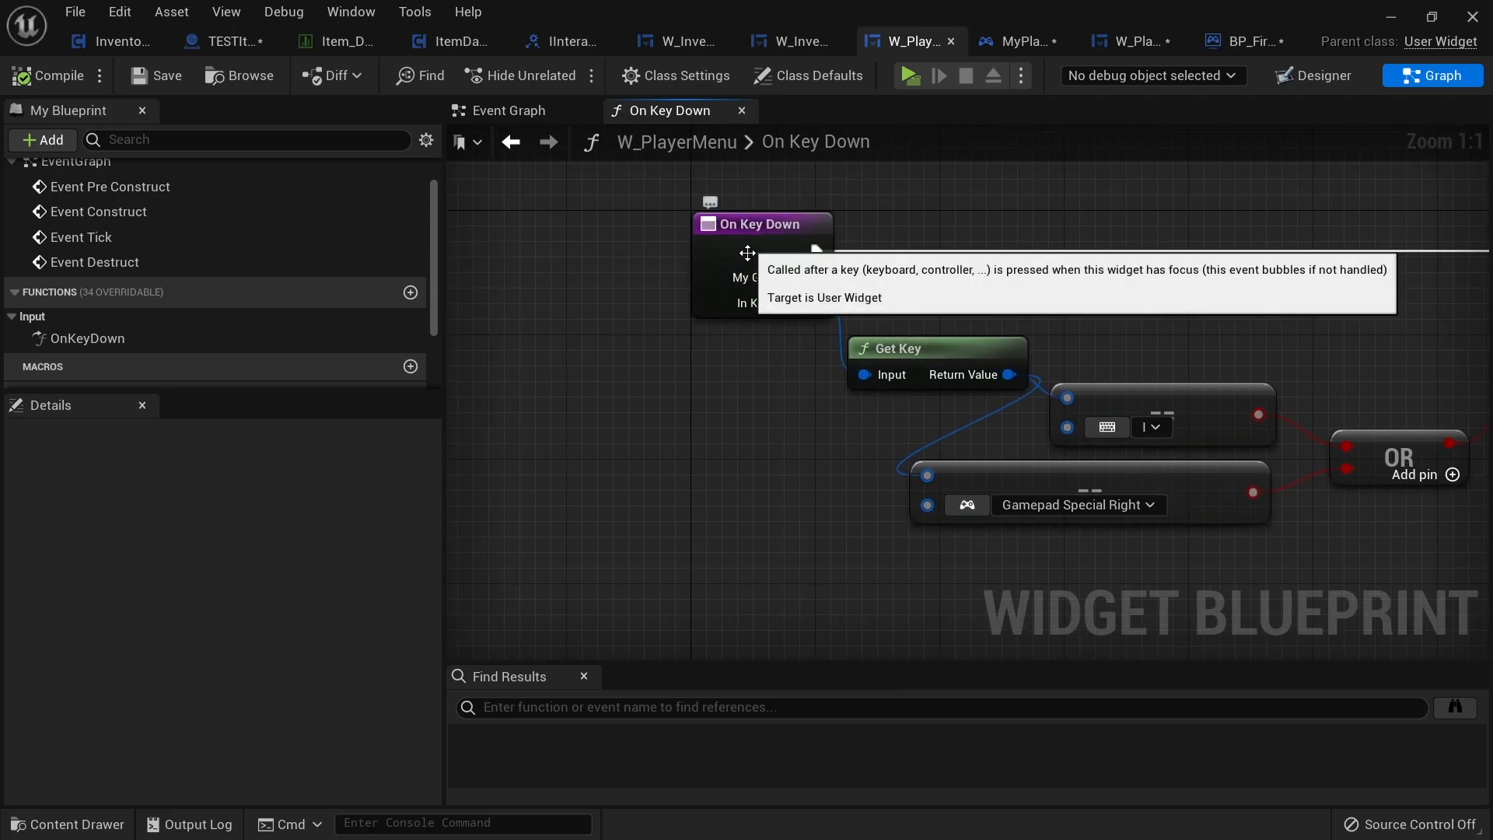
mouse_move(876, 282)
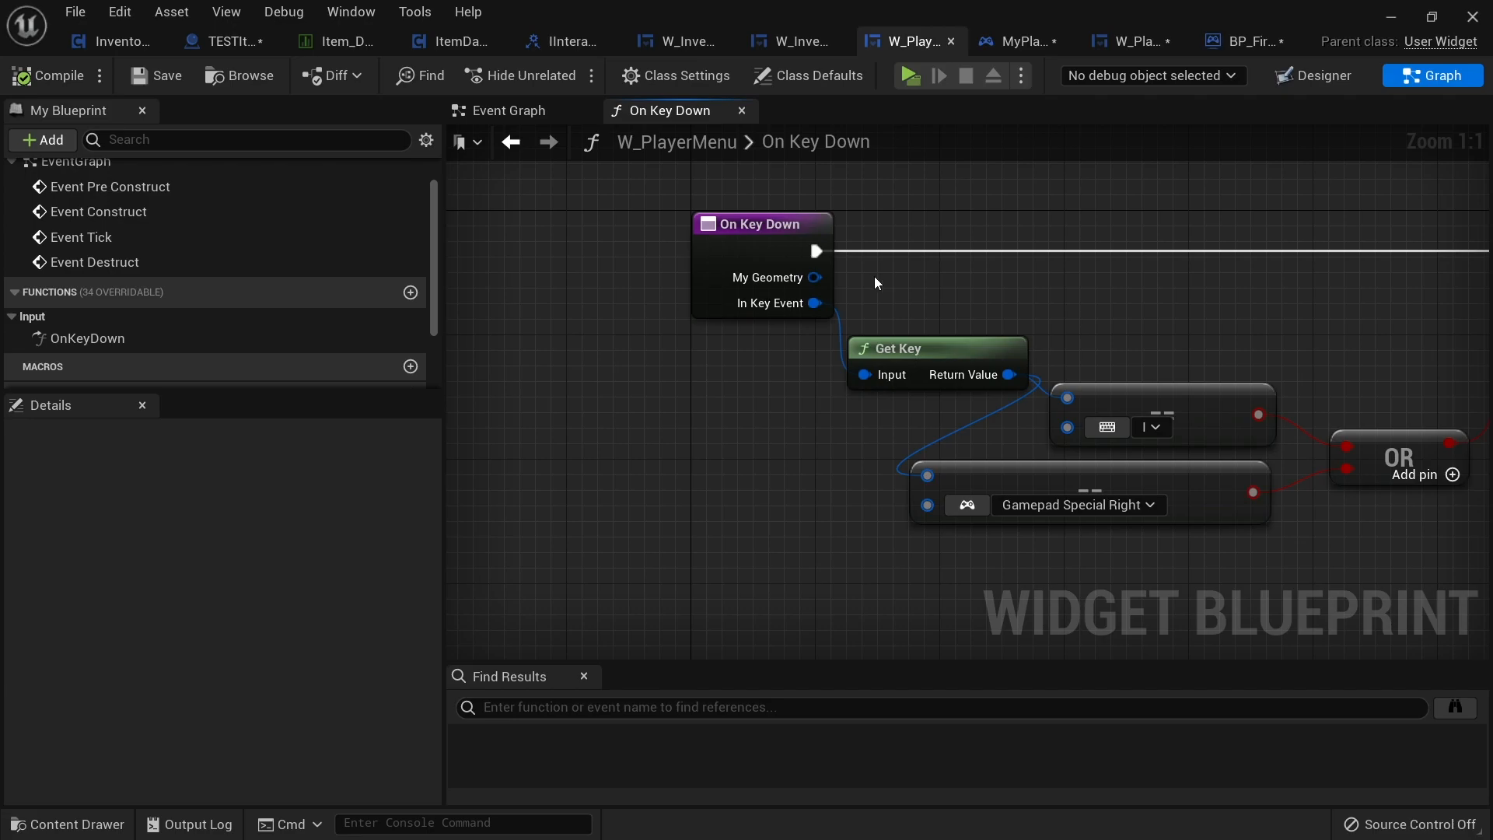
mouse_move(730, 346)
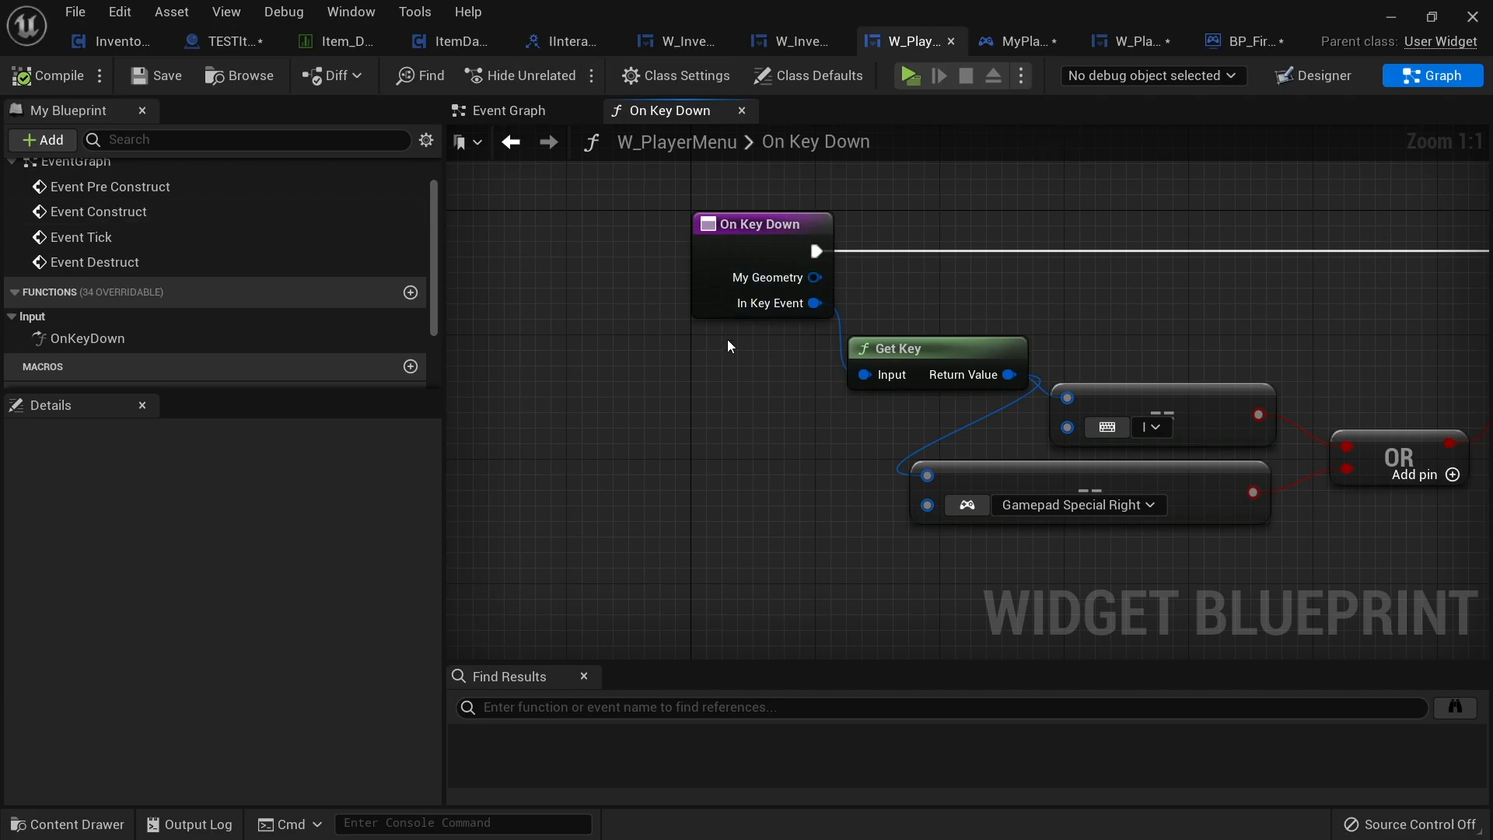
Switch W_PlayerMenu to Designer, select its root widget, then open W_InventorySlot.
left_click(1313, 76)
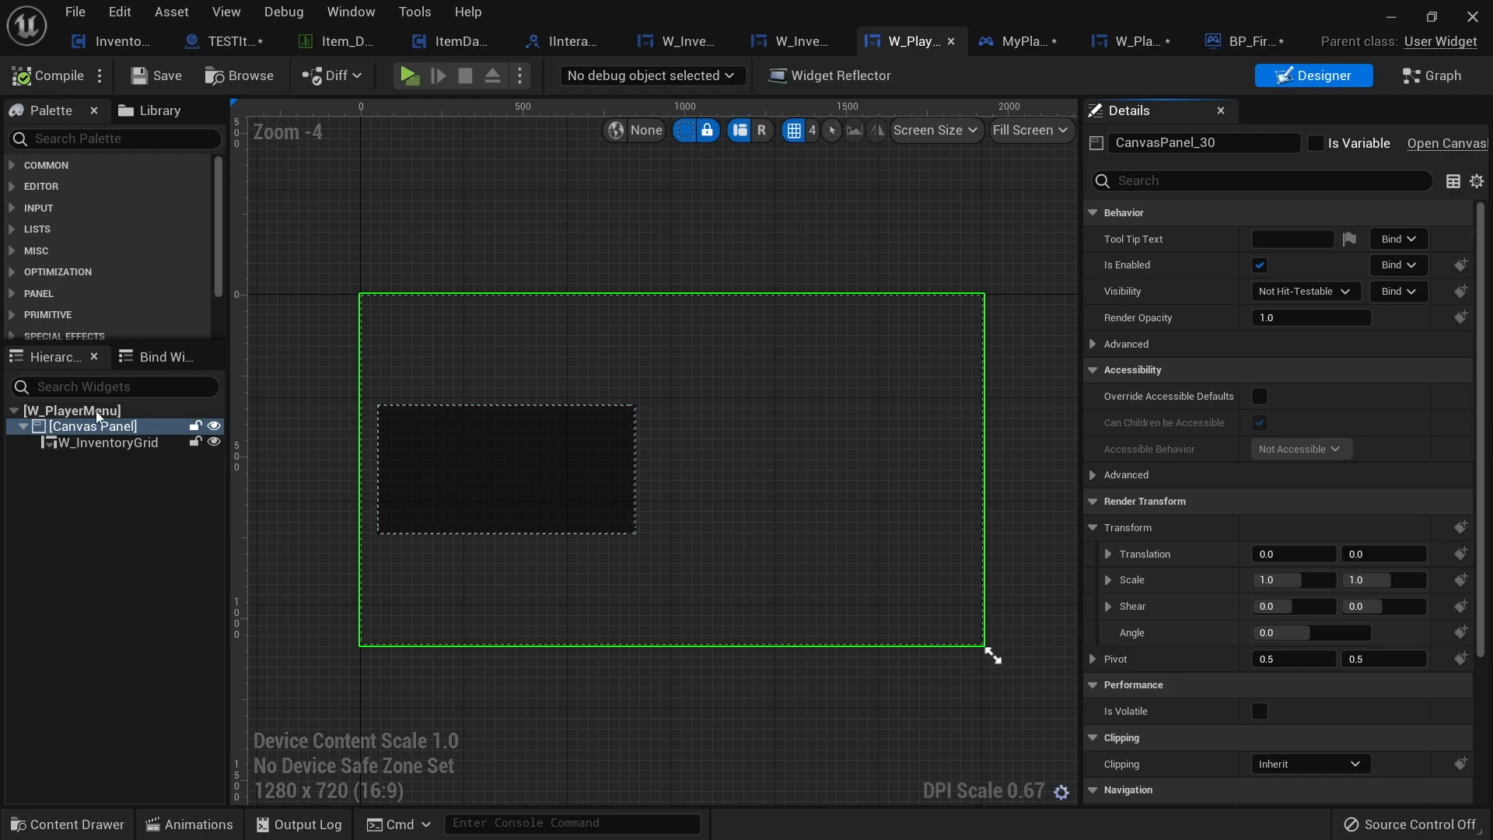
left_click(56, 410)
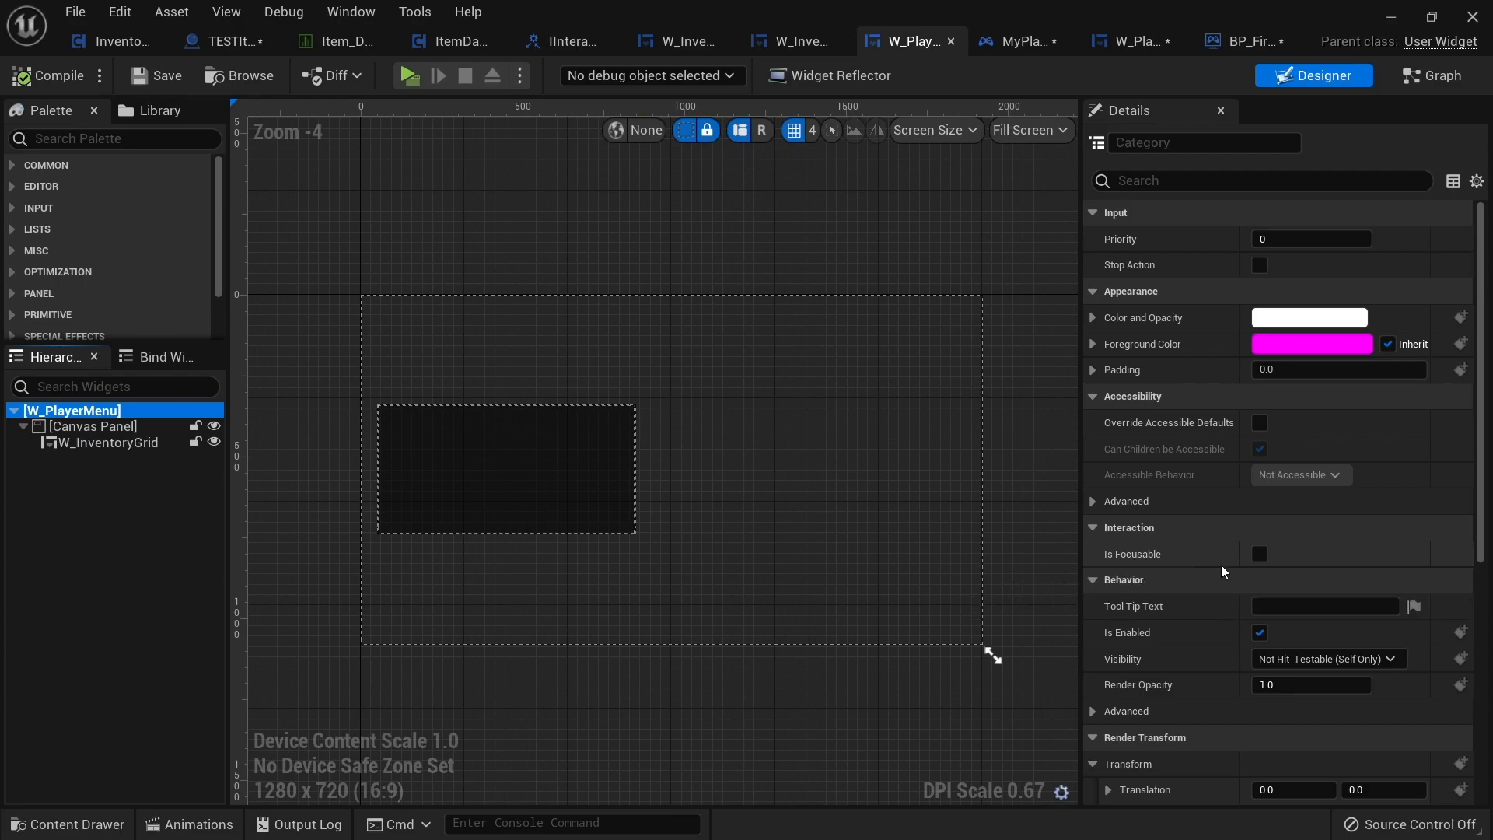
left_click(1258, 553)
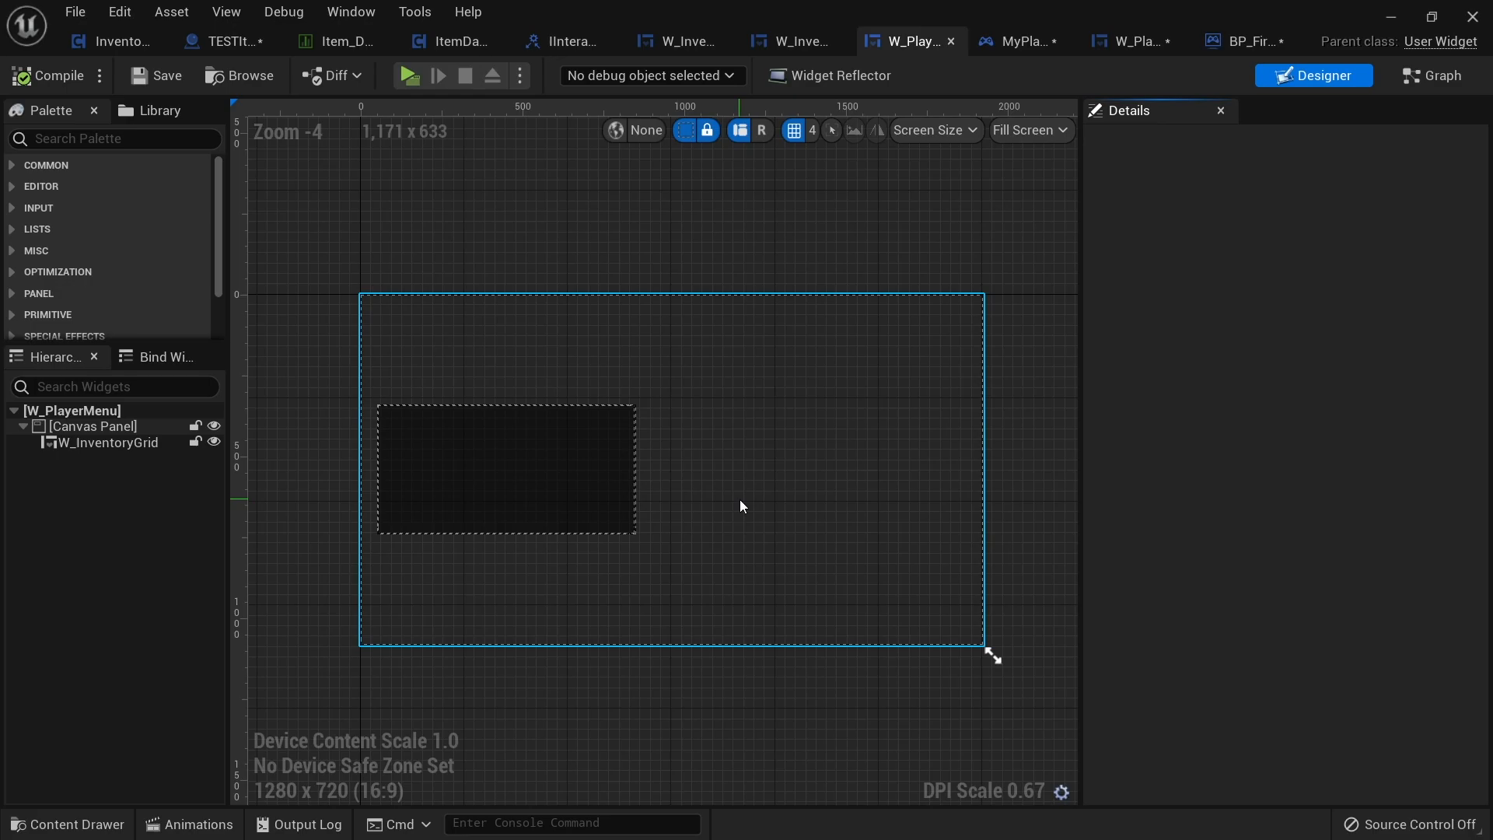
left_click(795, 41)
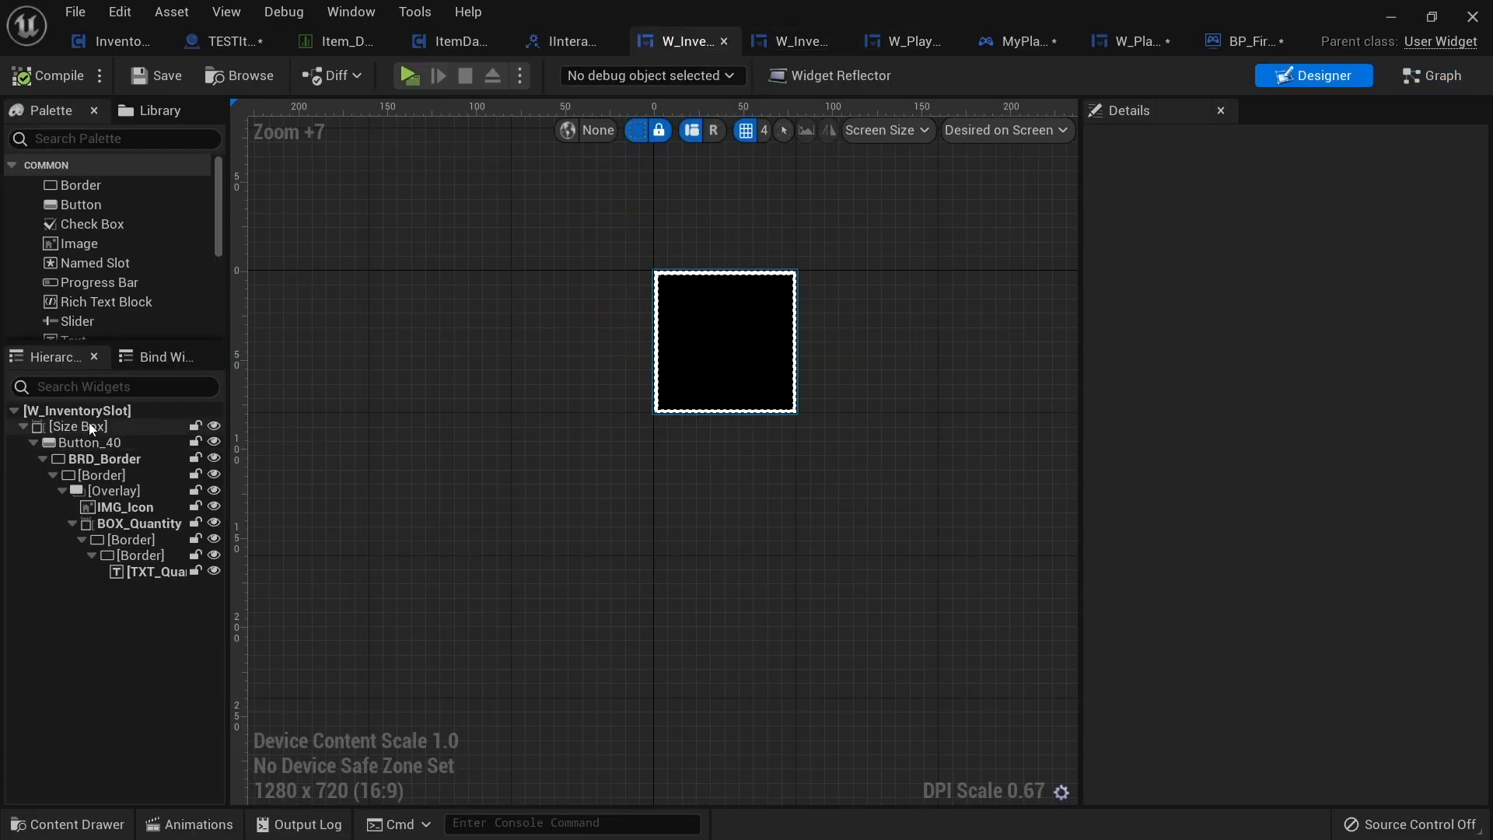
Select W_InventorySlot's root widget, tick Is Focusable and set Padding to 5.0.
left_click(77, 410)
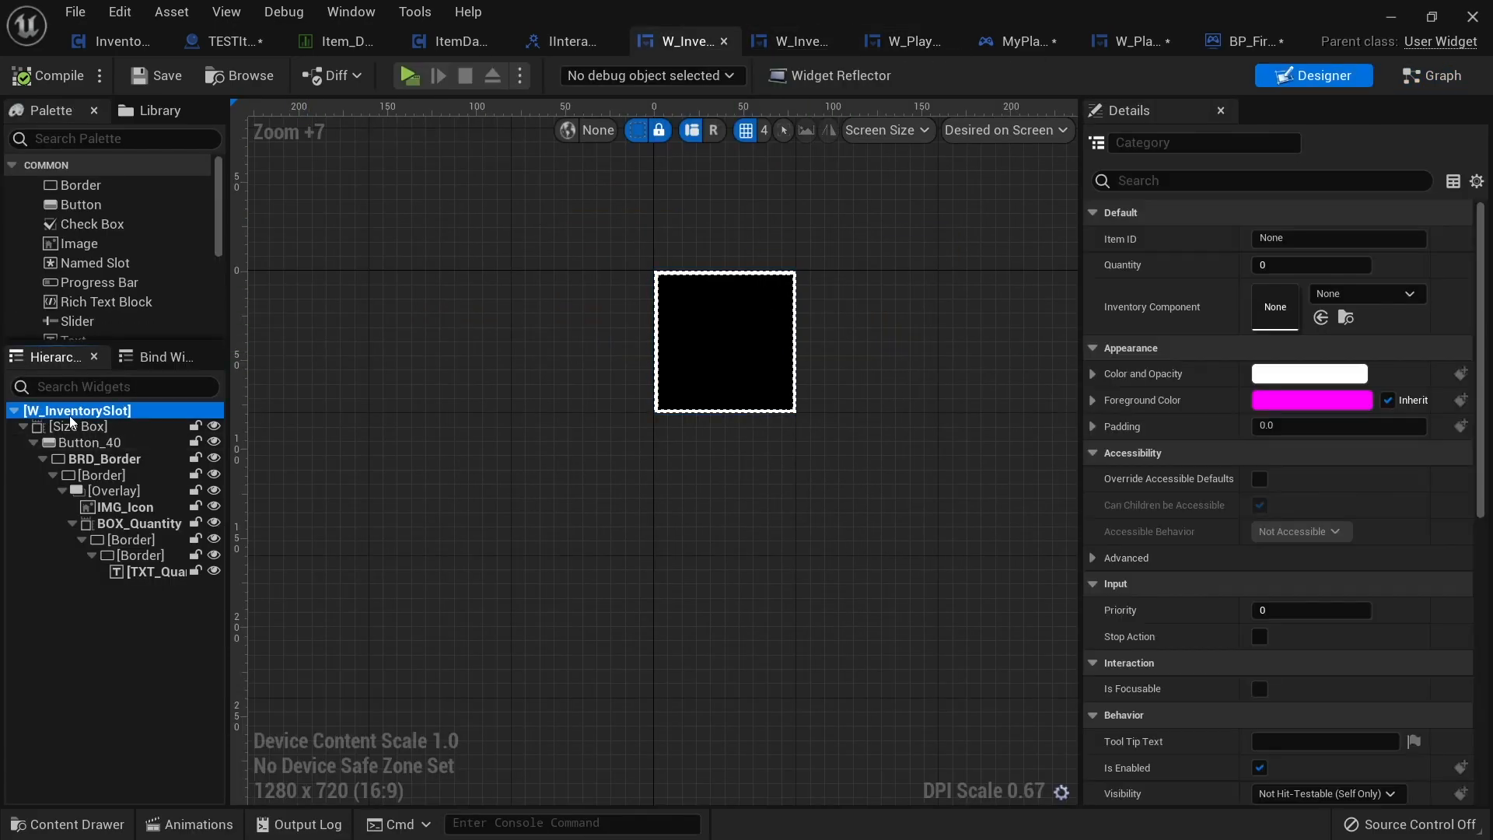
left_click(75, 426)
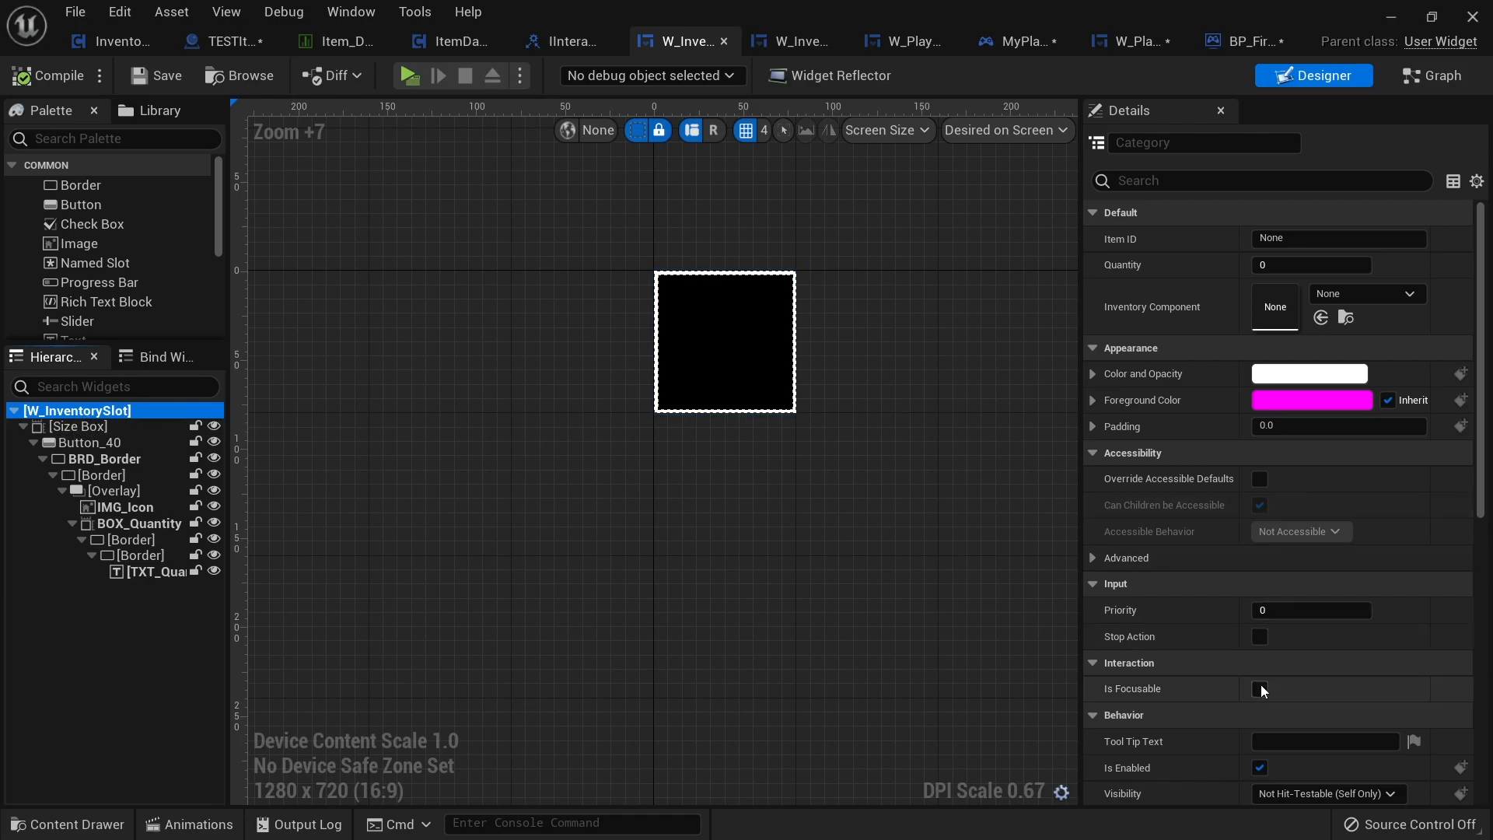
left_click(1258, 688)
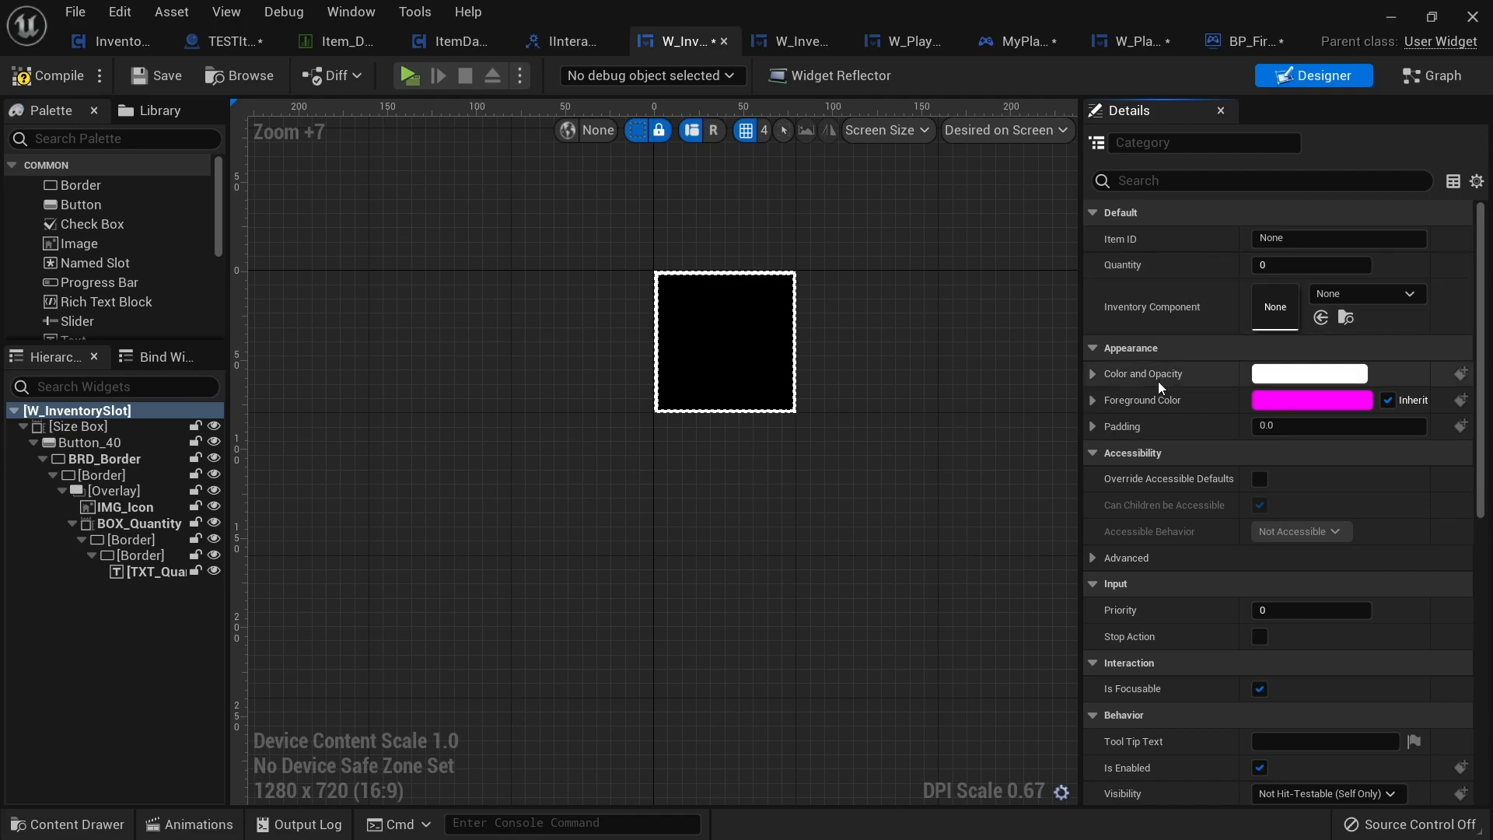
left_click(1338, 426)
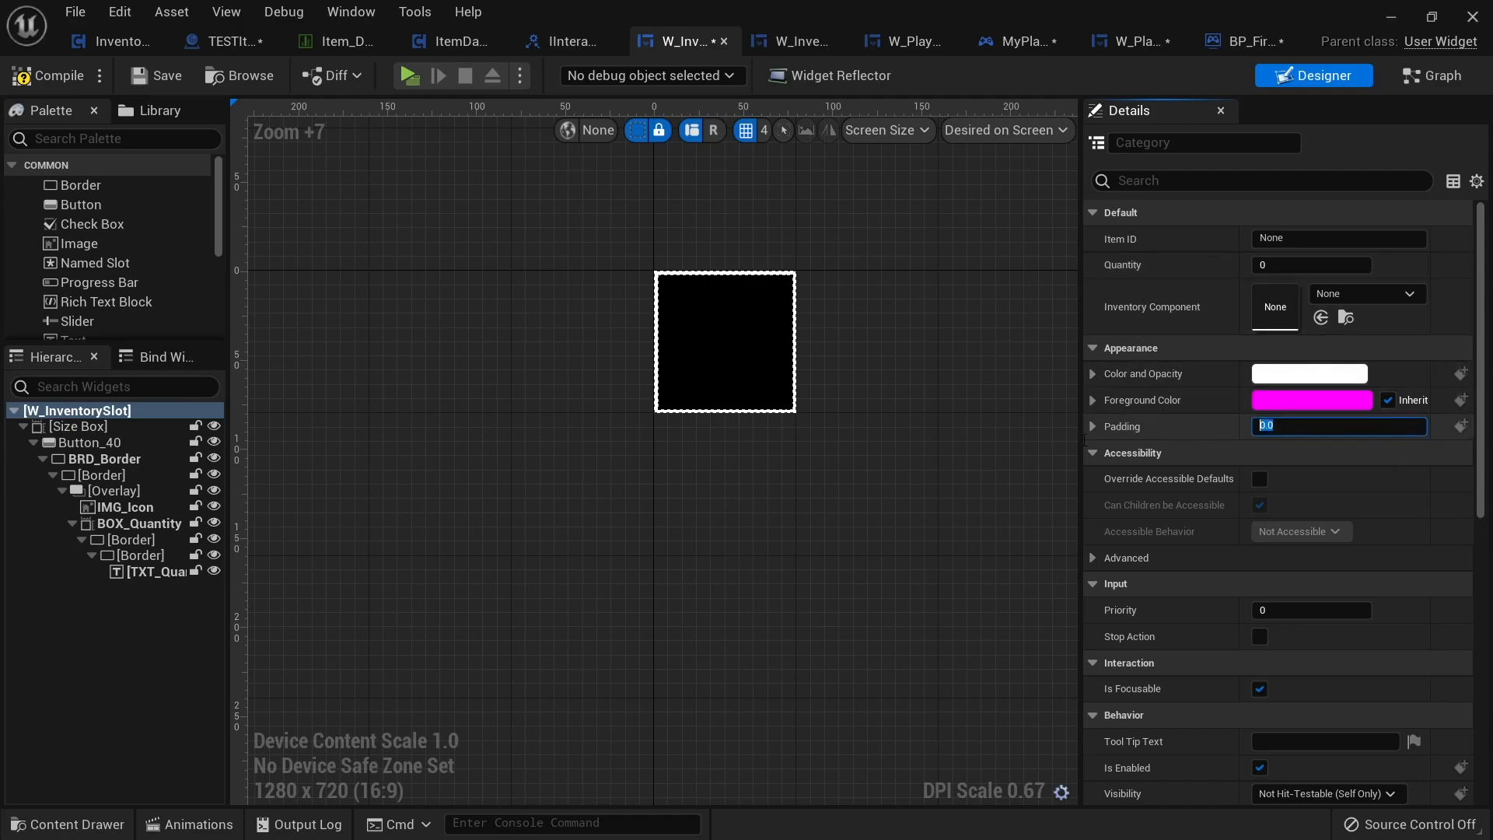
type("5.0")
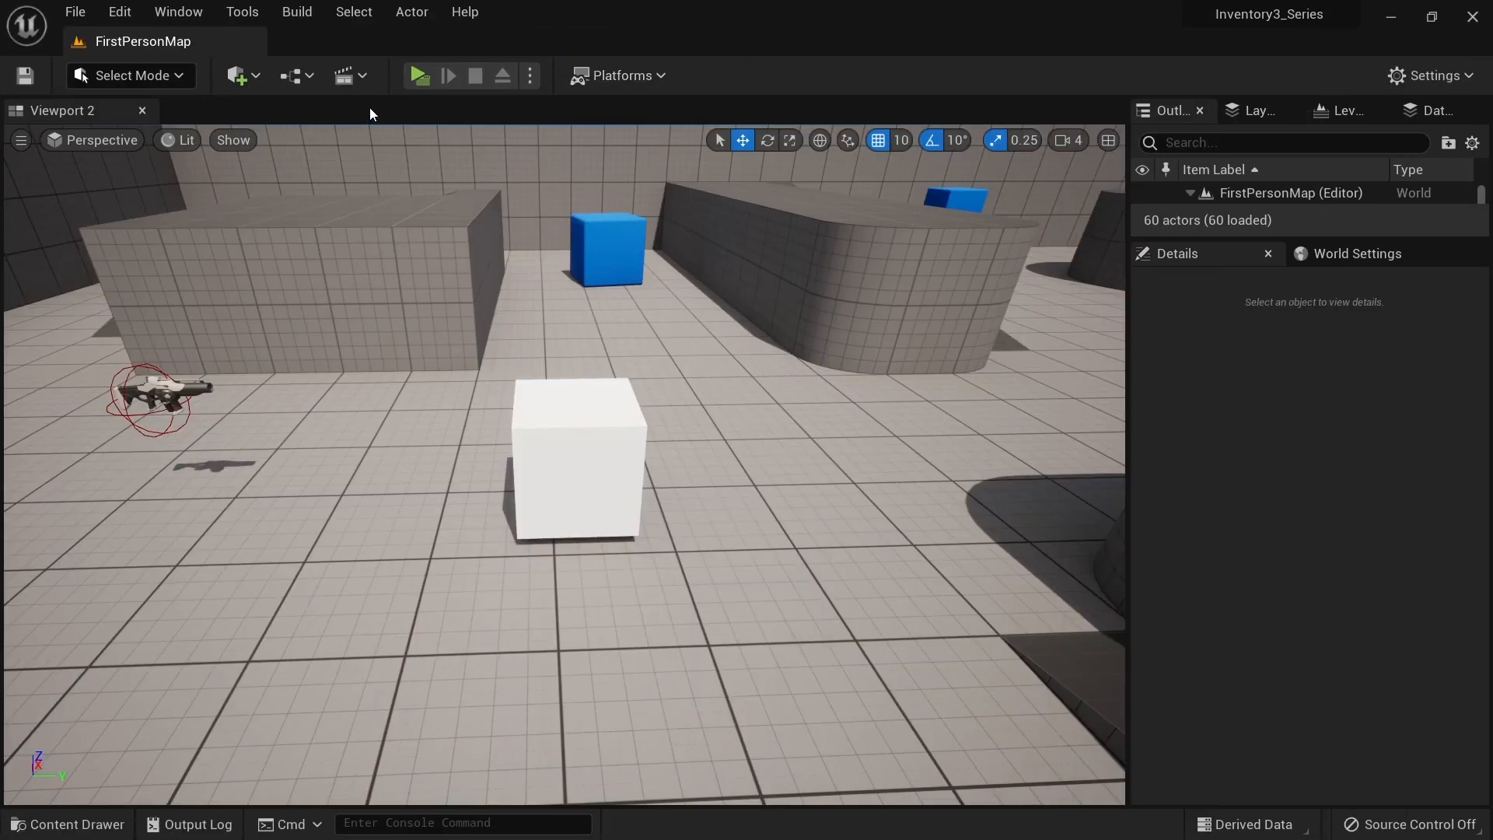
Play FirstPersonMap in the editor to check the inventory grid, then play again.
left_click(420, 76)
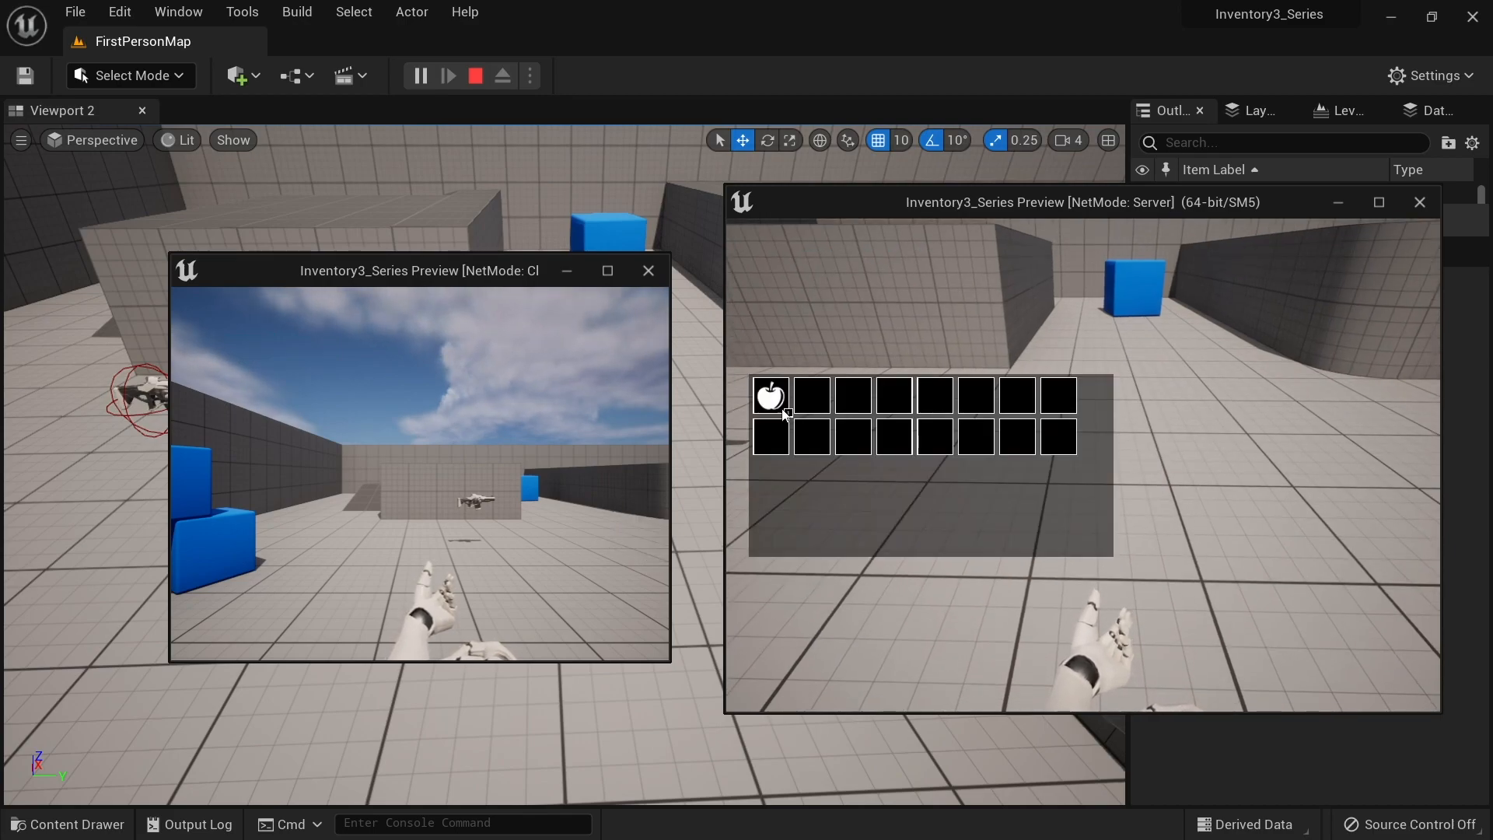
left_click(1378, 202)
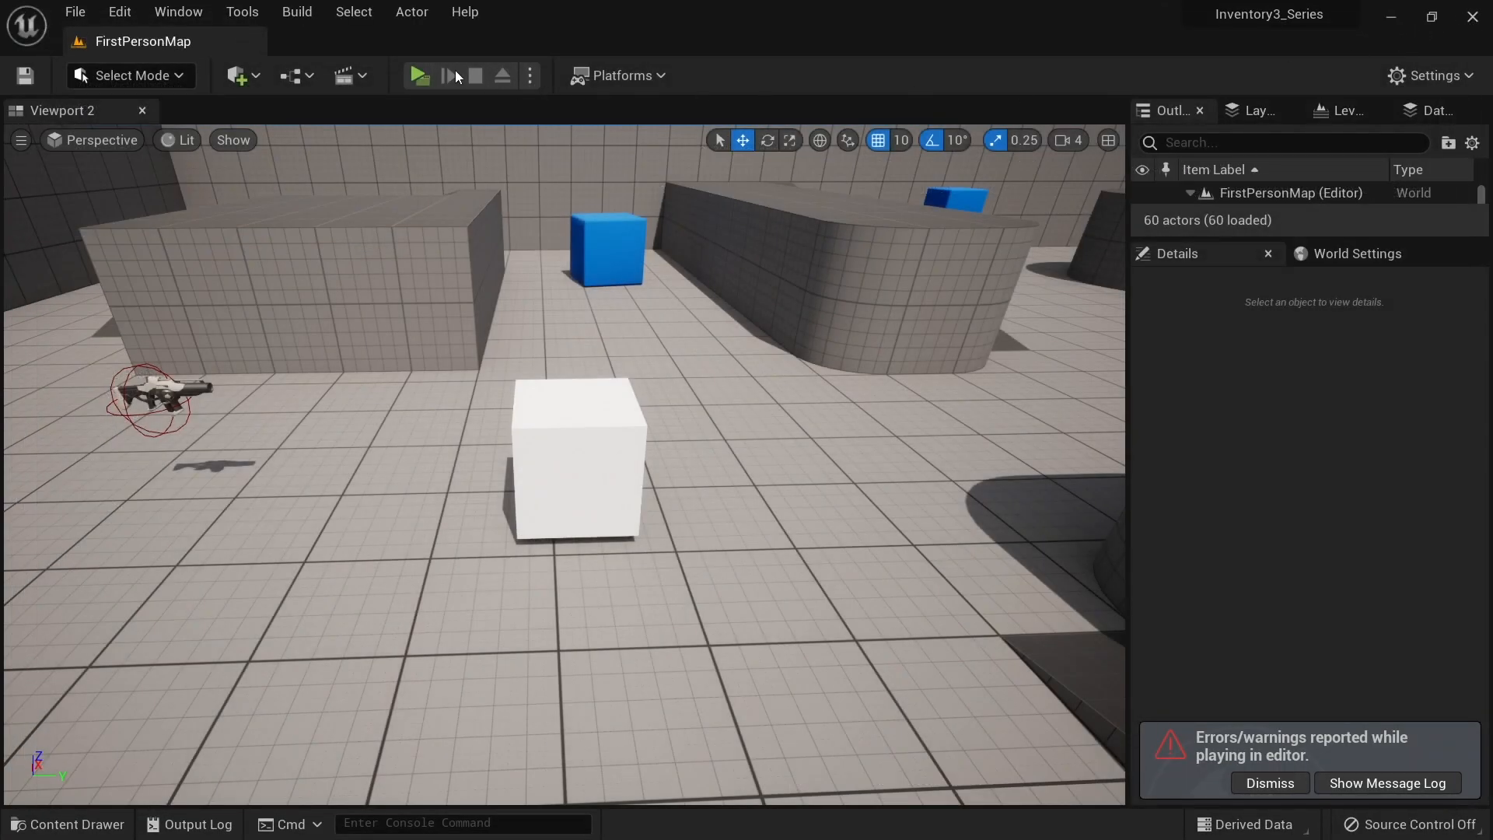
left_click(417, 75)
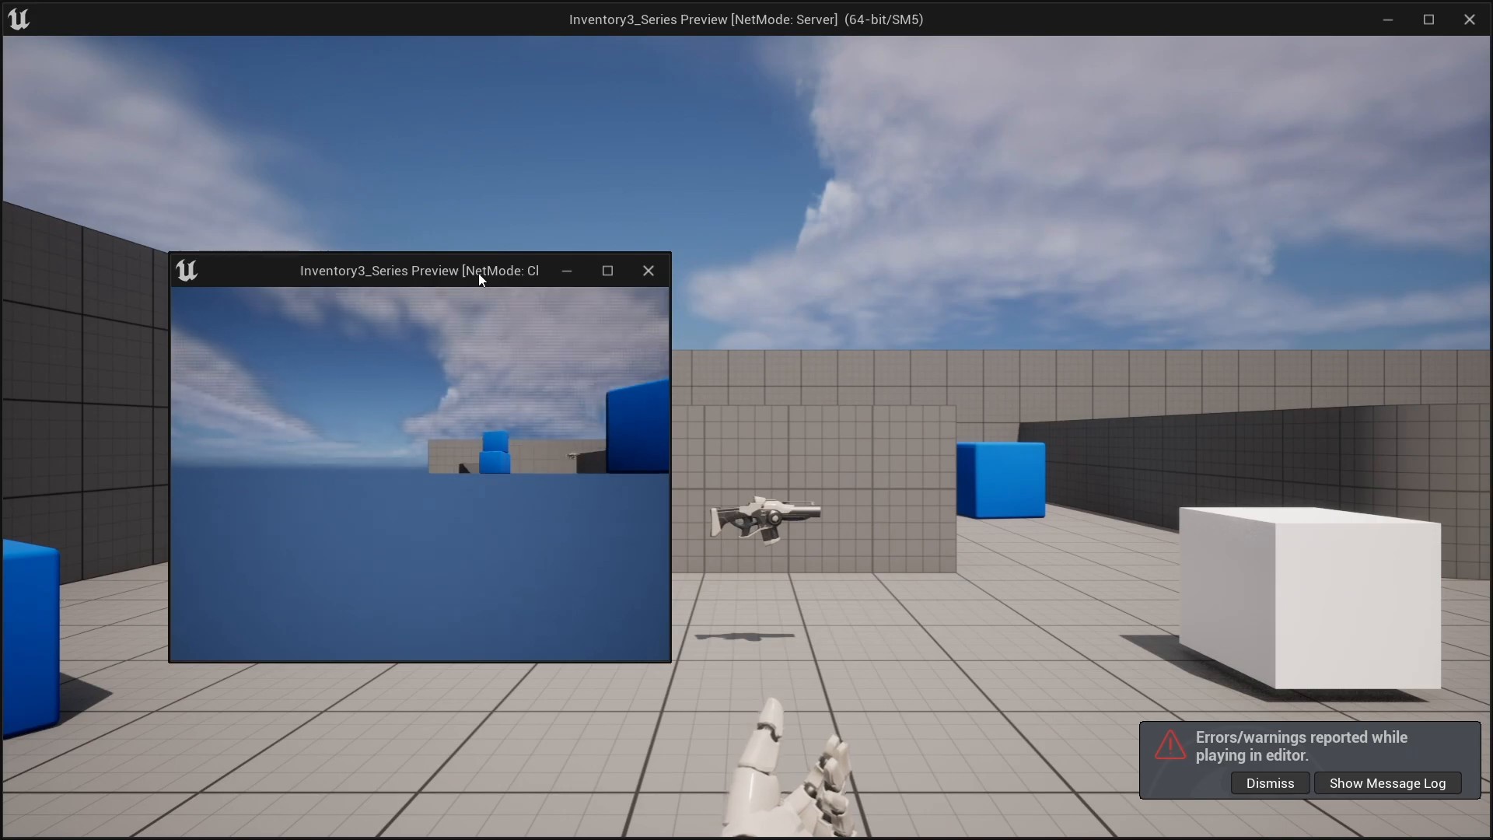